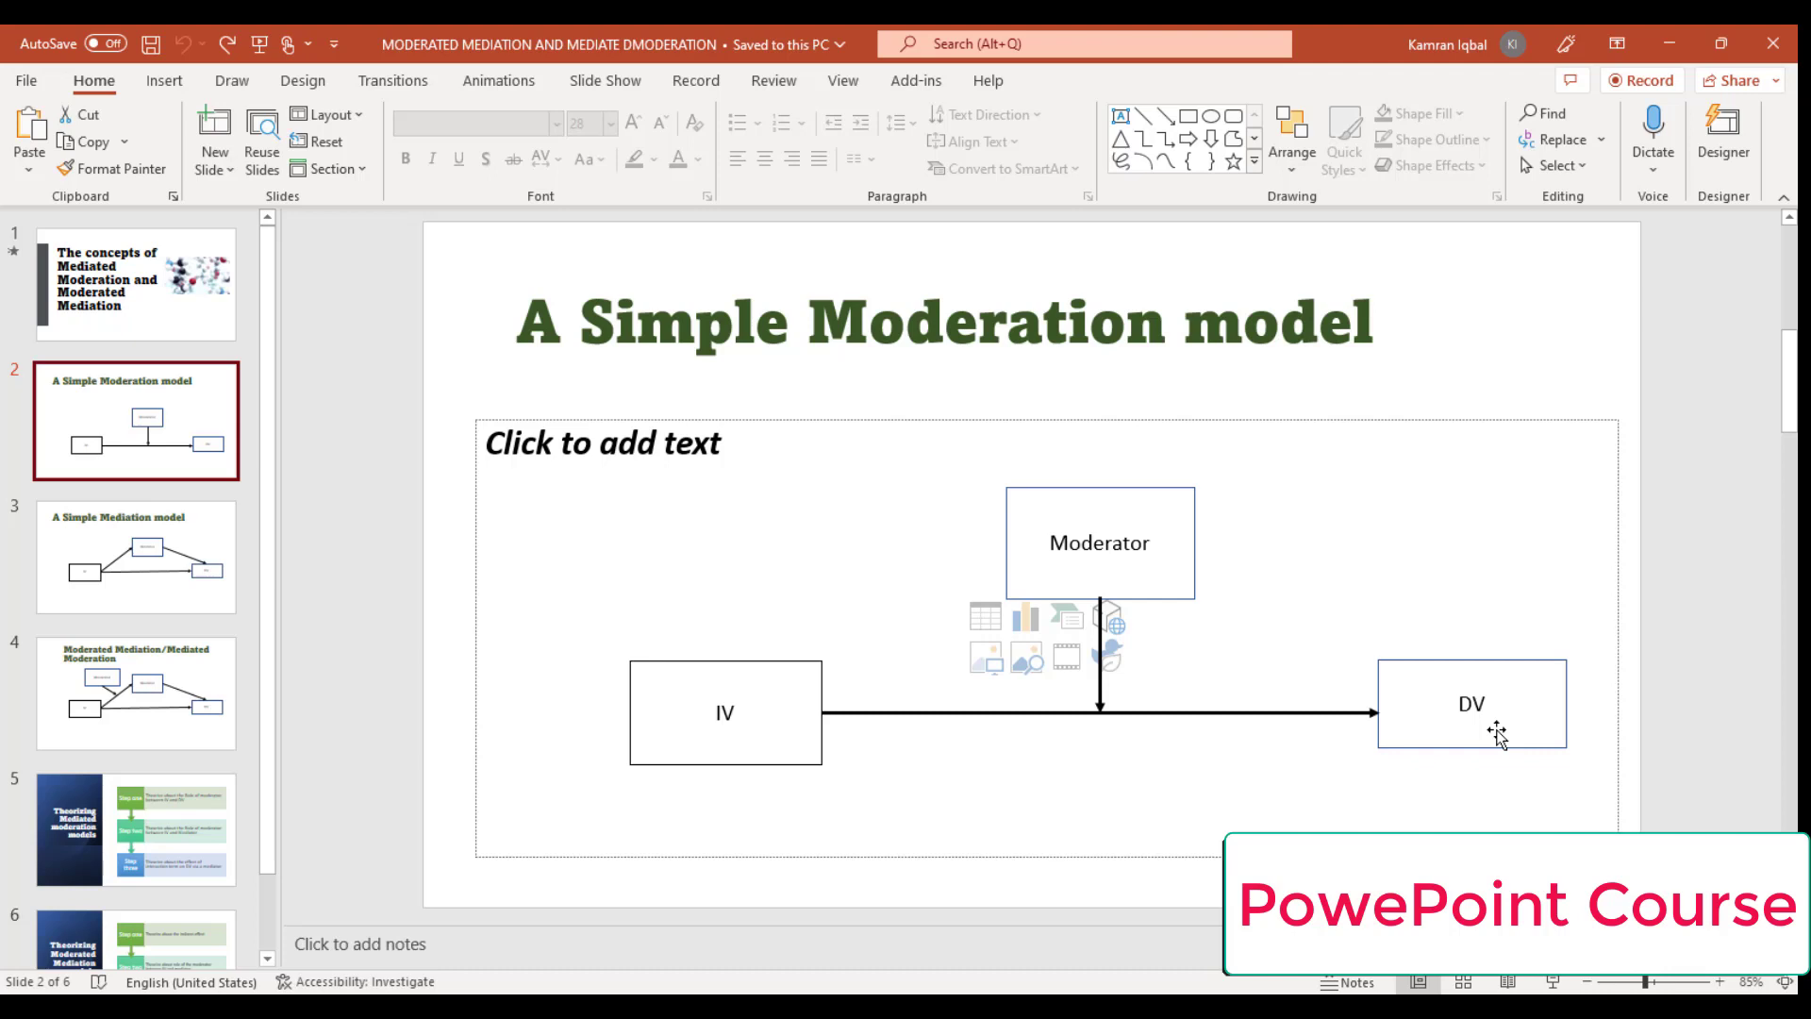
pyautogui.moveTo(598, 521)
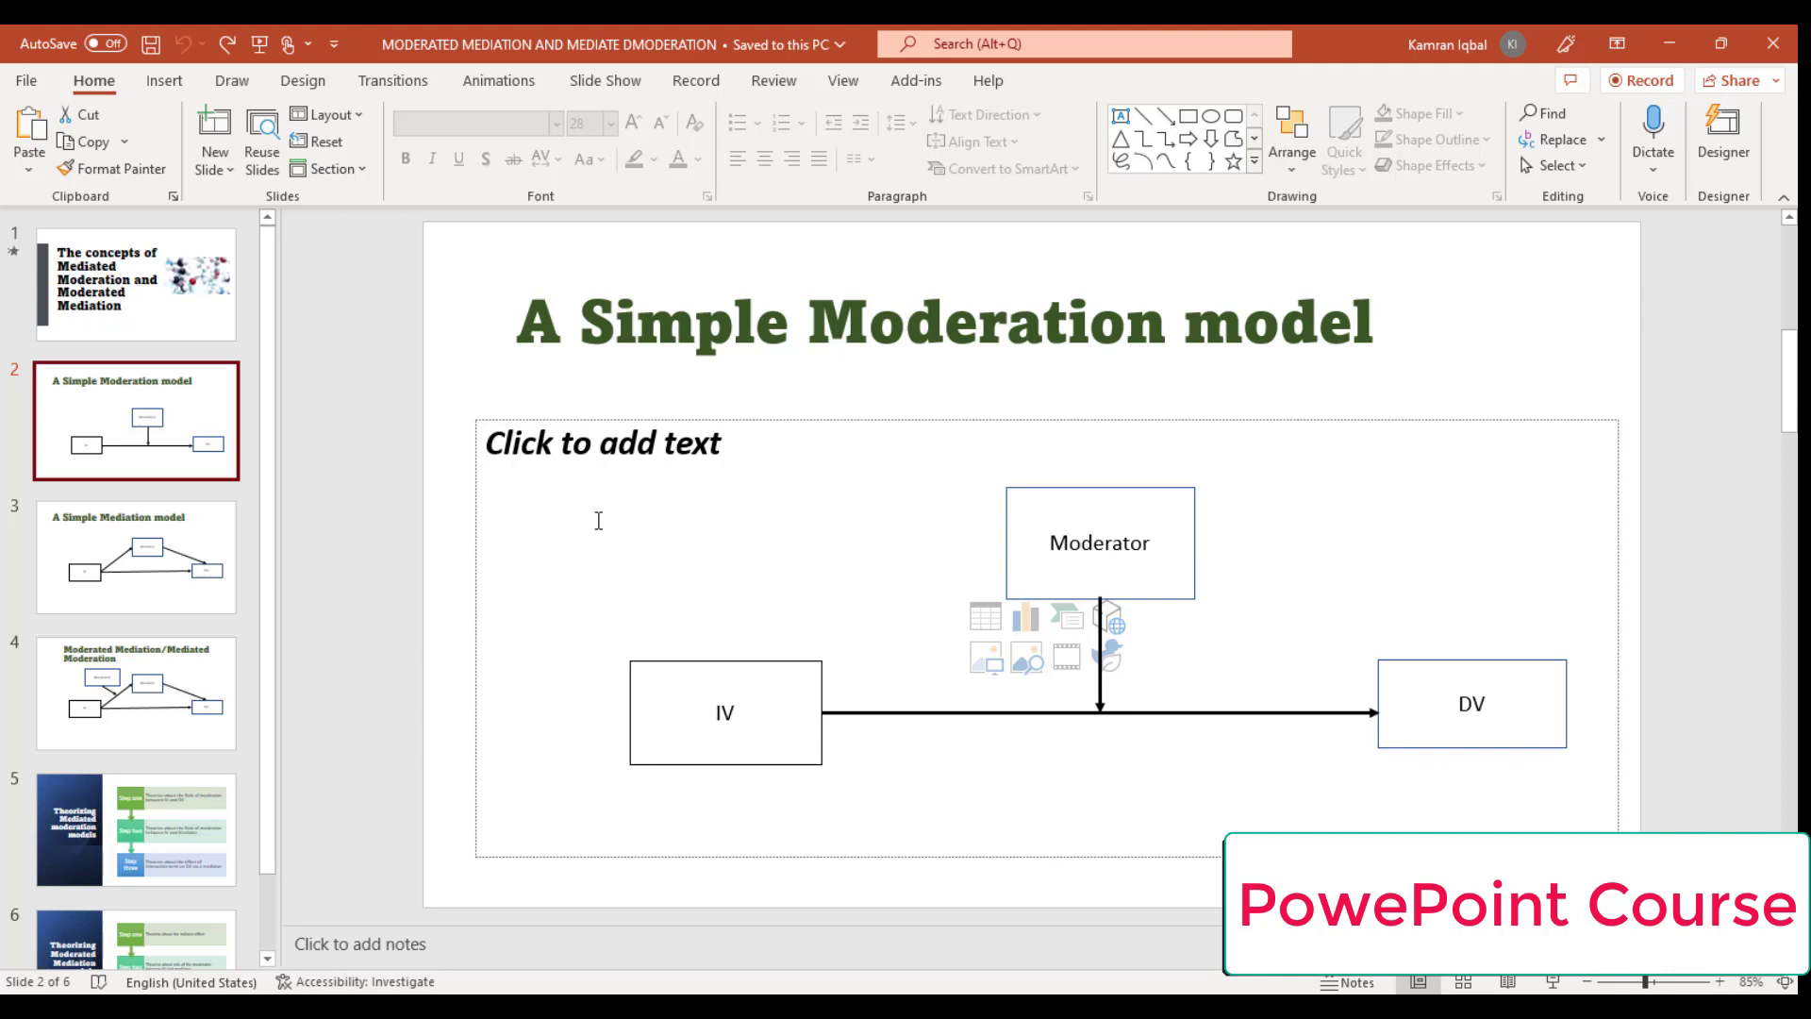
pyautogui.moveTo(166, 81)
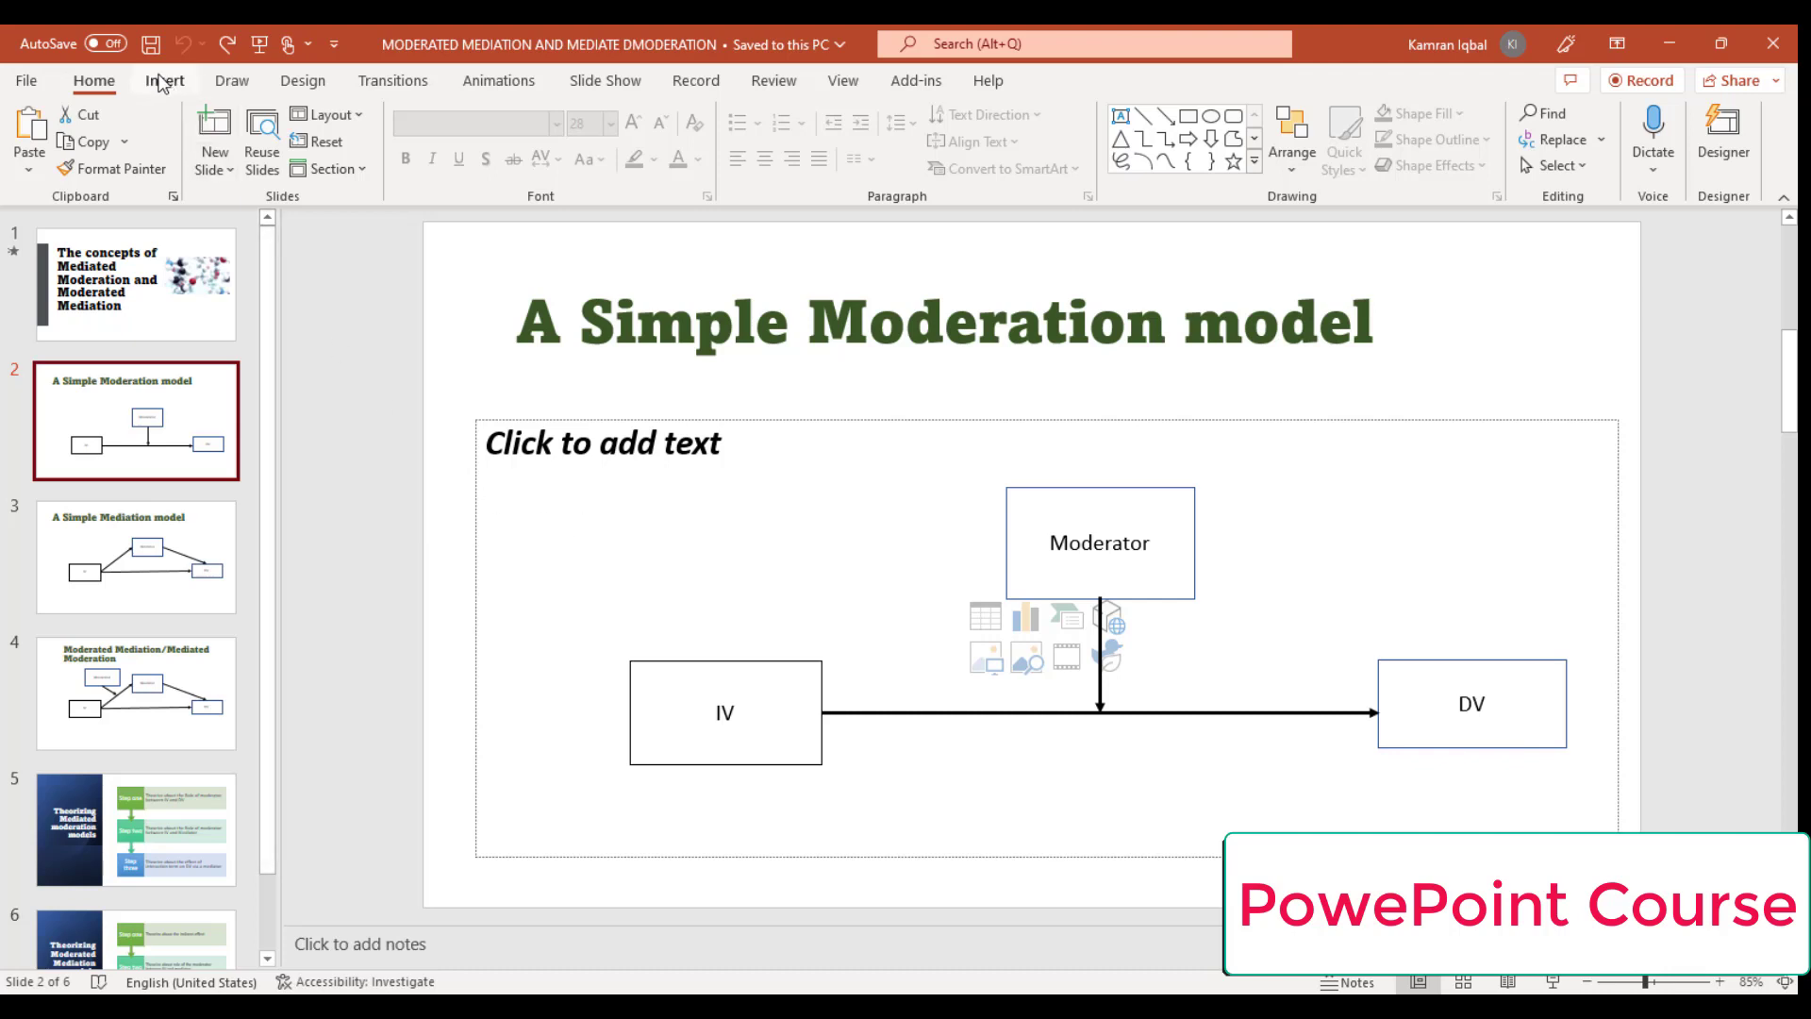
# Step: Show the Insert commands on the ribbon
pyautogui.click(166, 81)
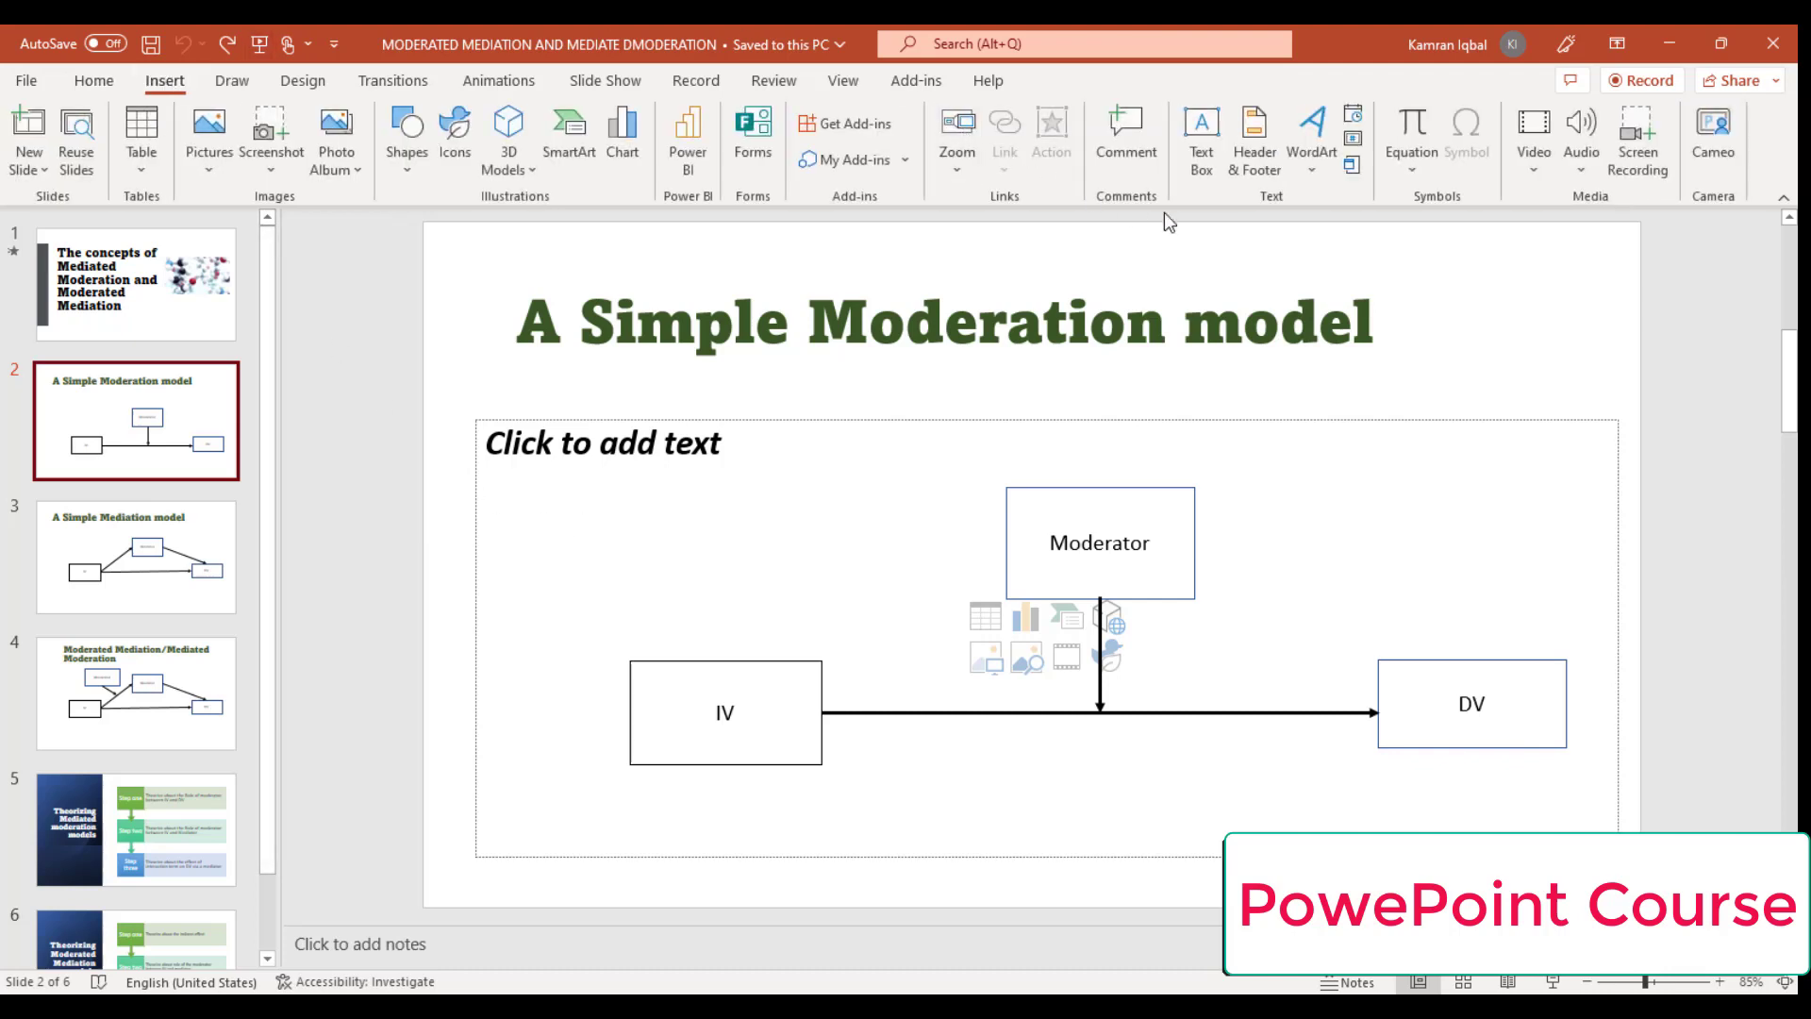
pyautogui.moveTo(1253, 147)
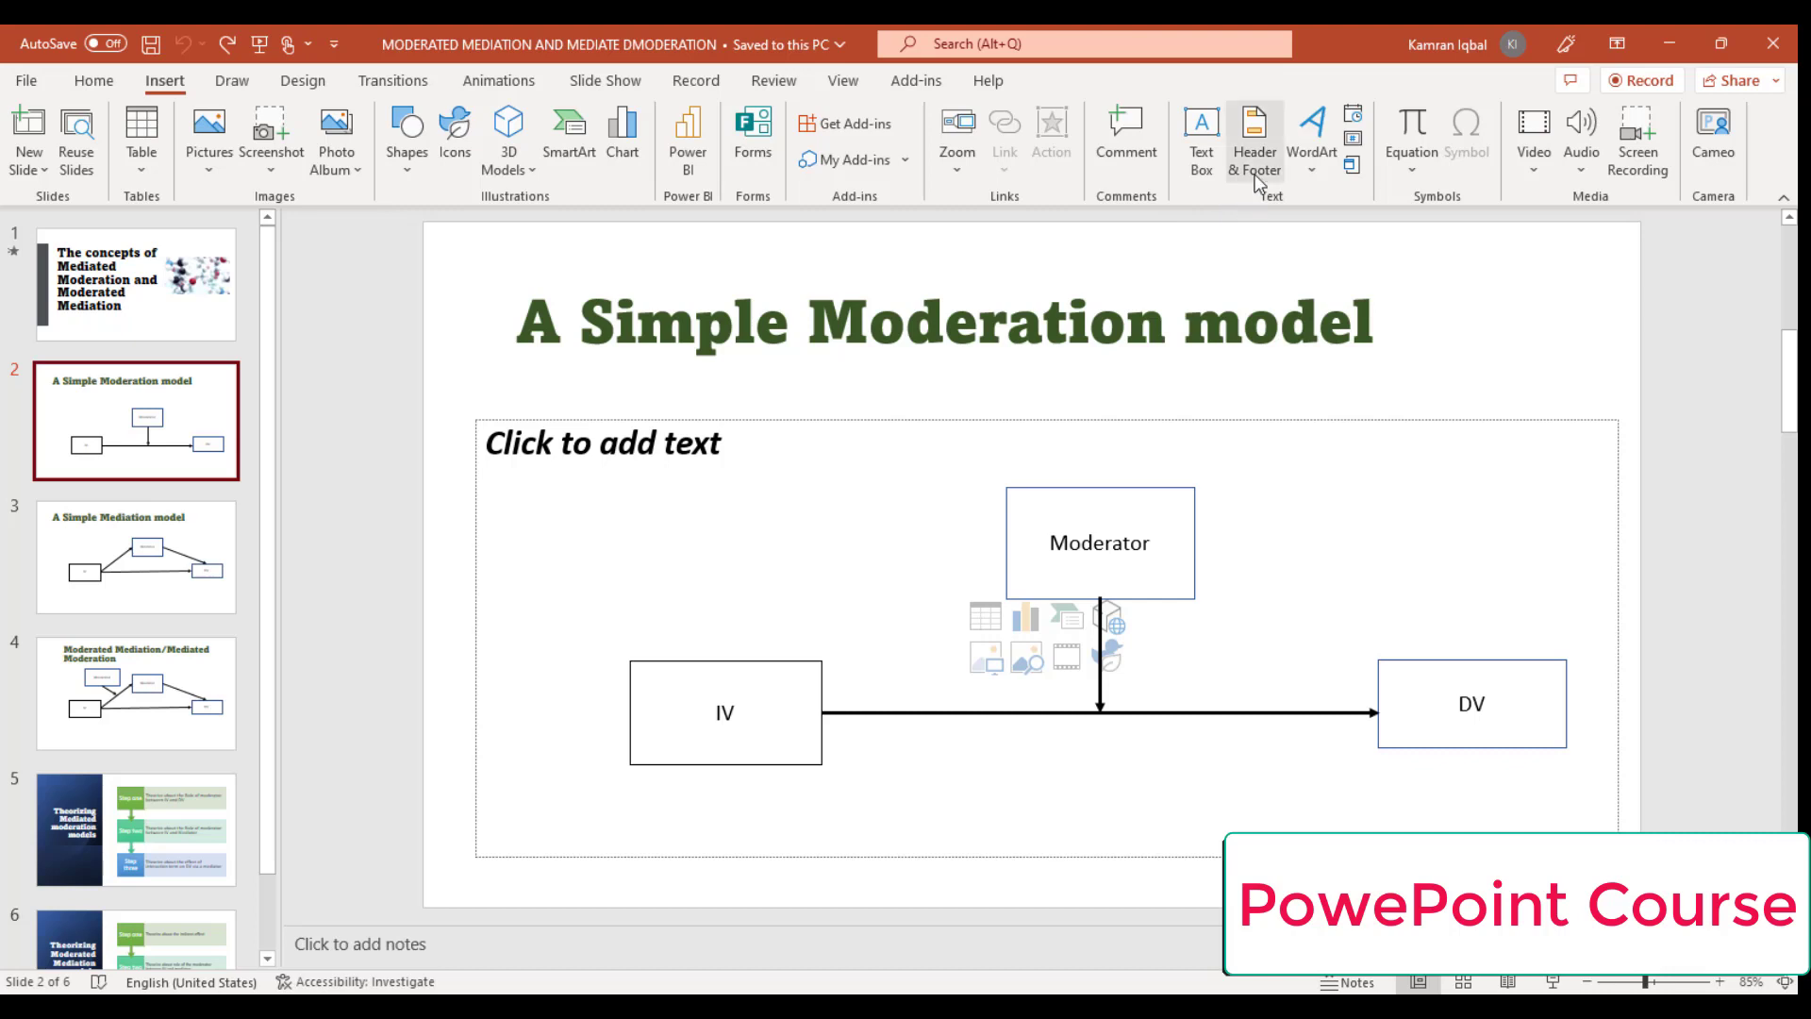
pyautogui.moveTo(1254, 151)
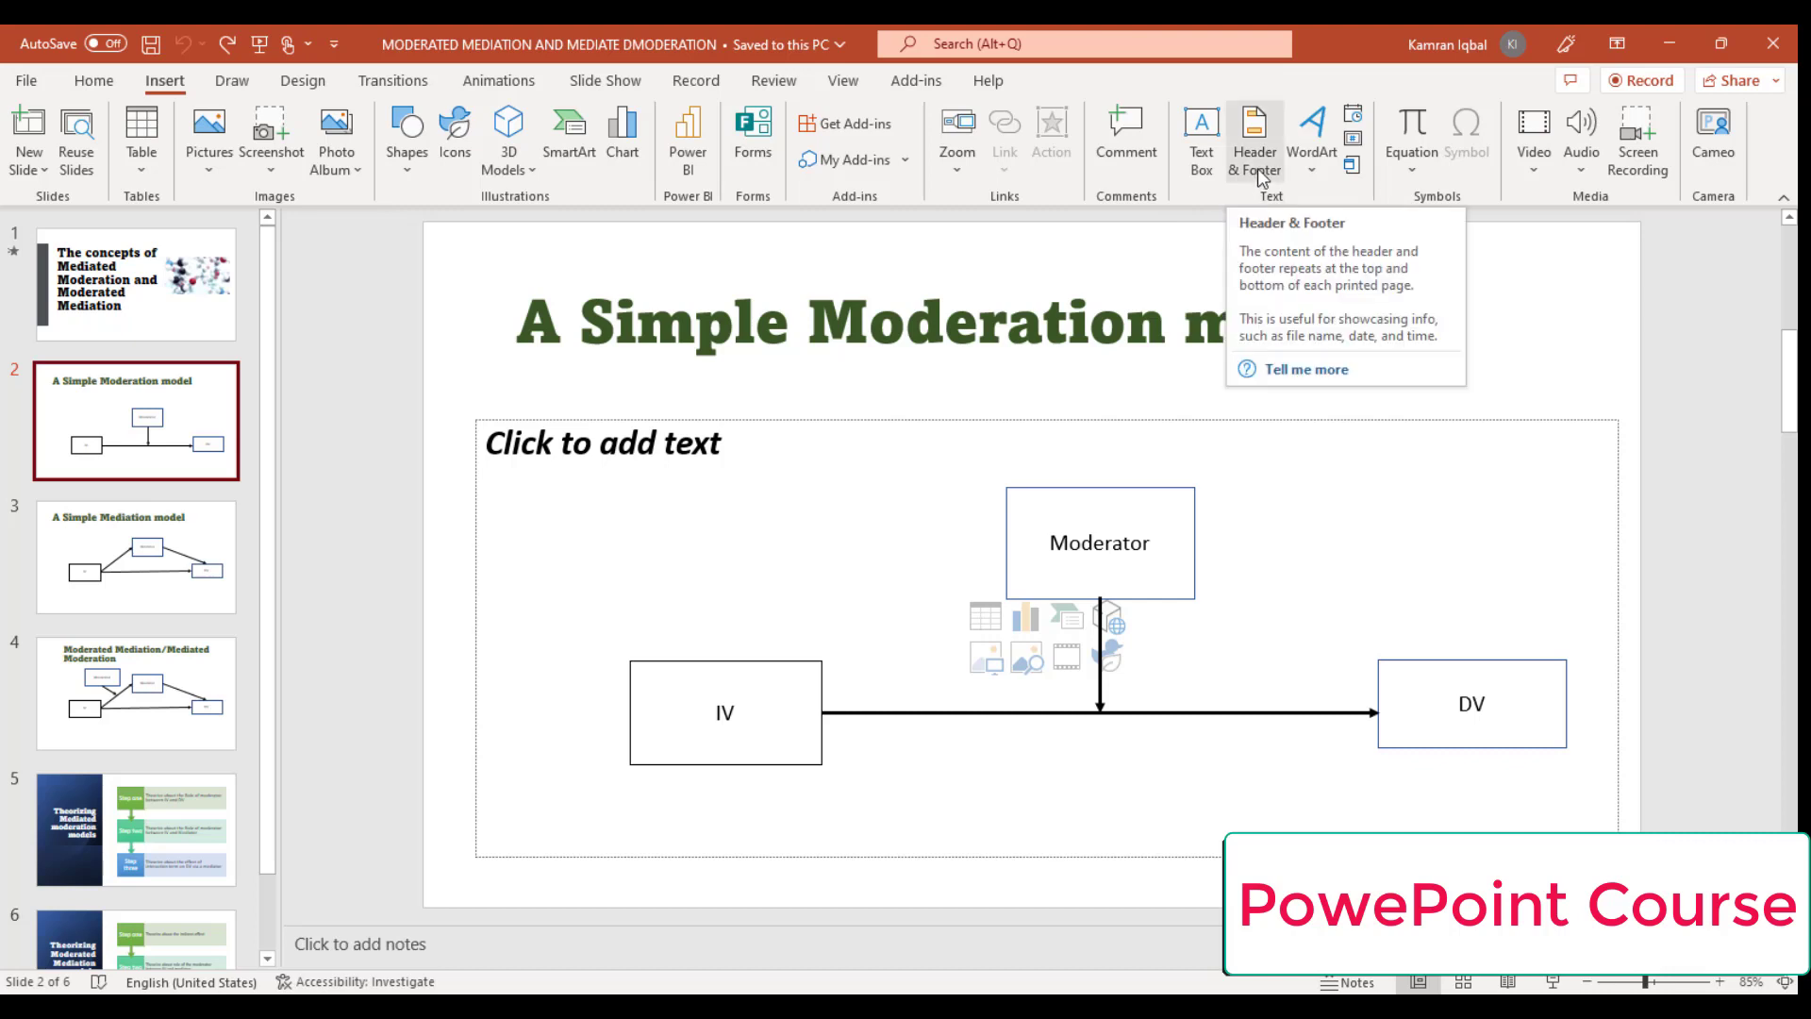
# Step: Open Header & Footer settings and tick the Slide number option
pyautogui.click(1255, 147)
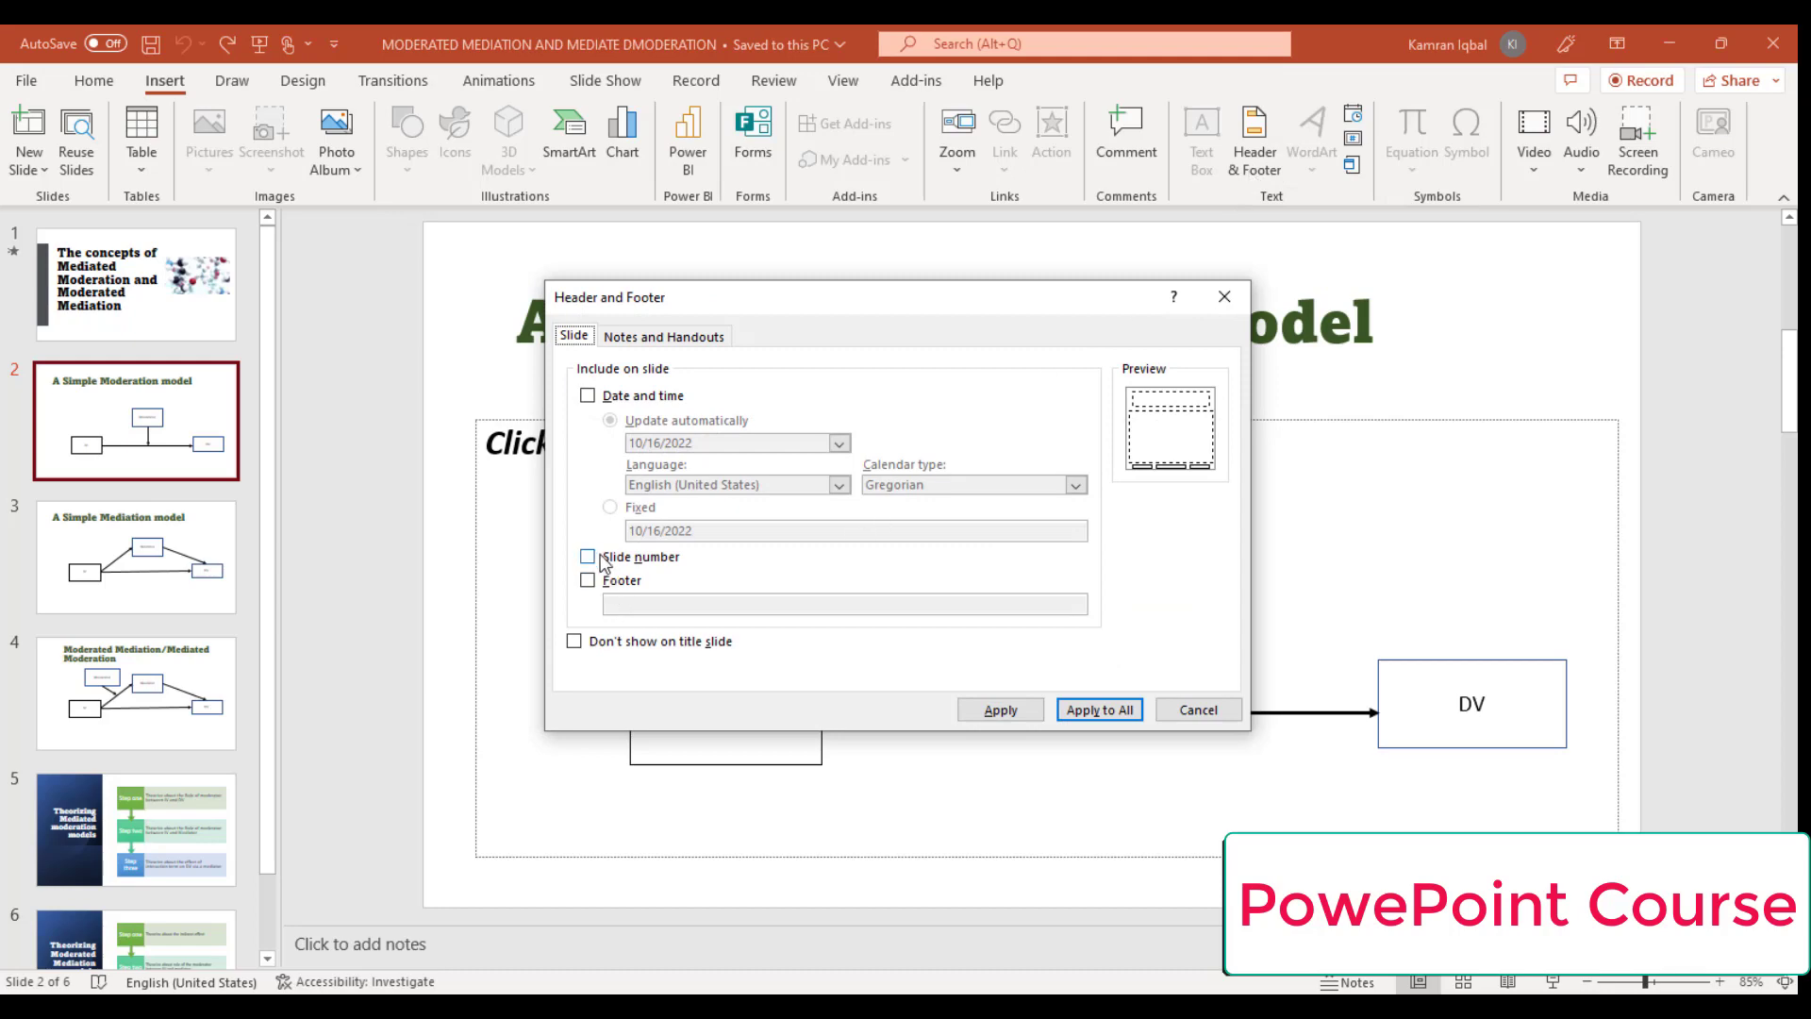
pyautogui.click(587, 555)
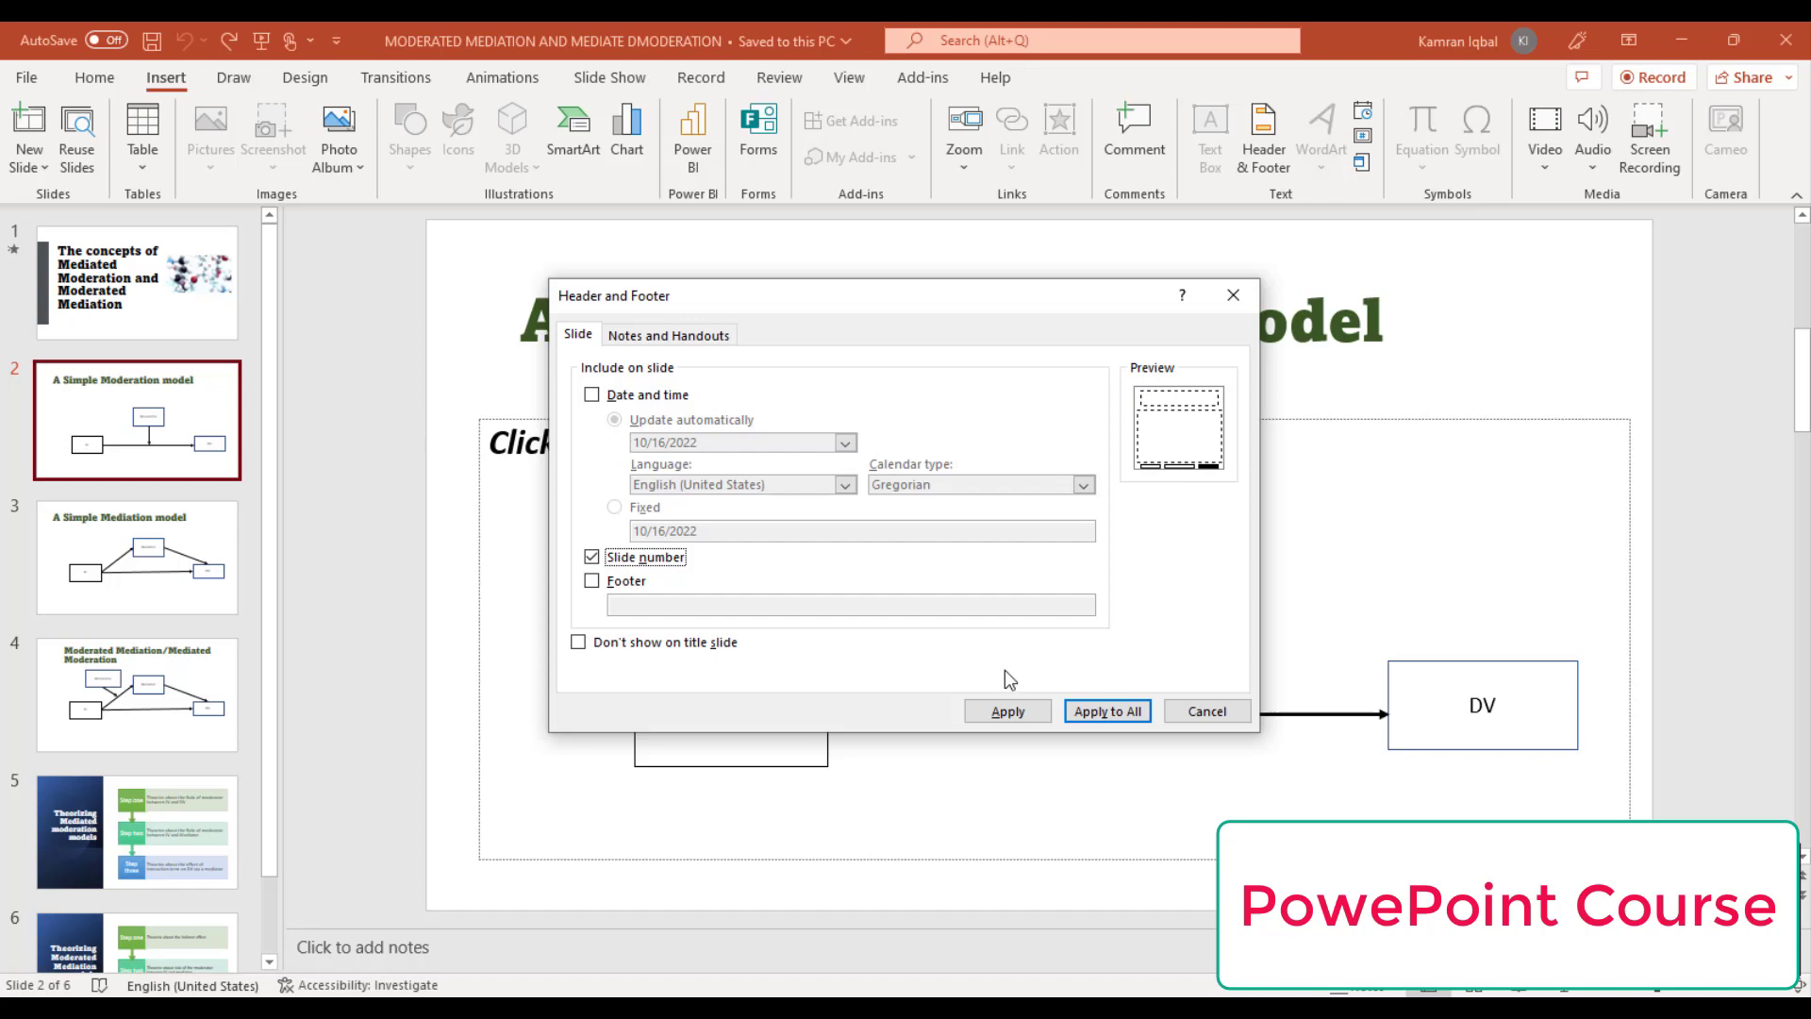
pyautogui.moveTo(982, 671)
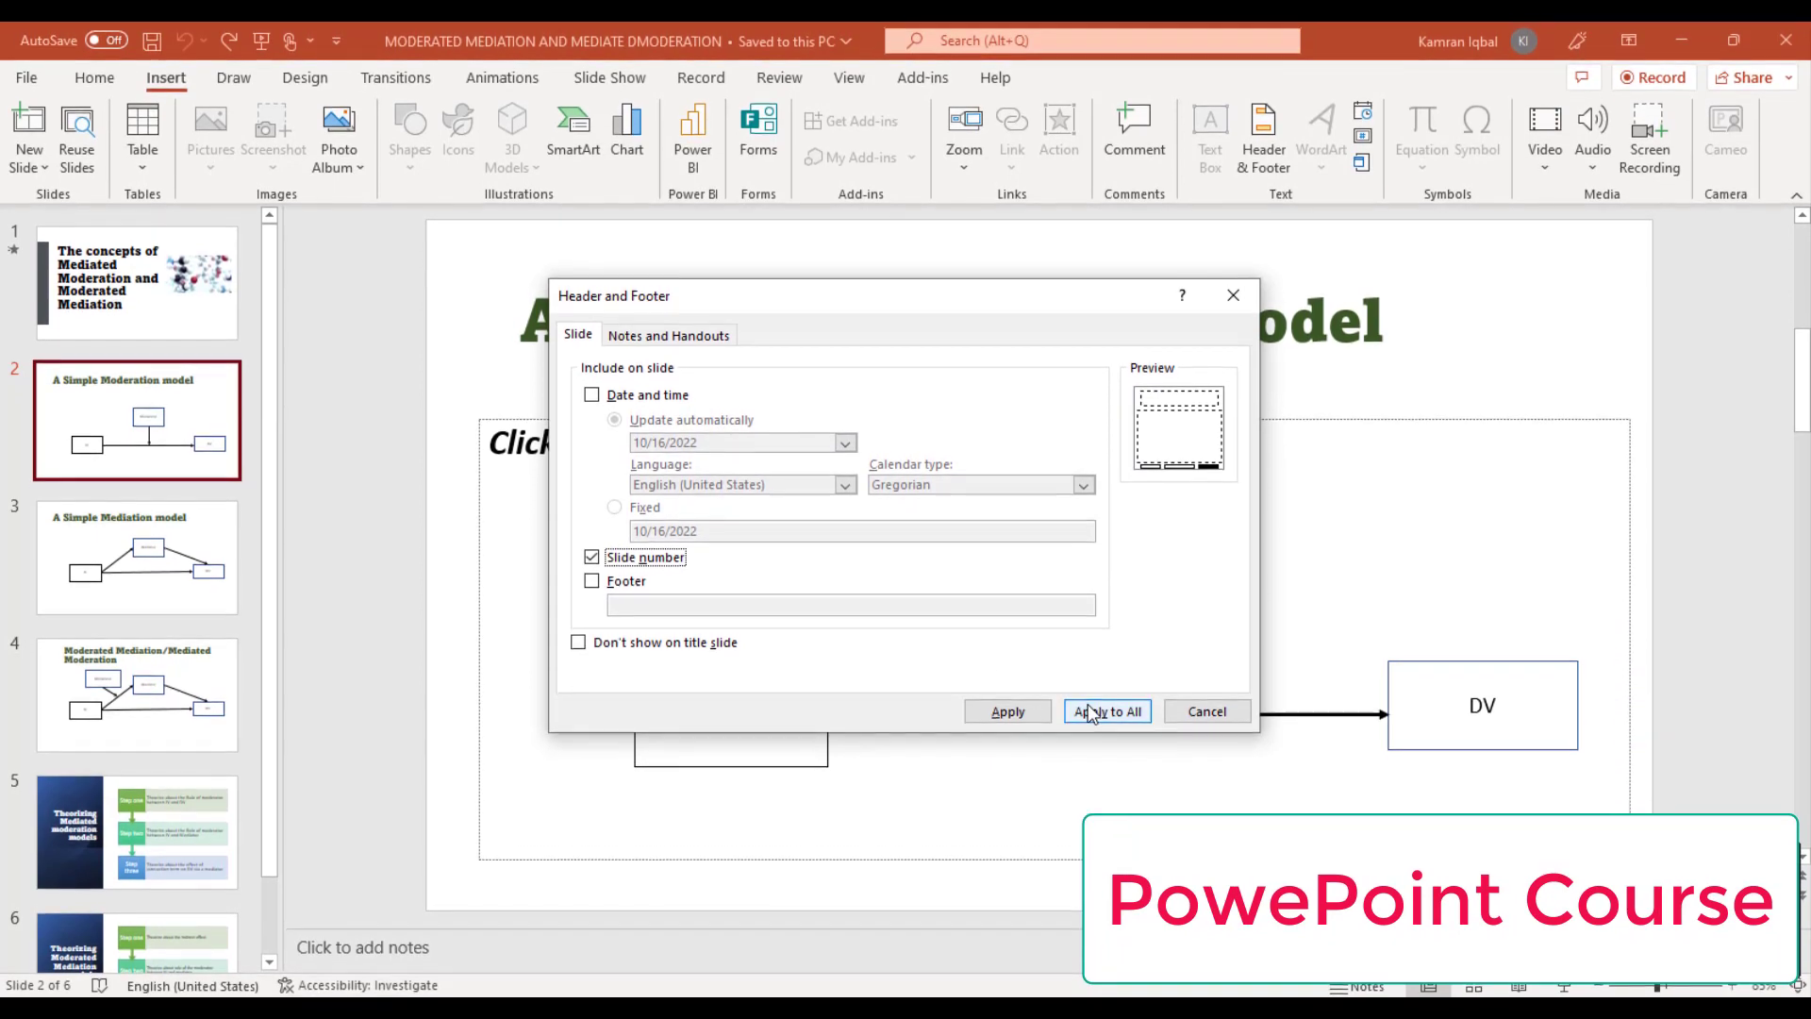
# Step: Apply slide numbering to all slides in the deck
pyautogui.click(1106, 712)
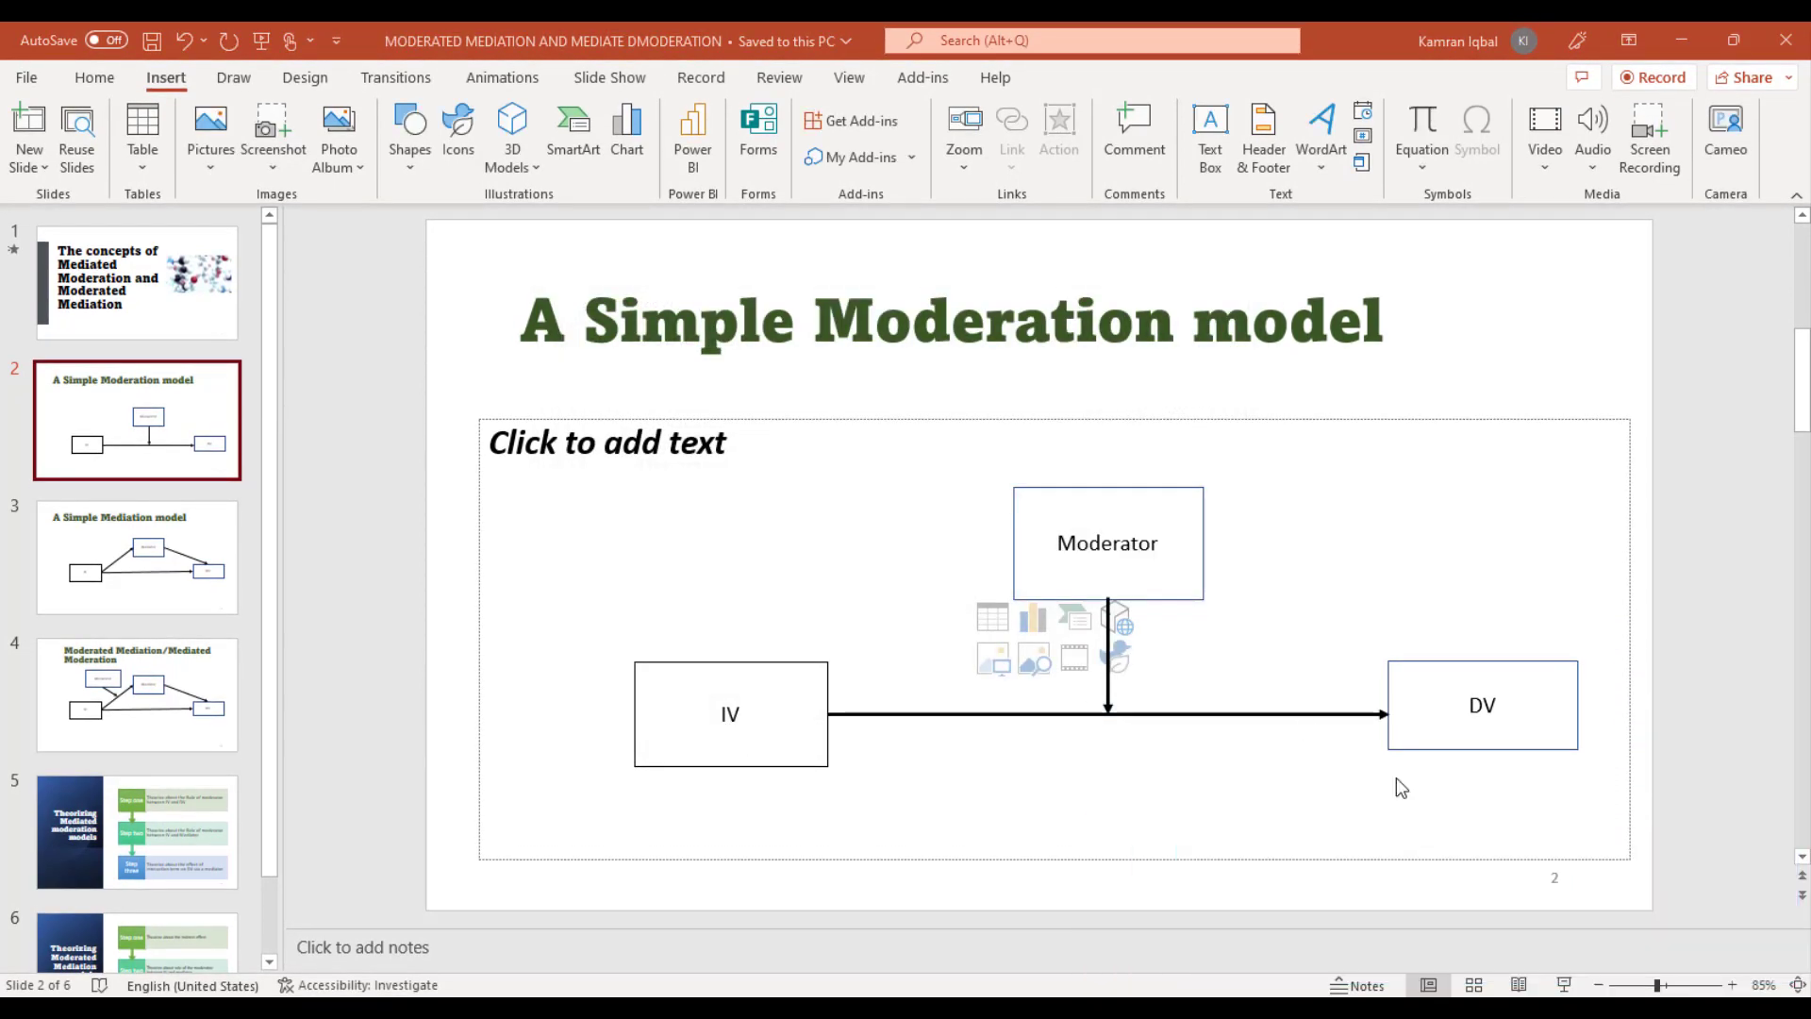
pyautogui.moveTo(394, 634)
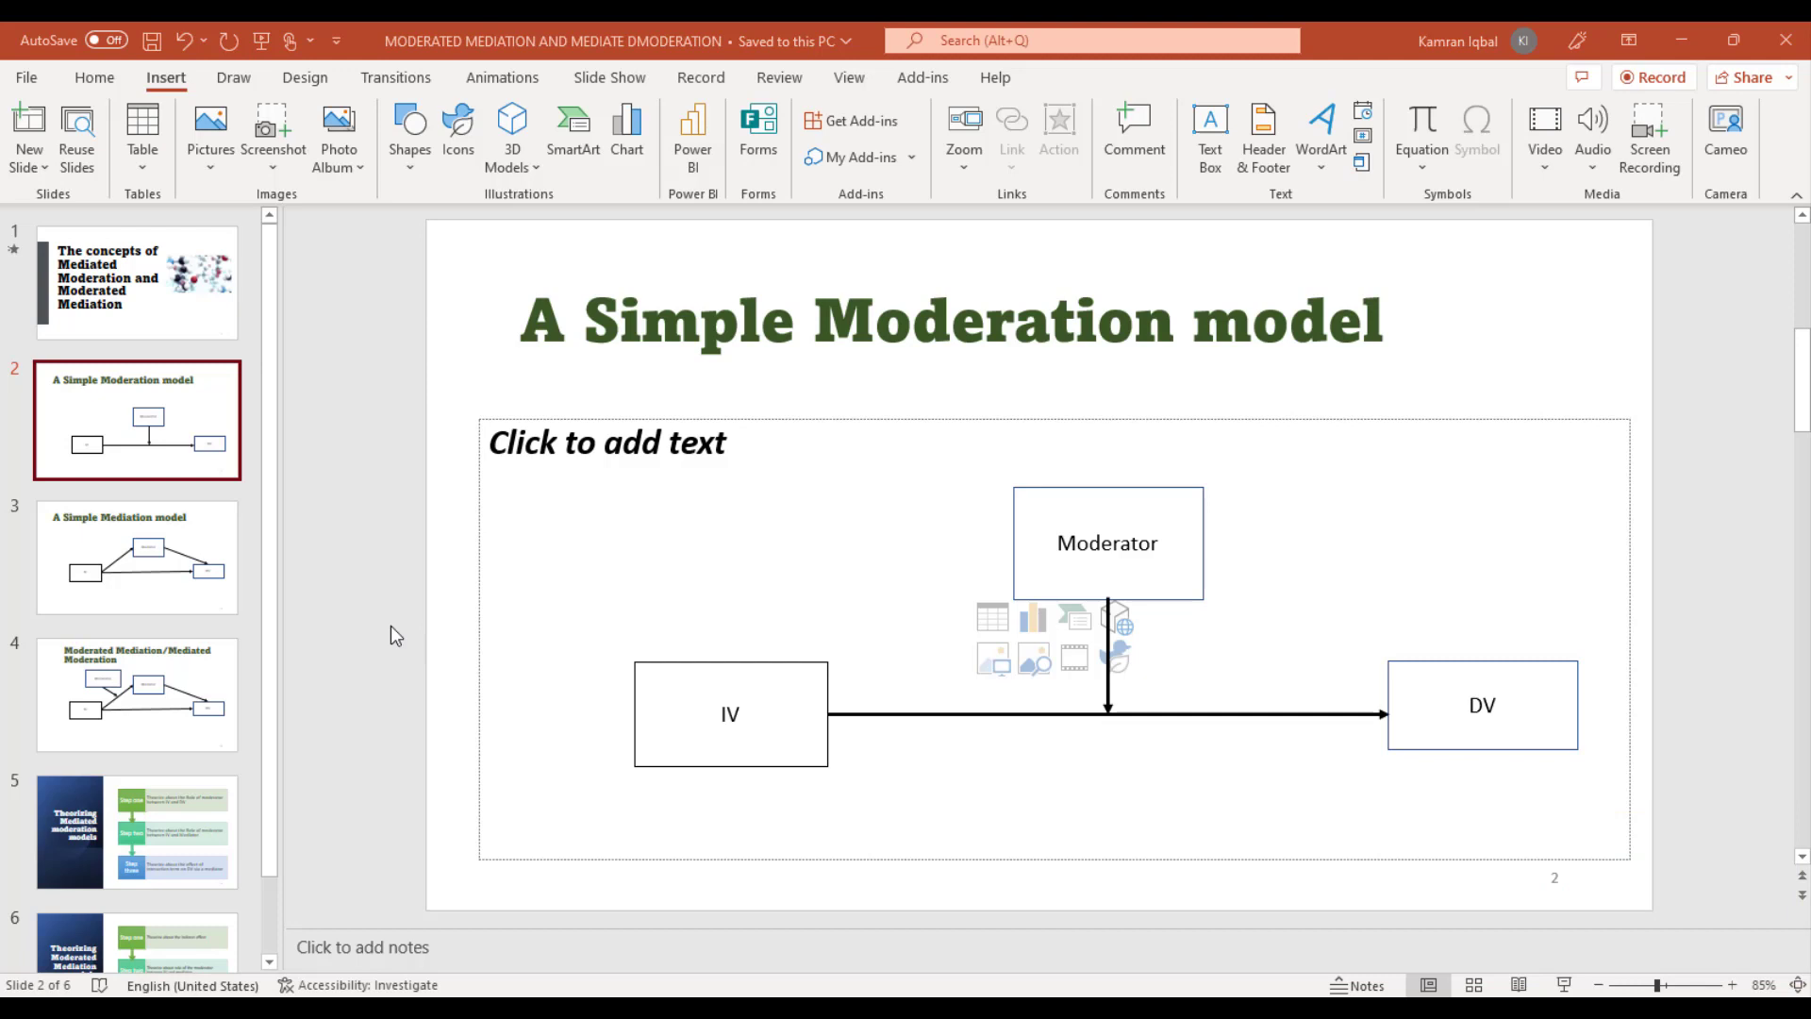
pyautogui.moveTo(430, 666)
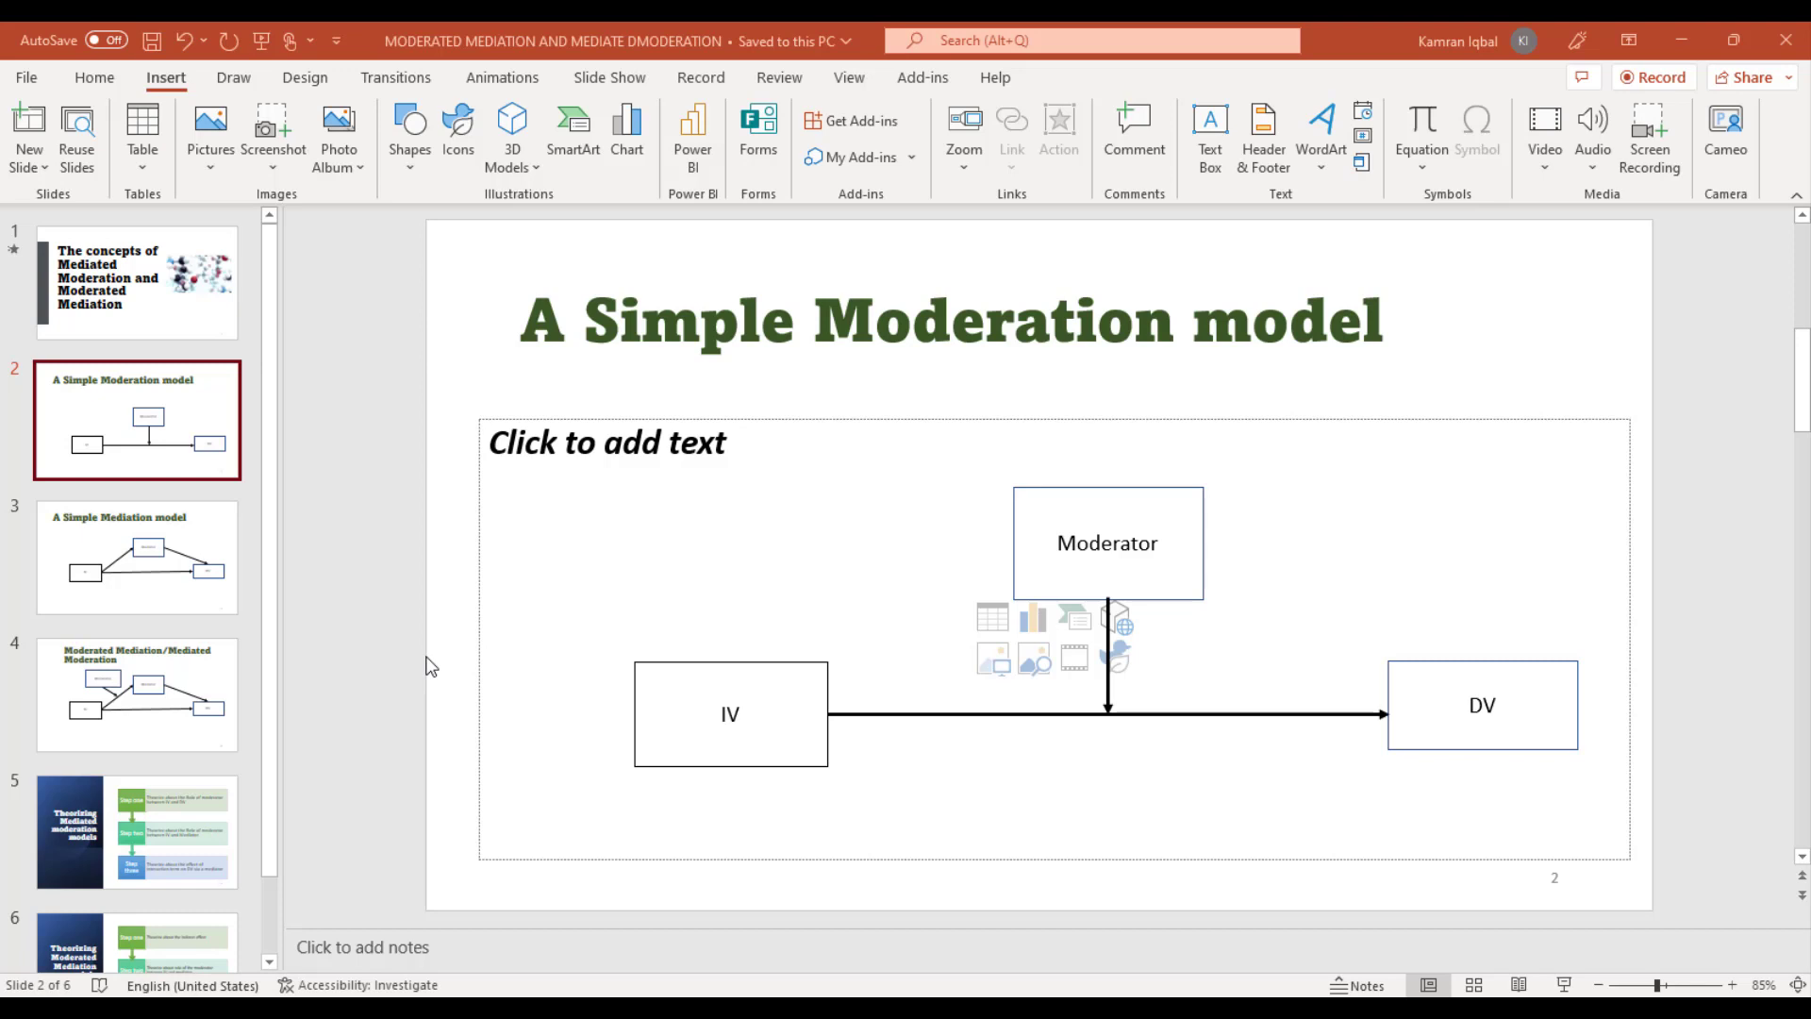
pyautogui.moveTo(304, 451)
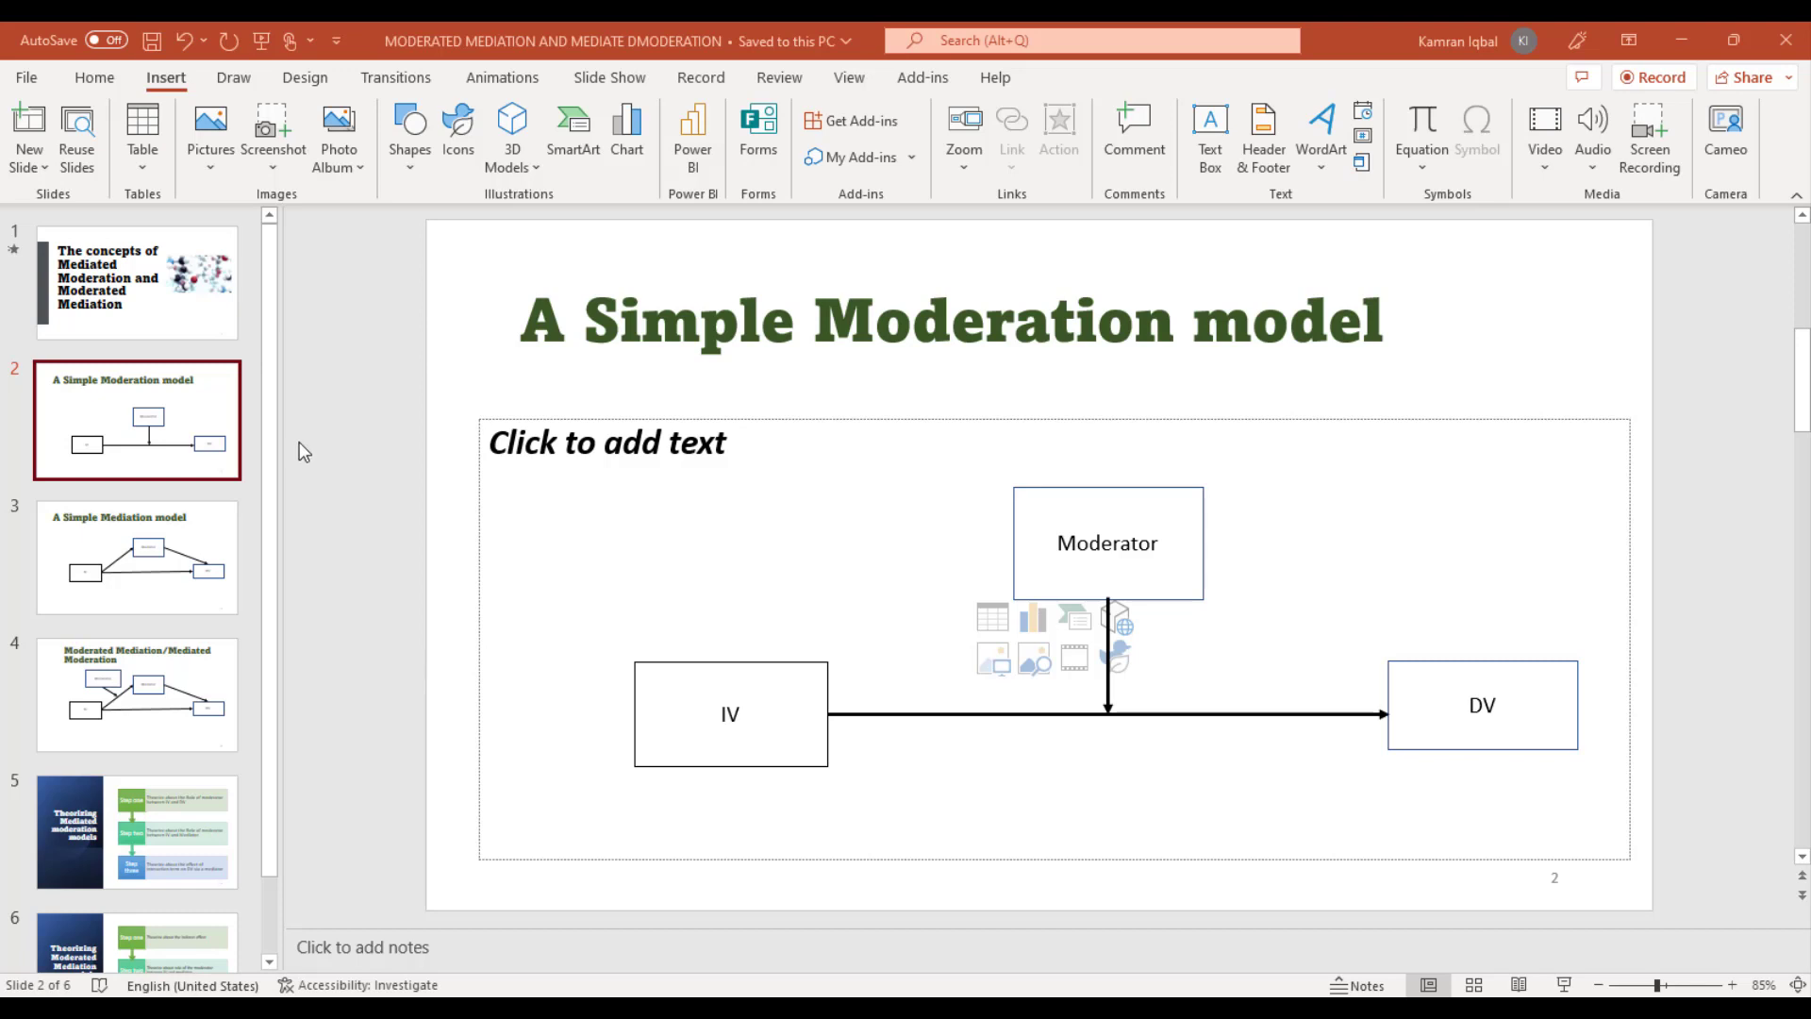
pyautogui.moveTo(172, 454)
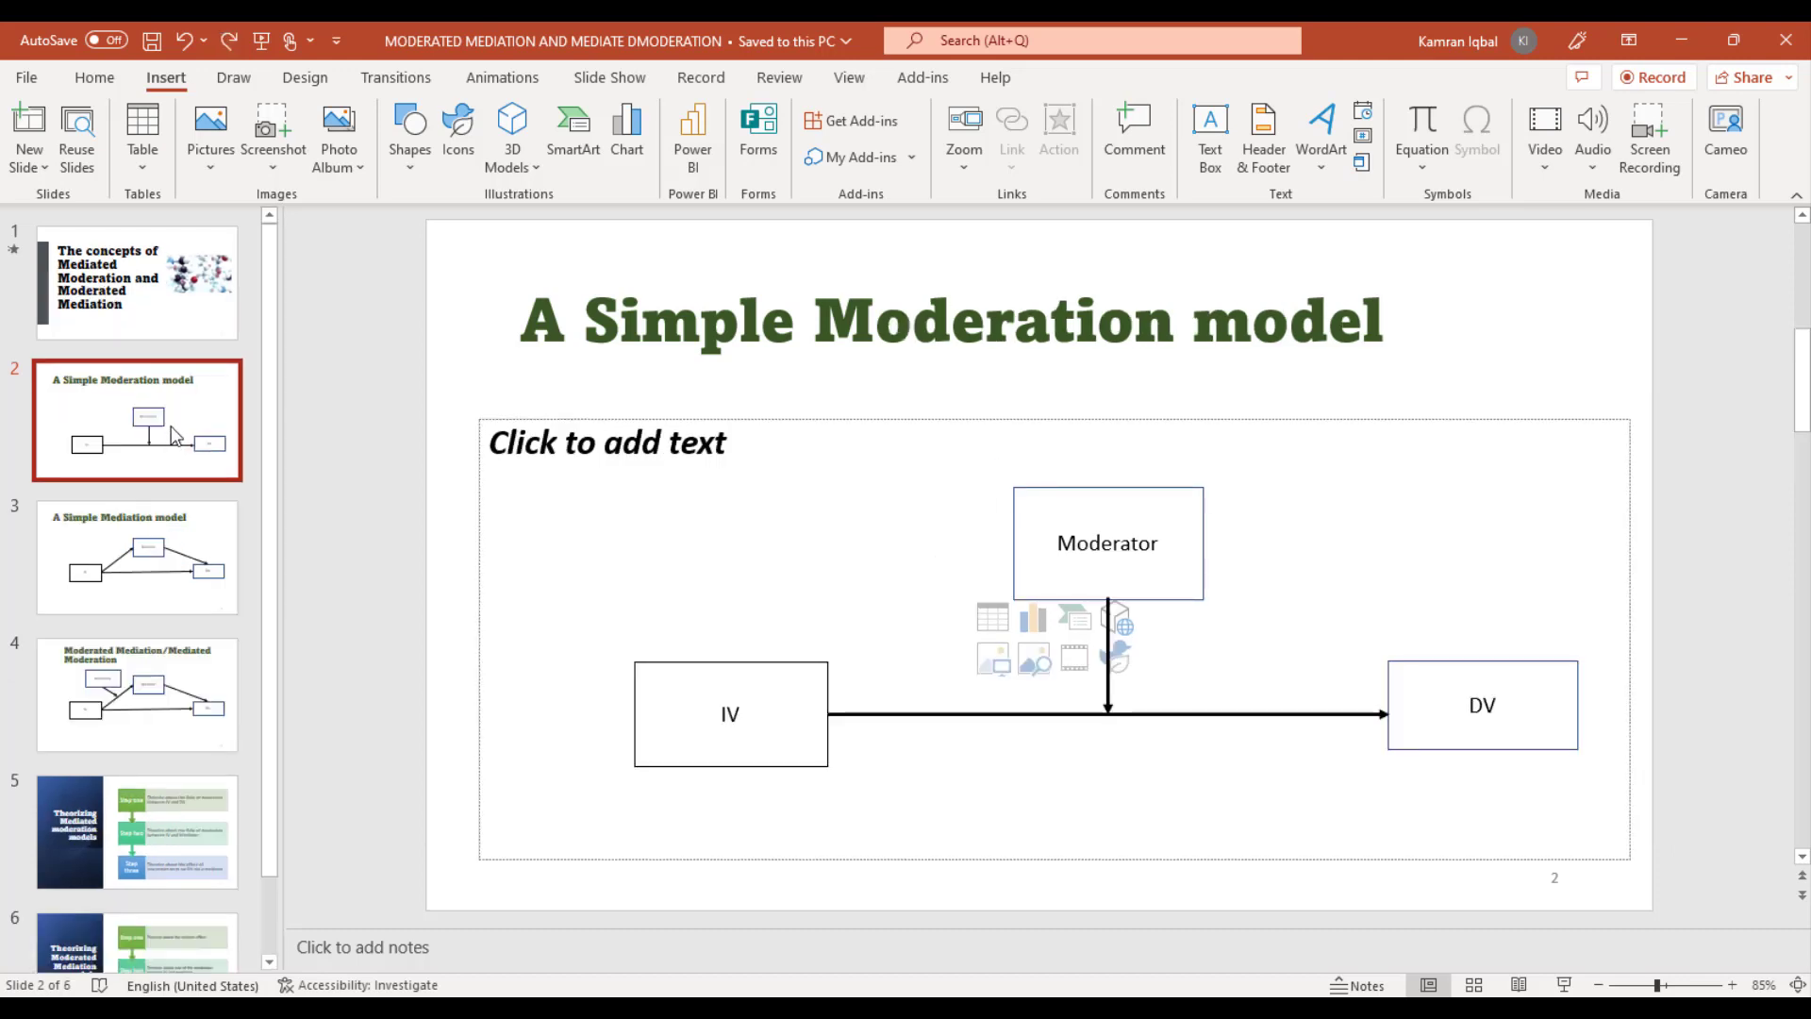
pyautogui.rightClick(138, 416)
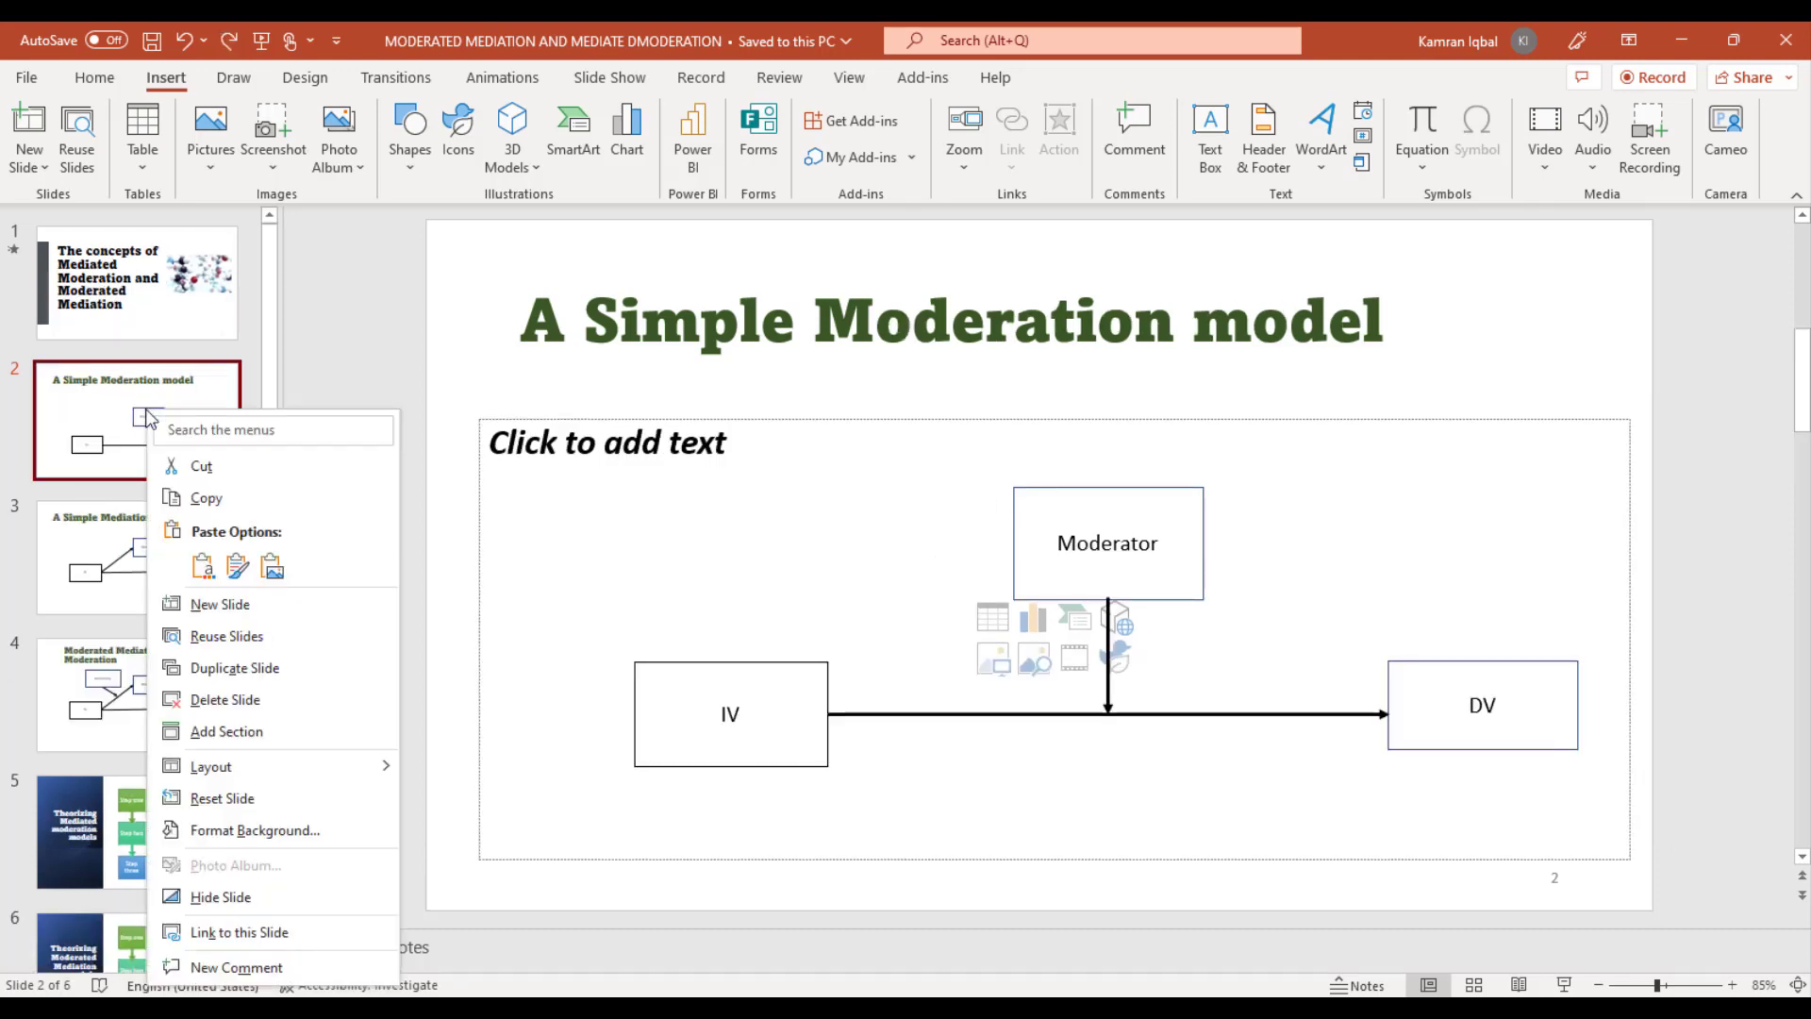
pyautogui.moveTo(234, 668)
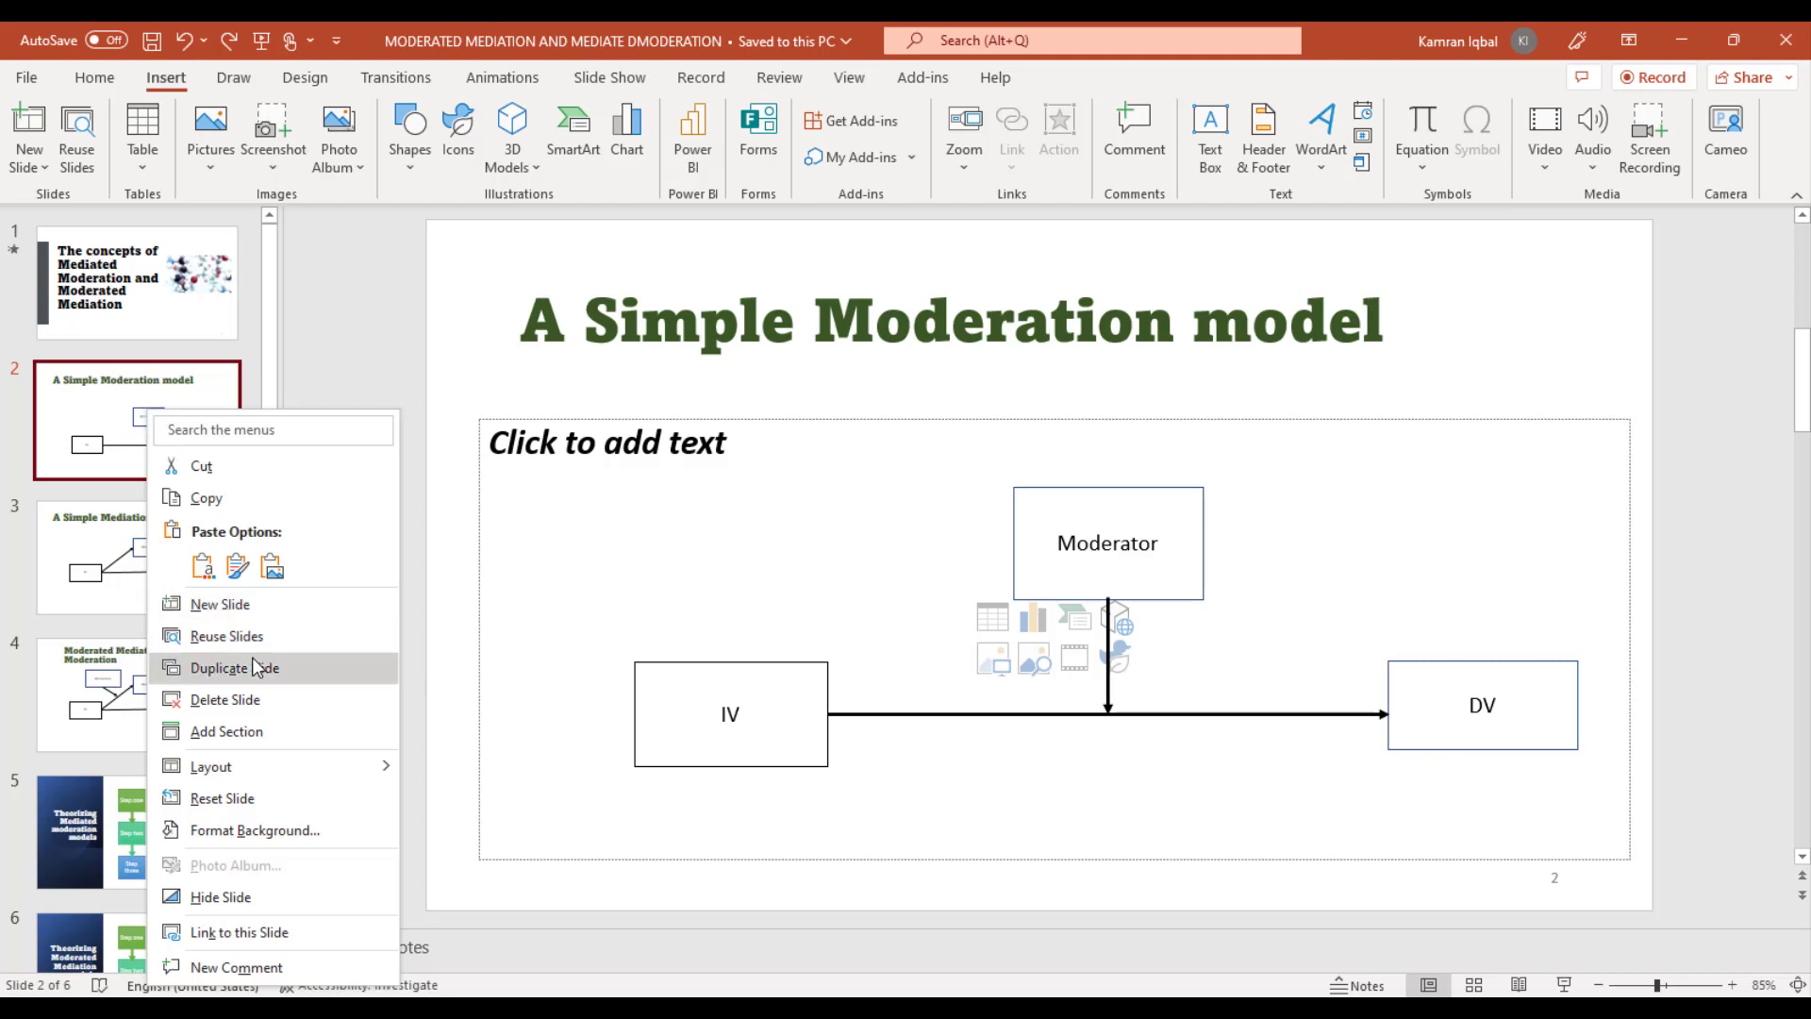
pyautogui.moveTo(247, 706)
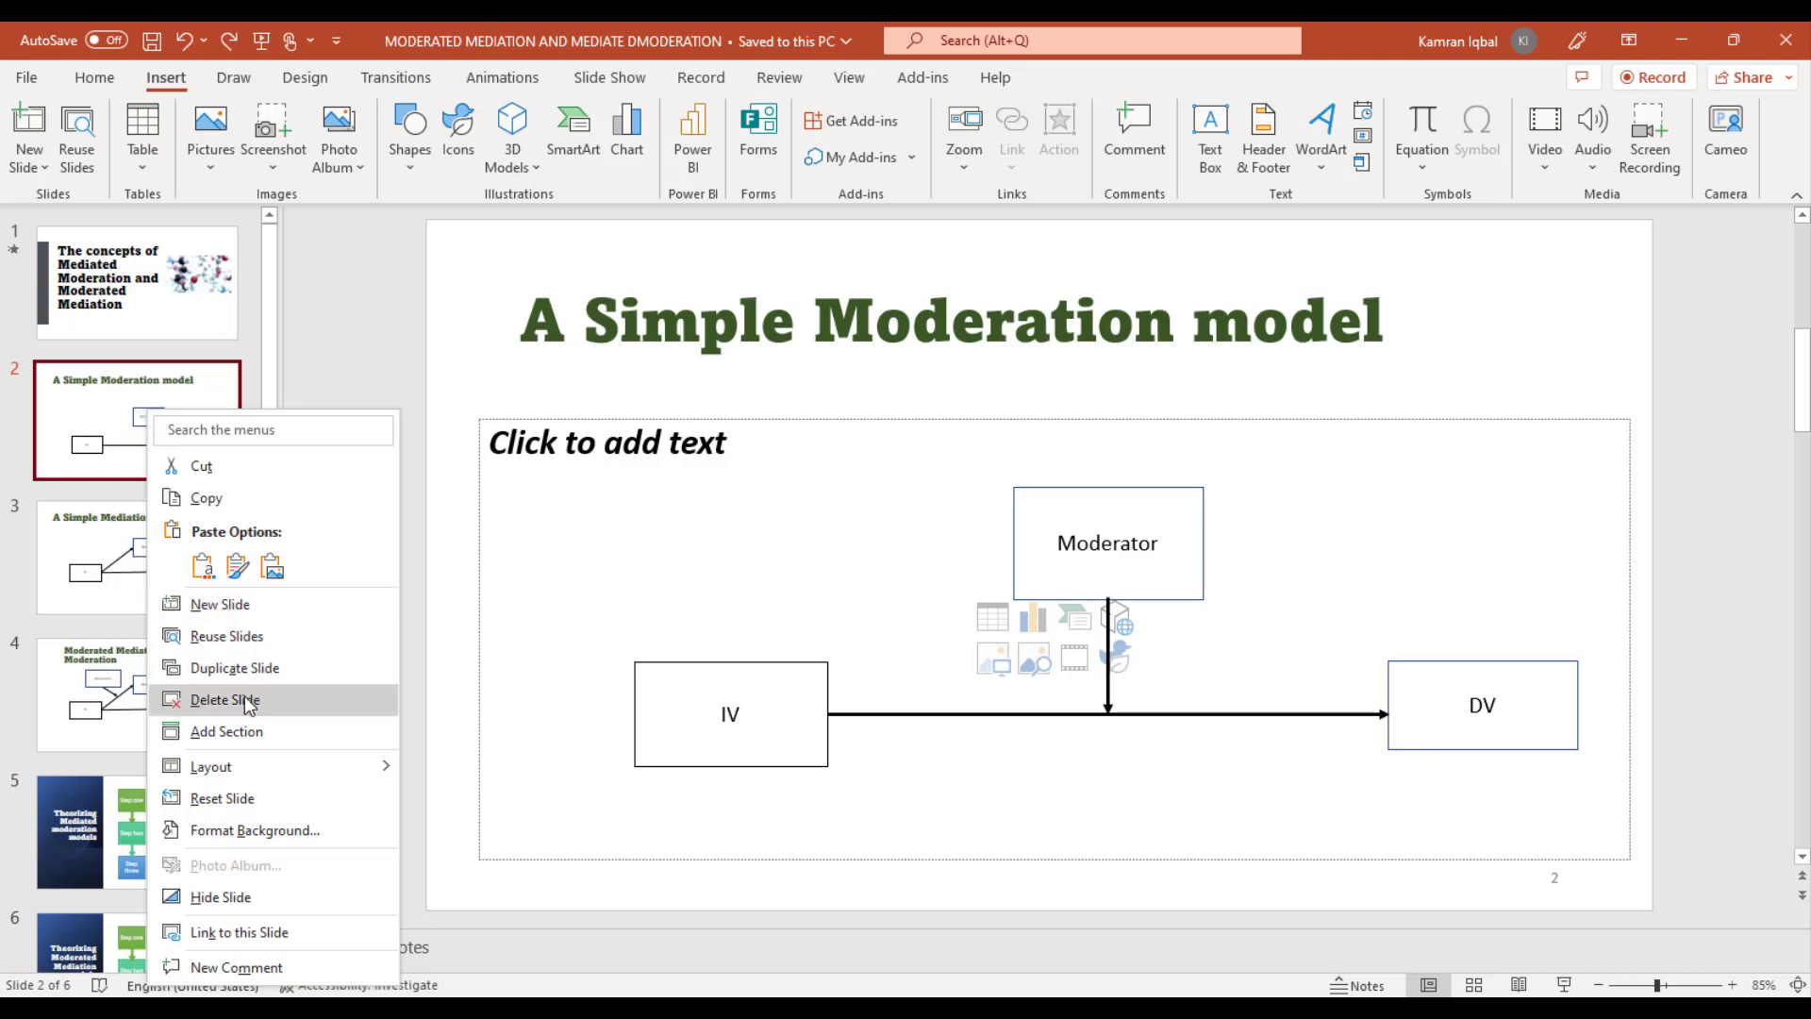
pyautogui.click(224, 698)
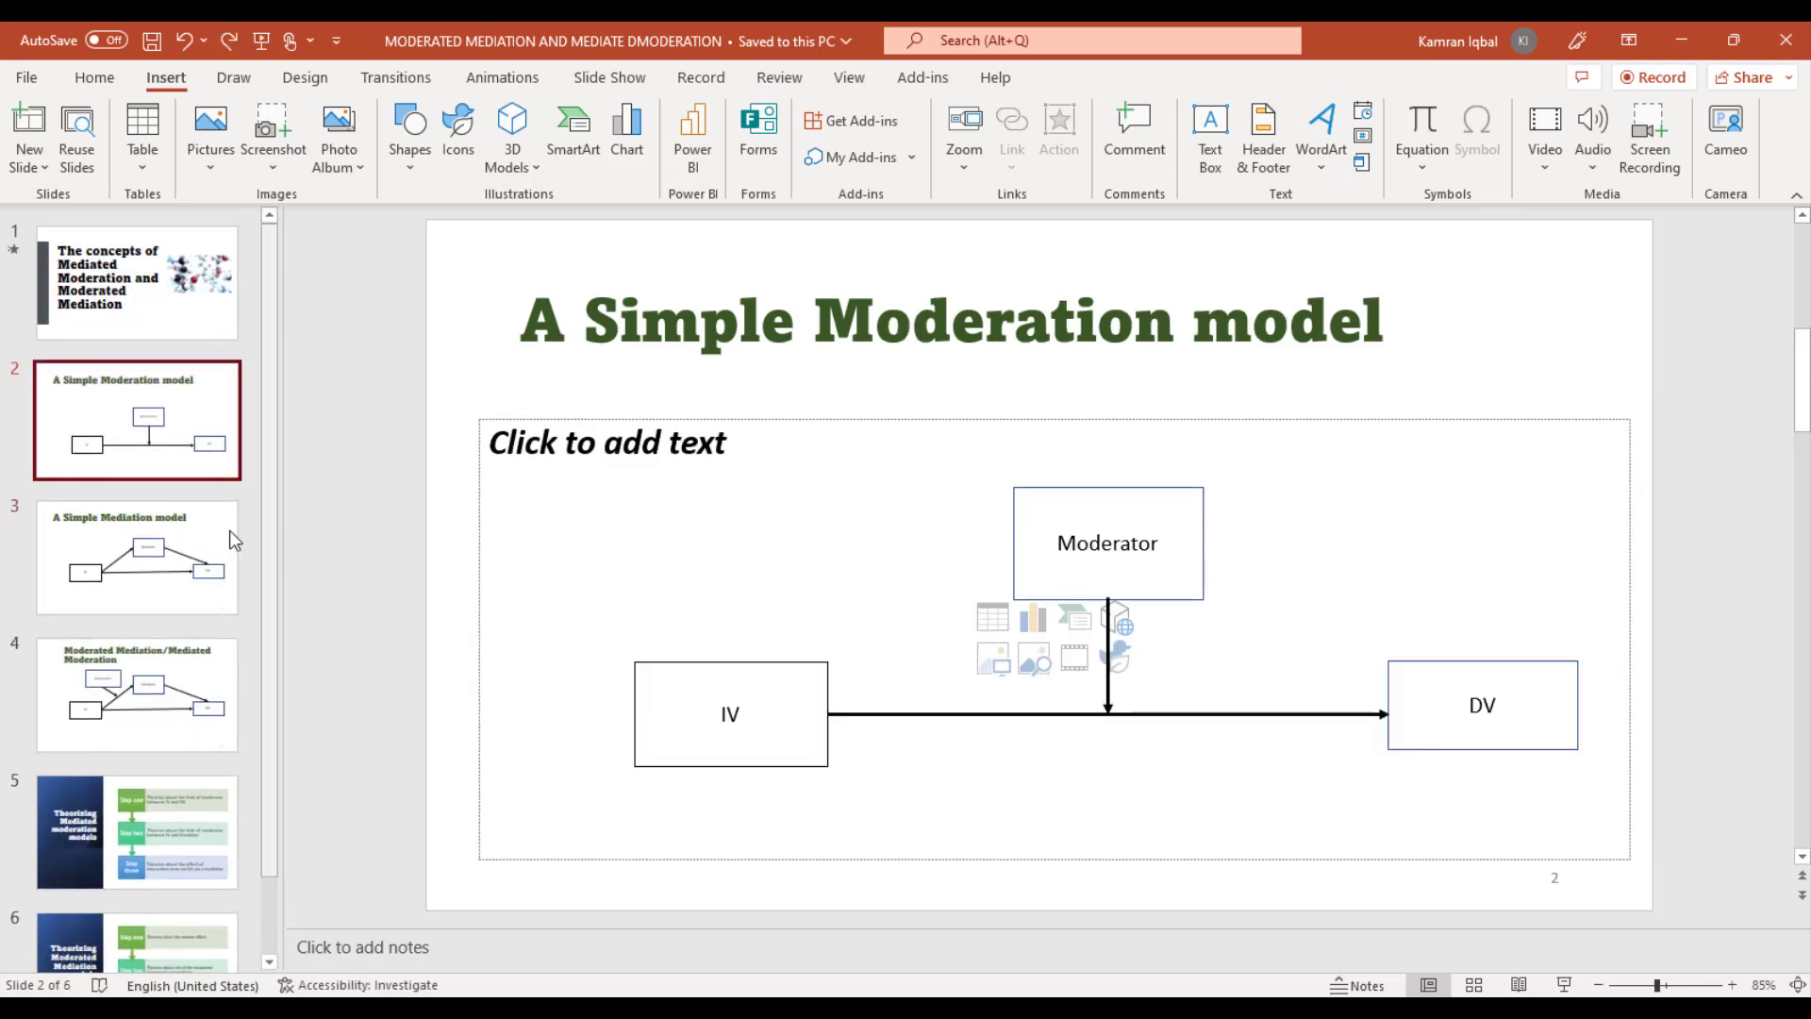
# Step: Move the Simple Mediation model slide to position 2 and view it
pyautogui.click(136, 557)
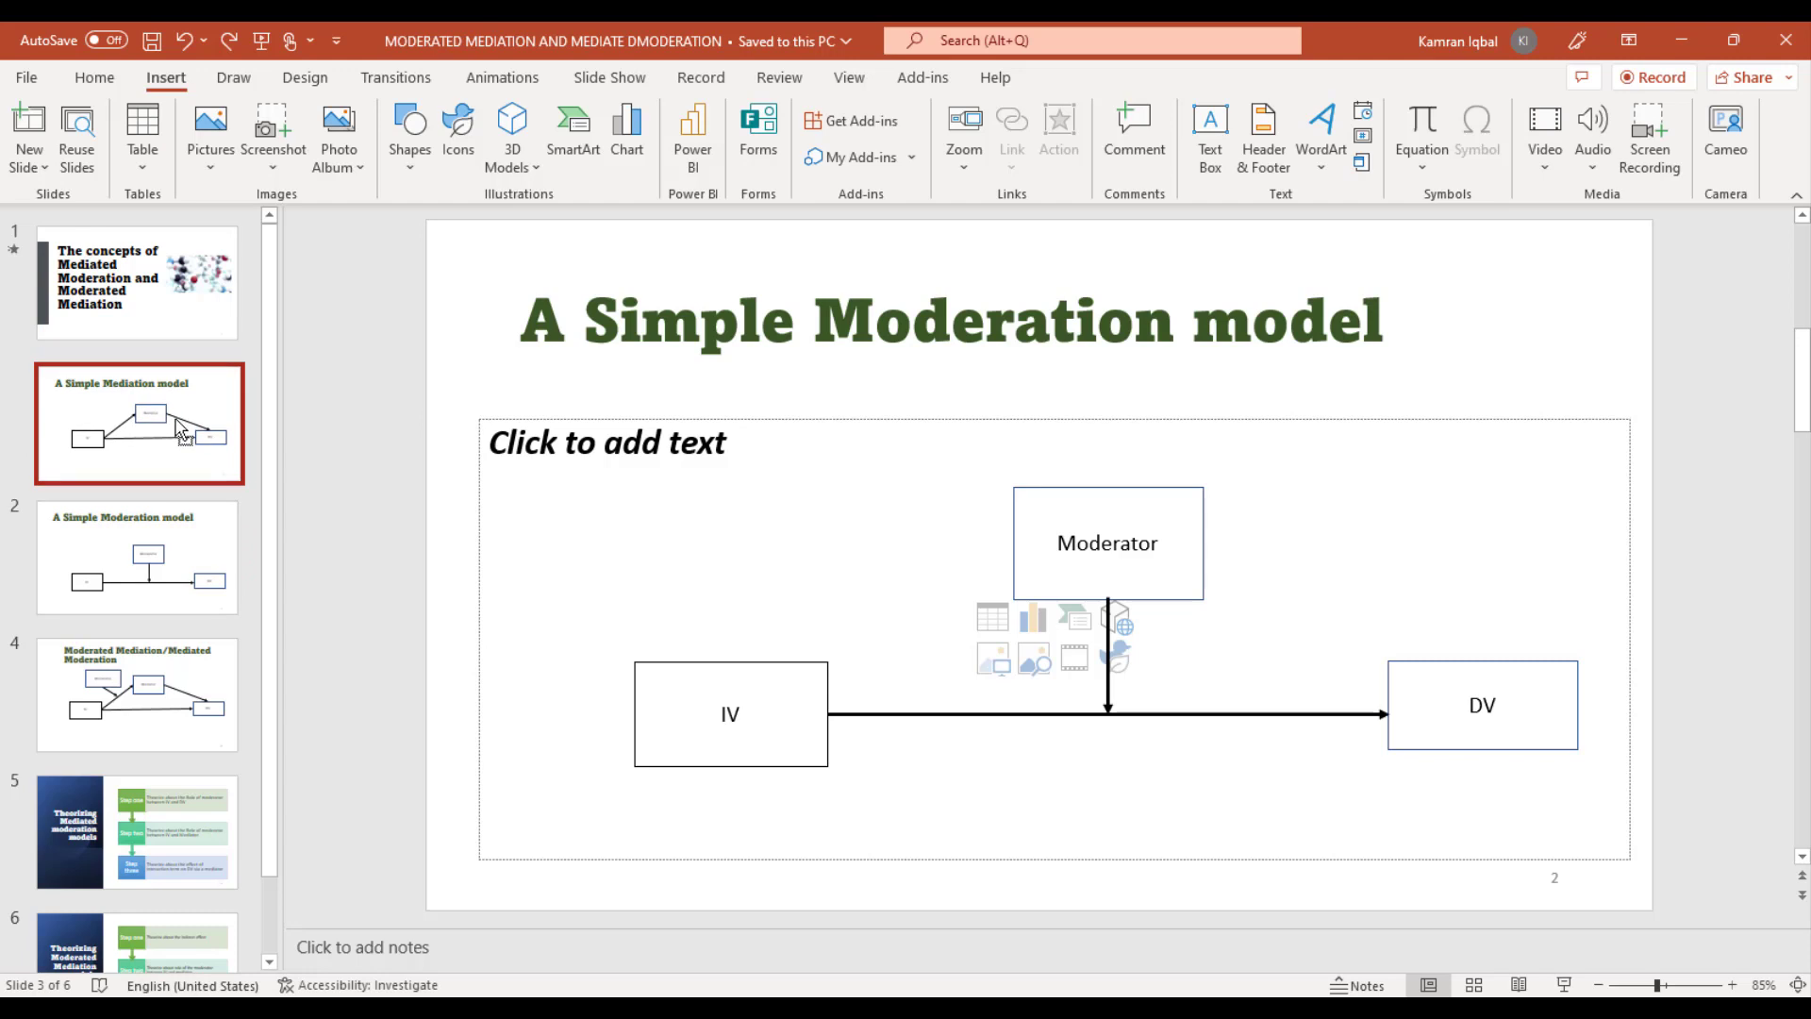
pyautogui.click(136, 421)
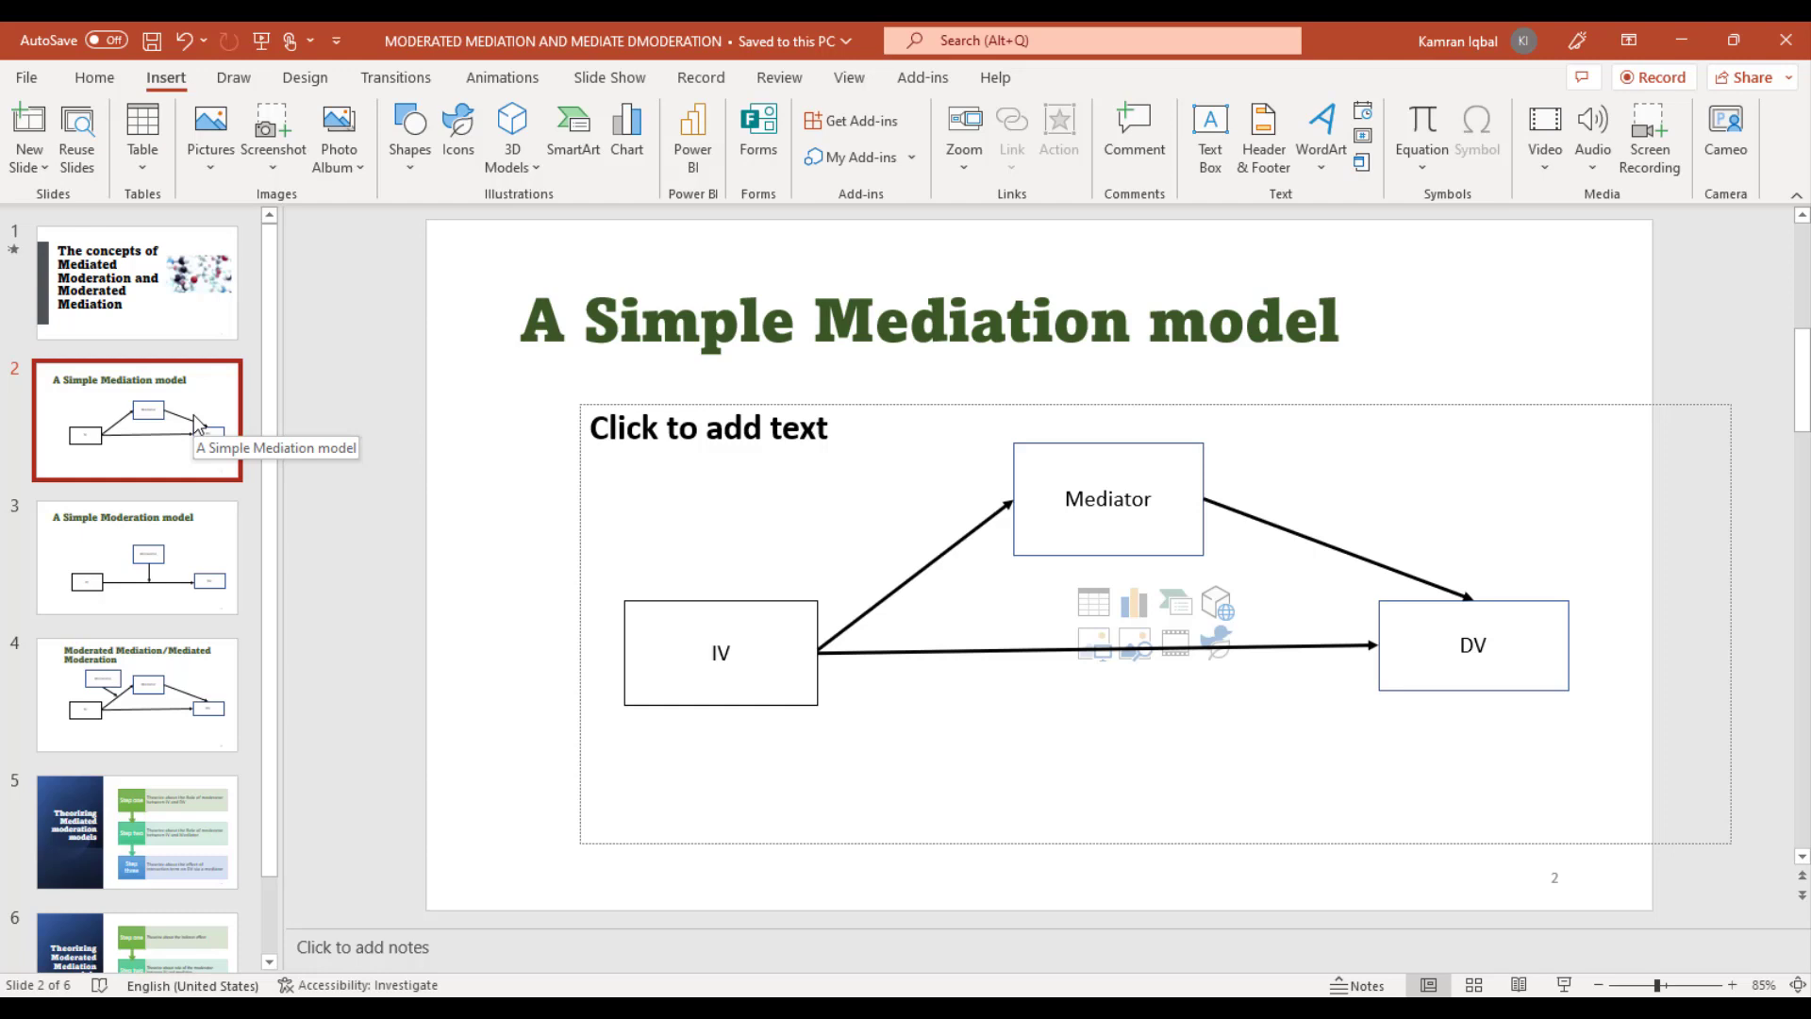
pyautogui.moveTo(240, 32)
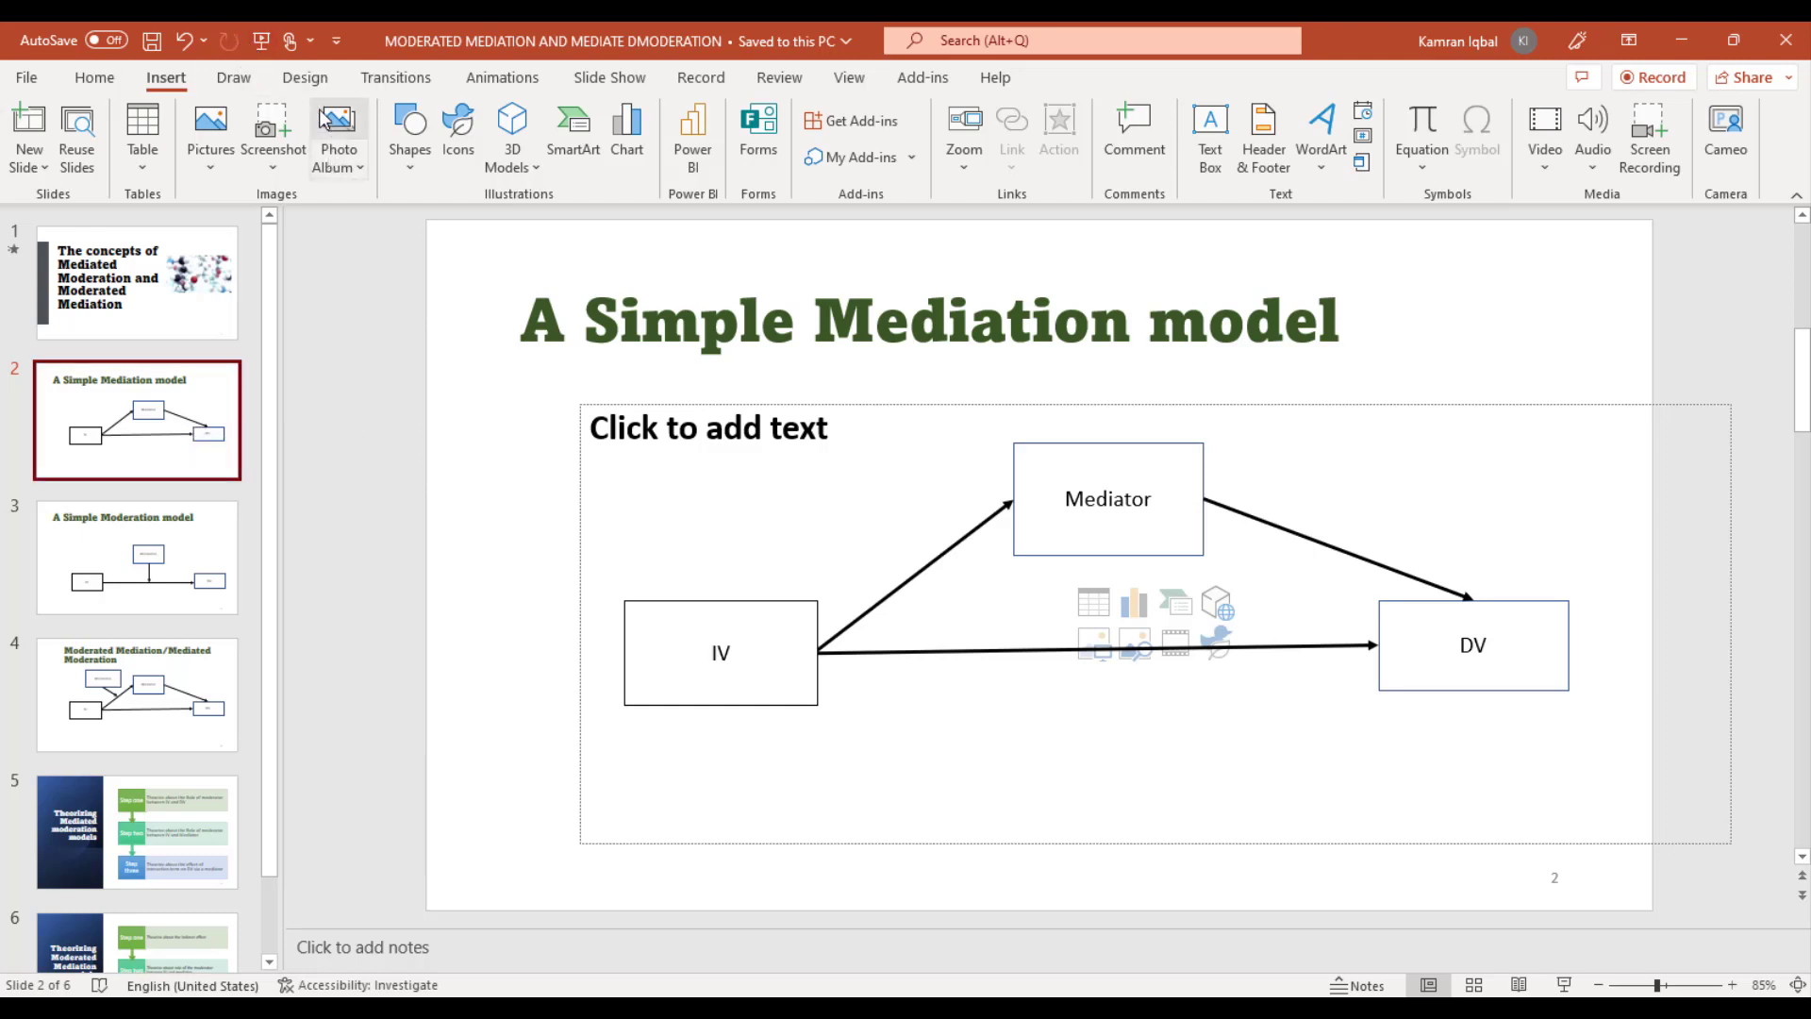
# Step: Show the Design commands and the slide size choices (standard, widescreen, custom)
pyautogui.click(304, 77)
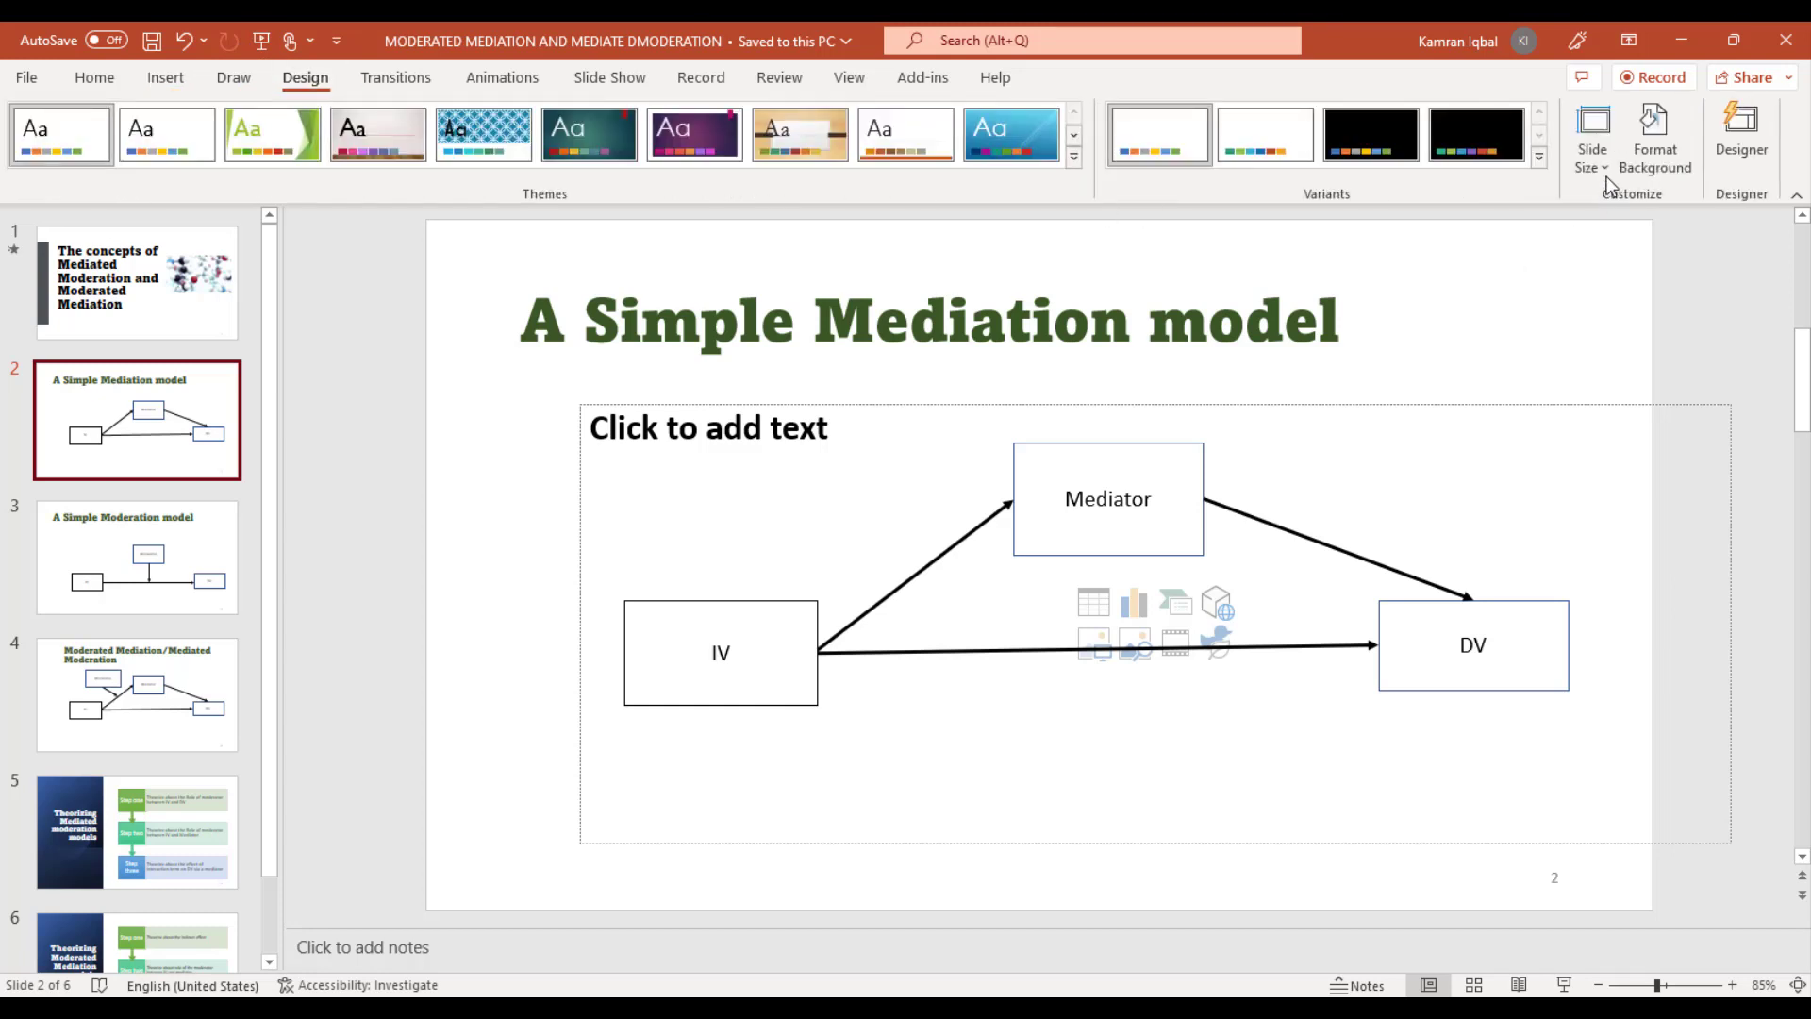
pyautogui.click(1592, 136)
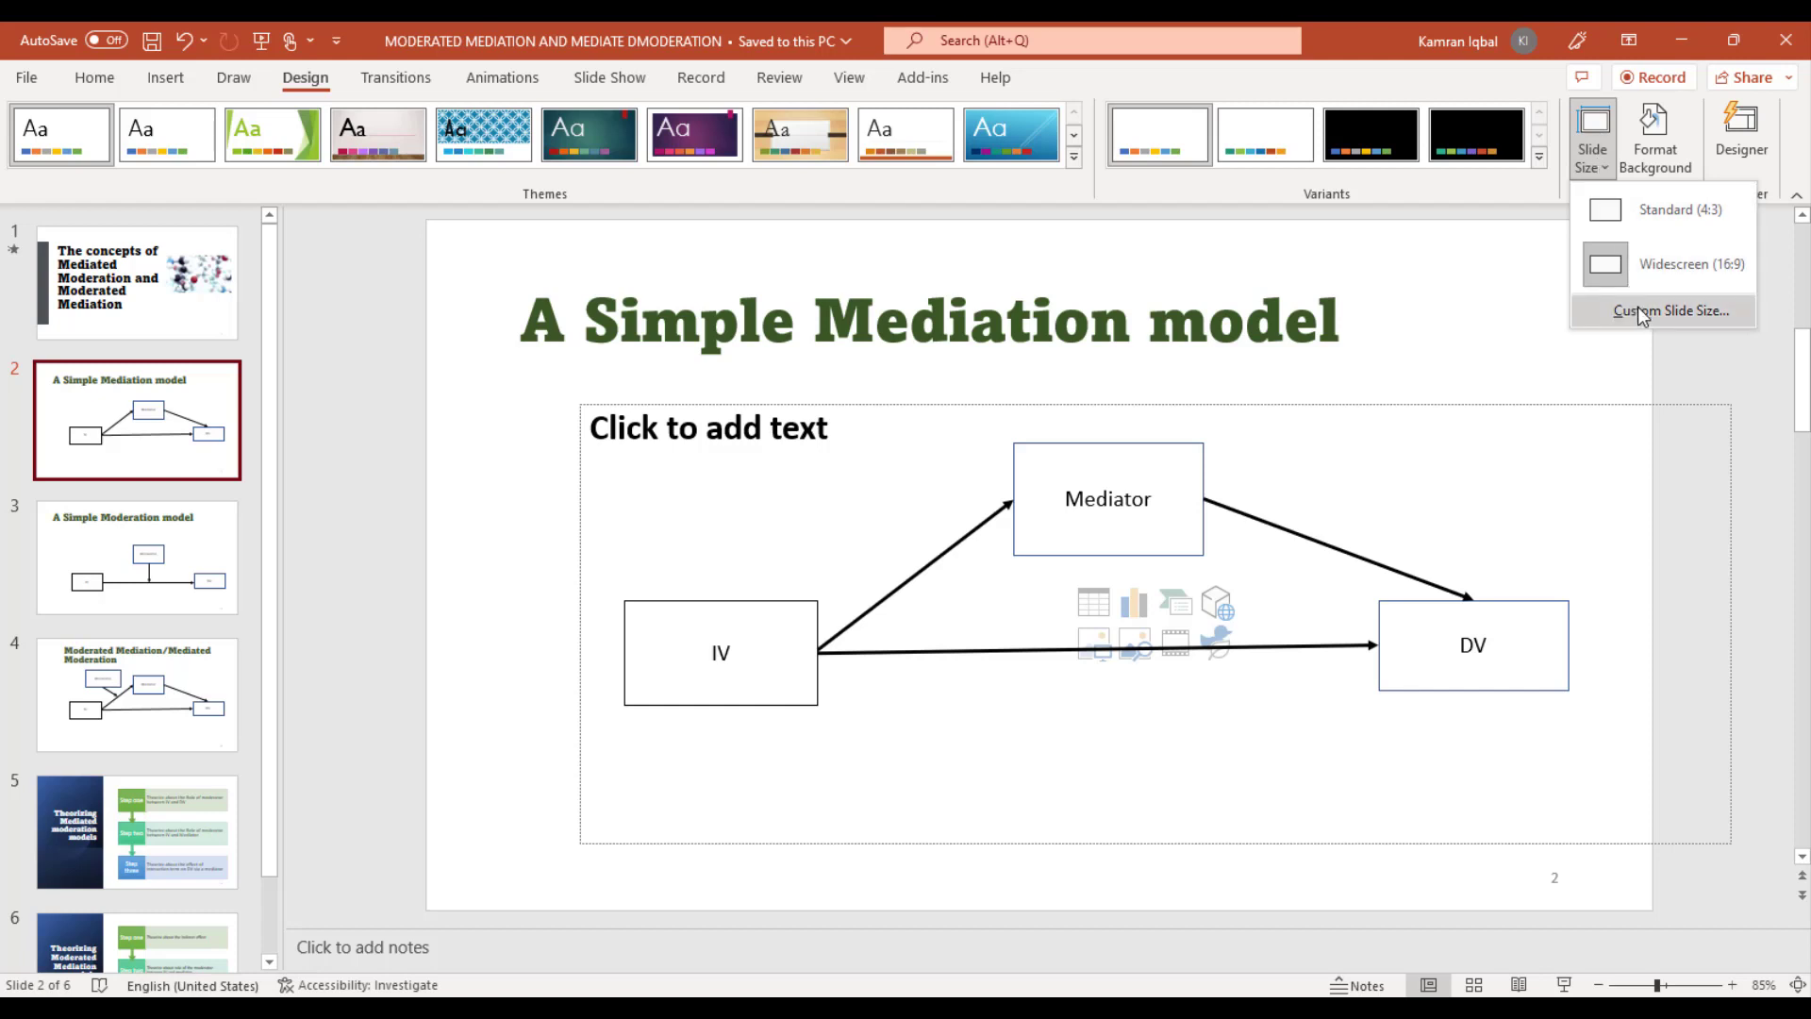
pyautogui.click(1670, 309)
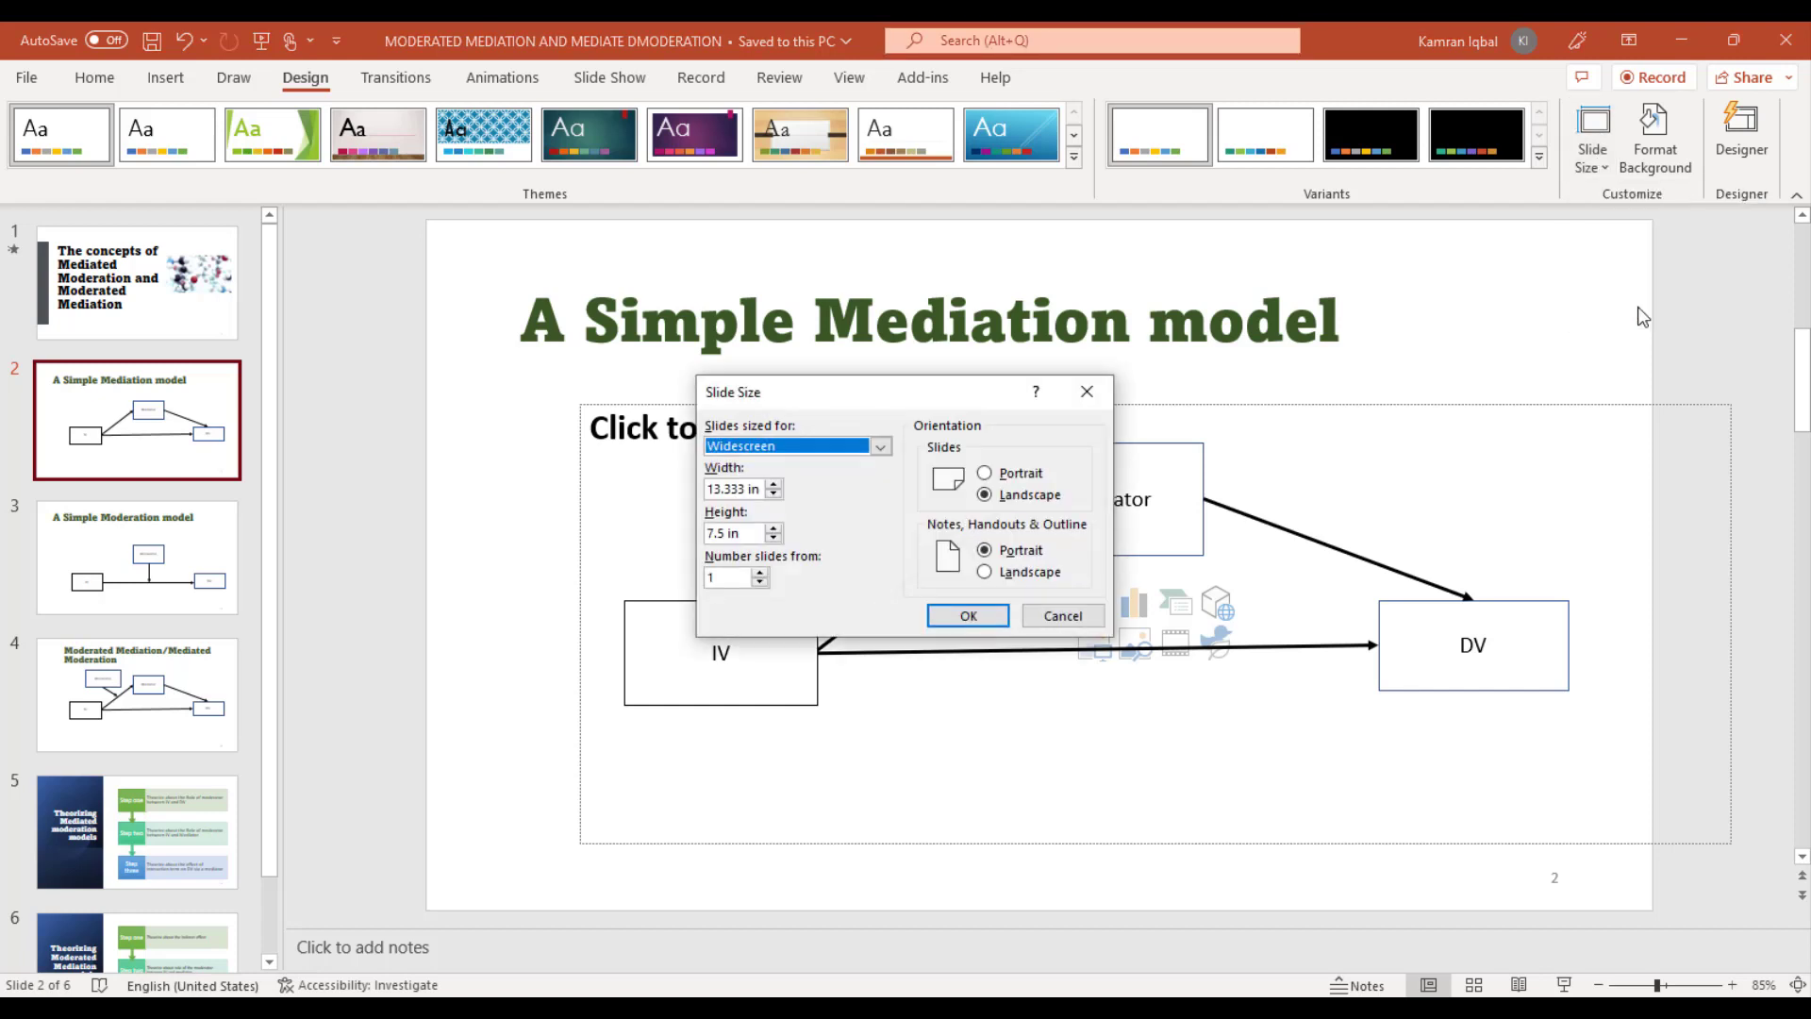
pyautogui.click(985, 472)
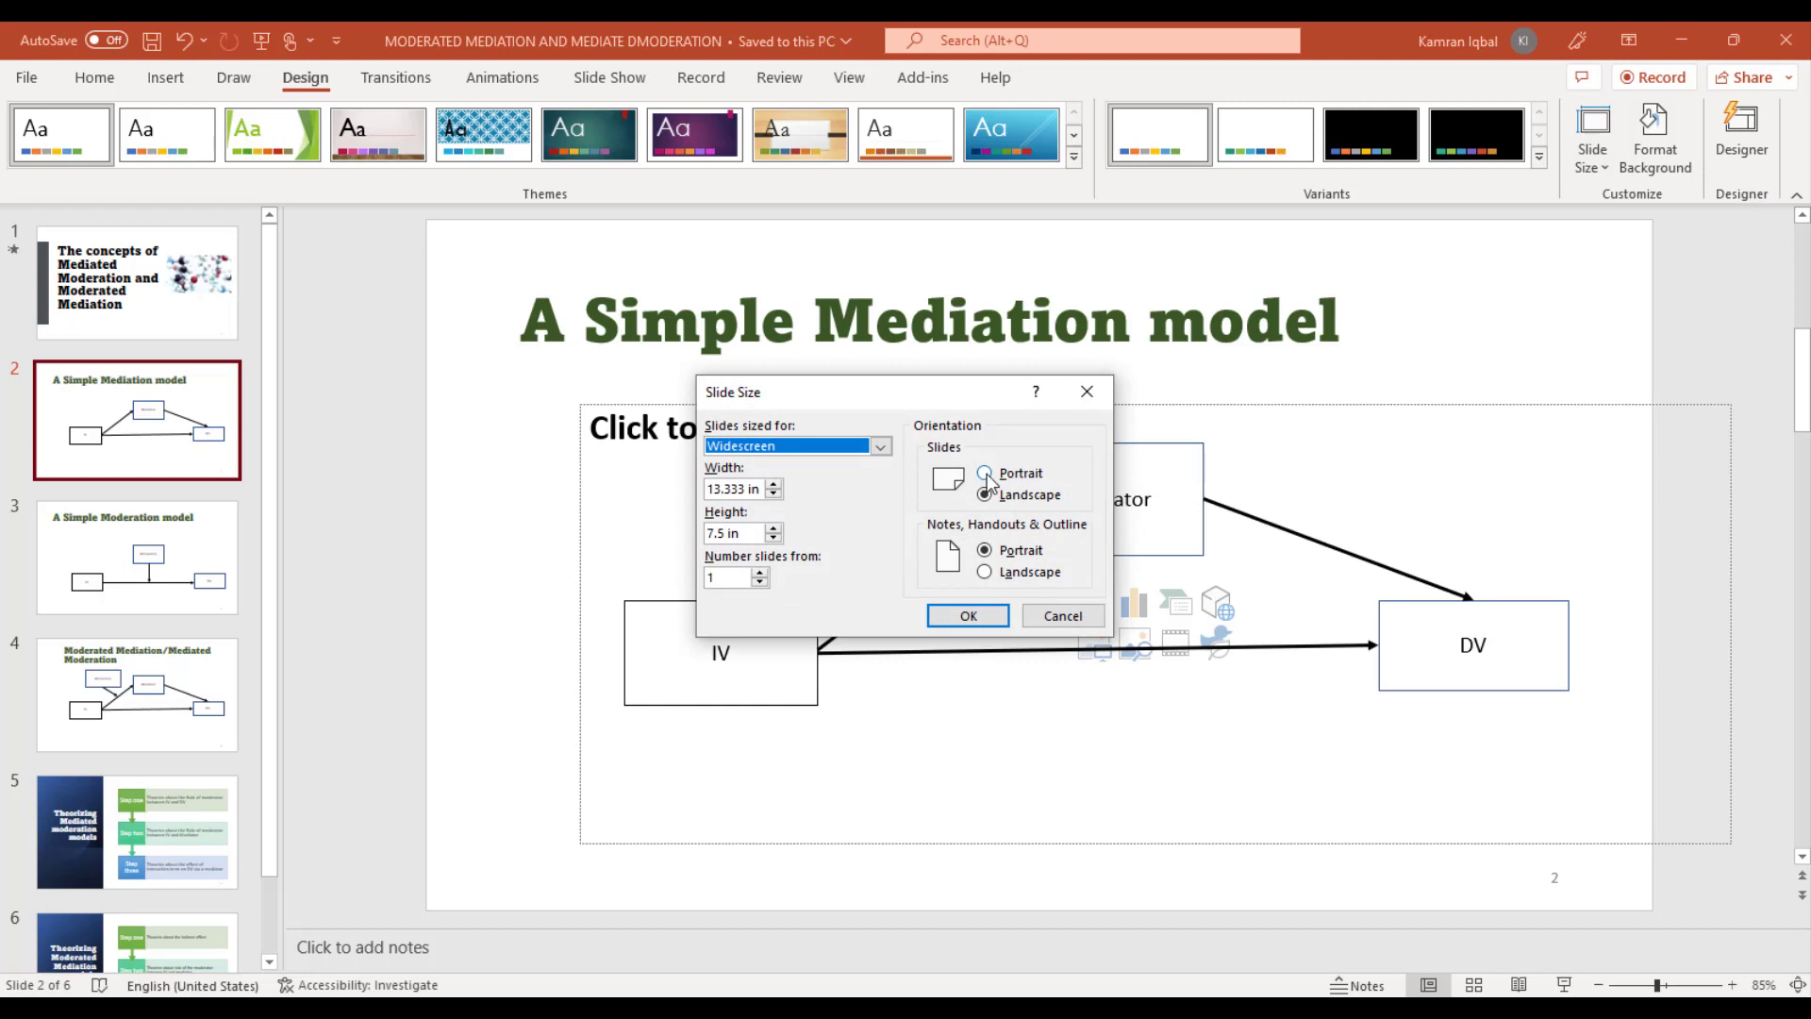
pyautogui.click(985, 494)
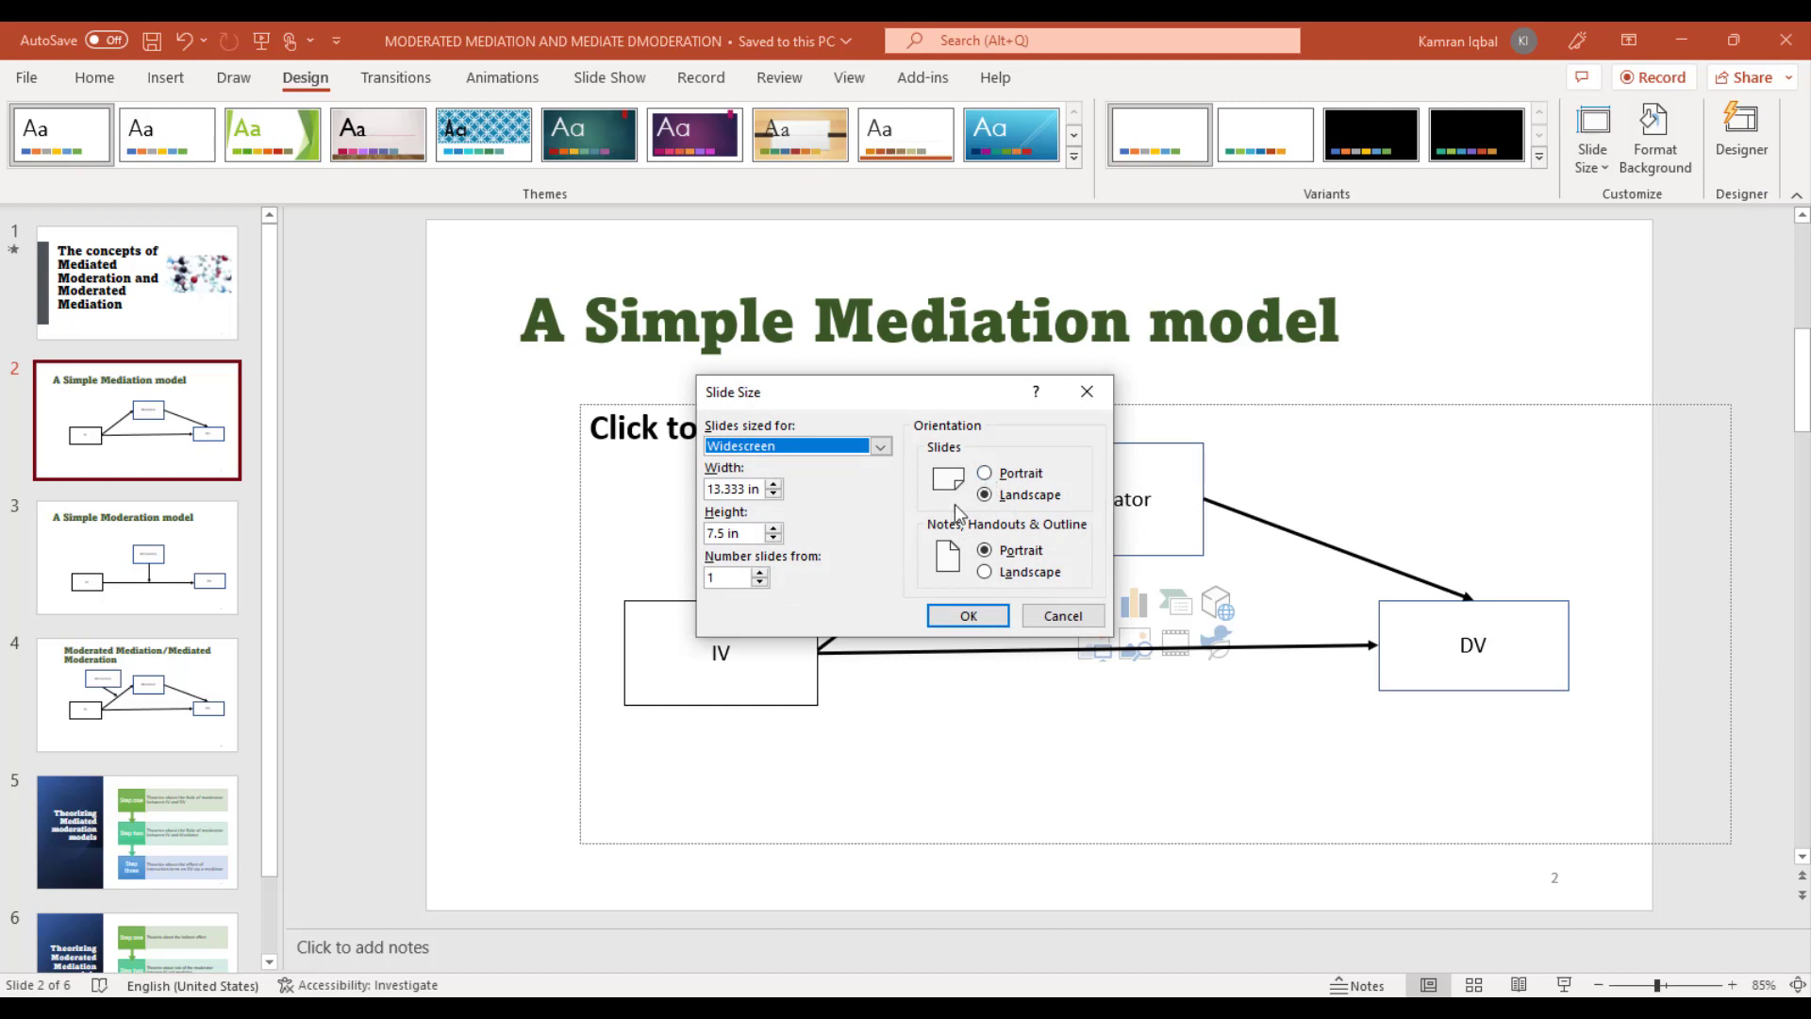
pyautogui.click(985, 494)
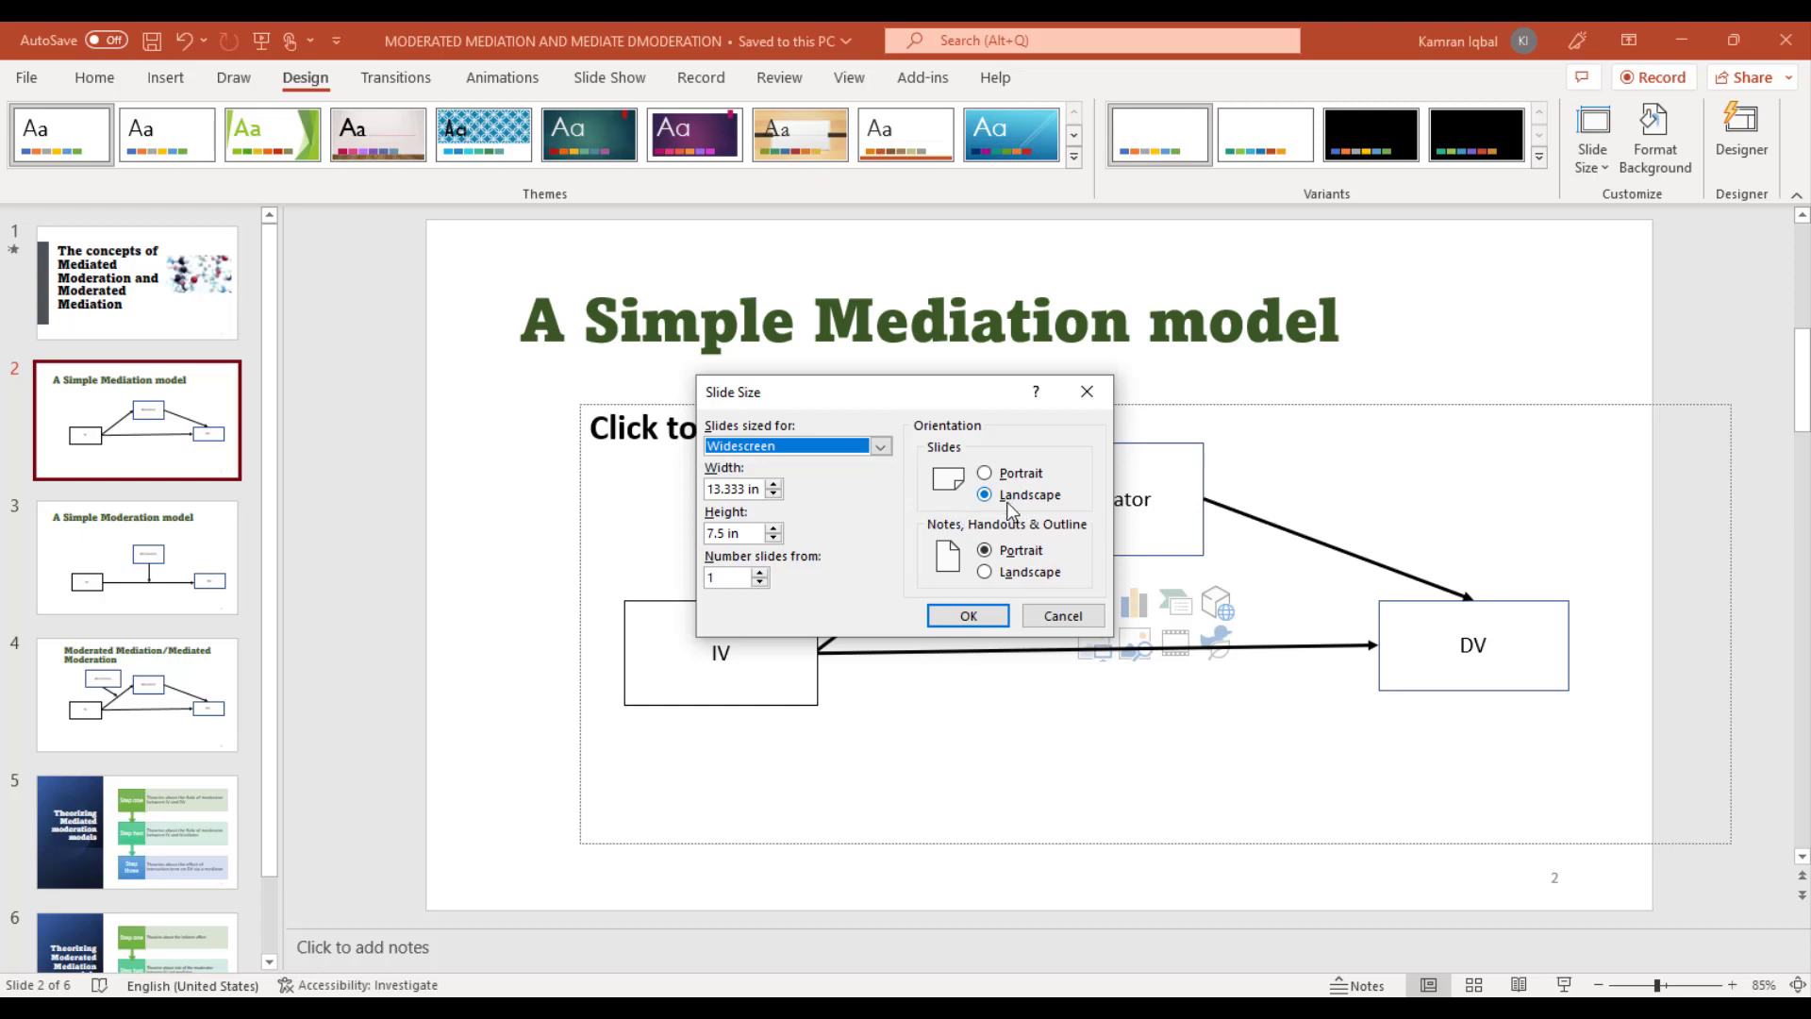
pyautogui.click(984, 472)
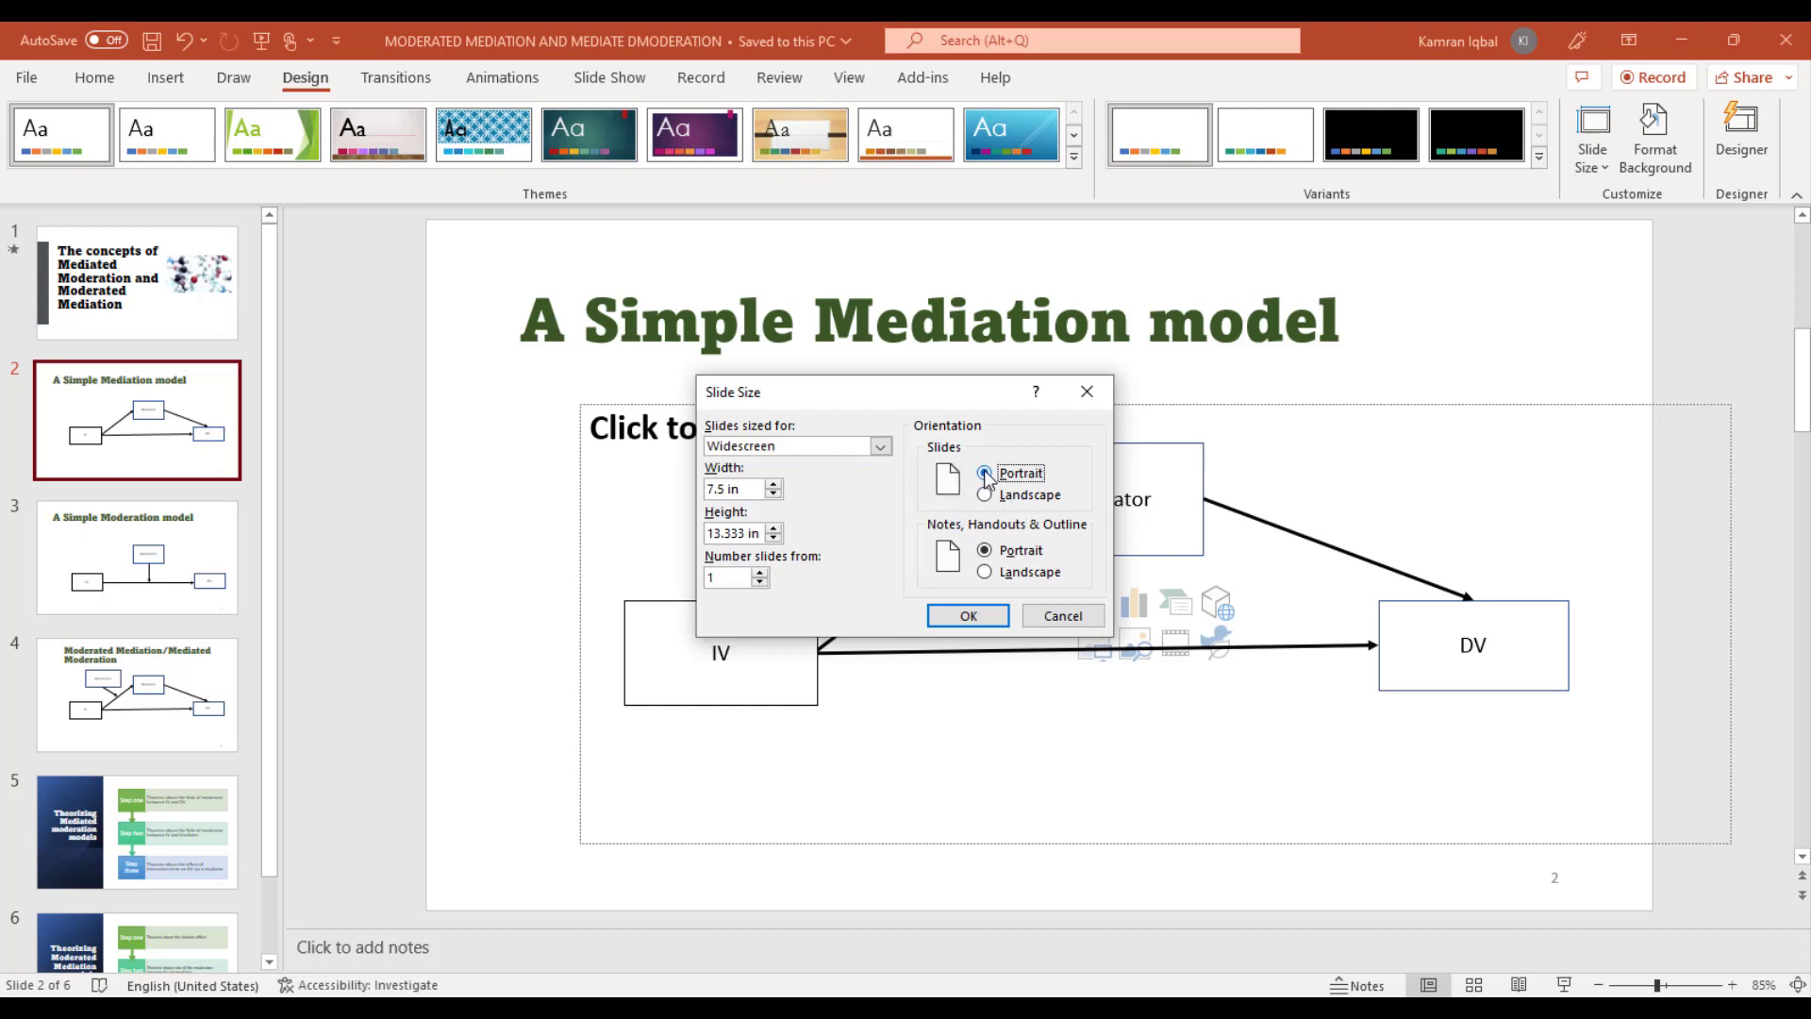
pyautogui.click(966, 615)
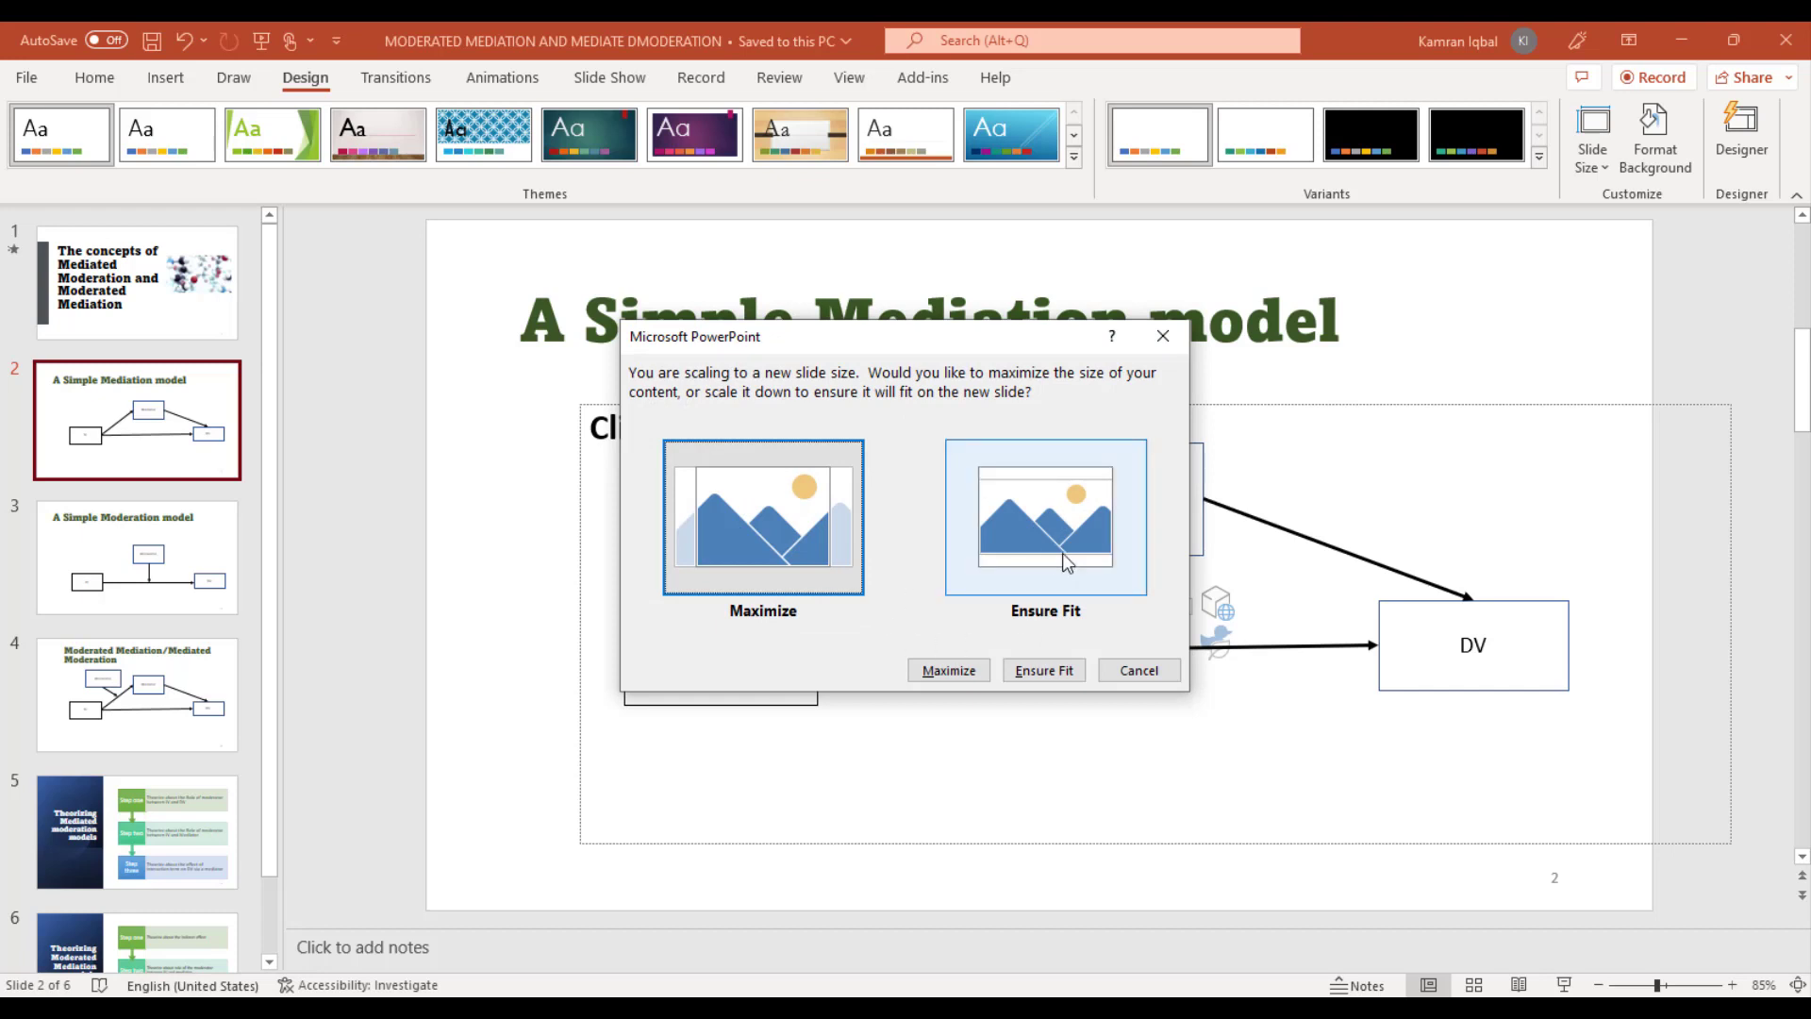
pyautogui.click(1042, 670)
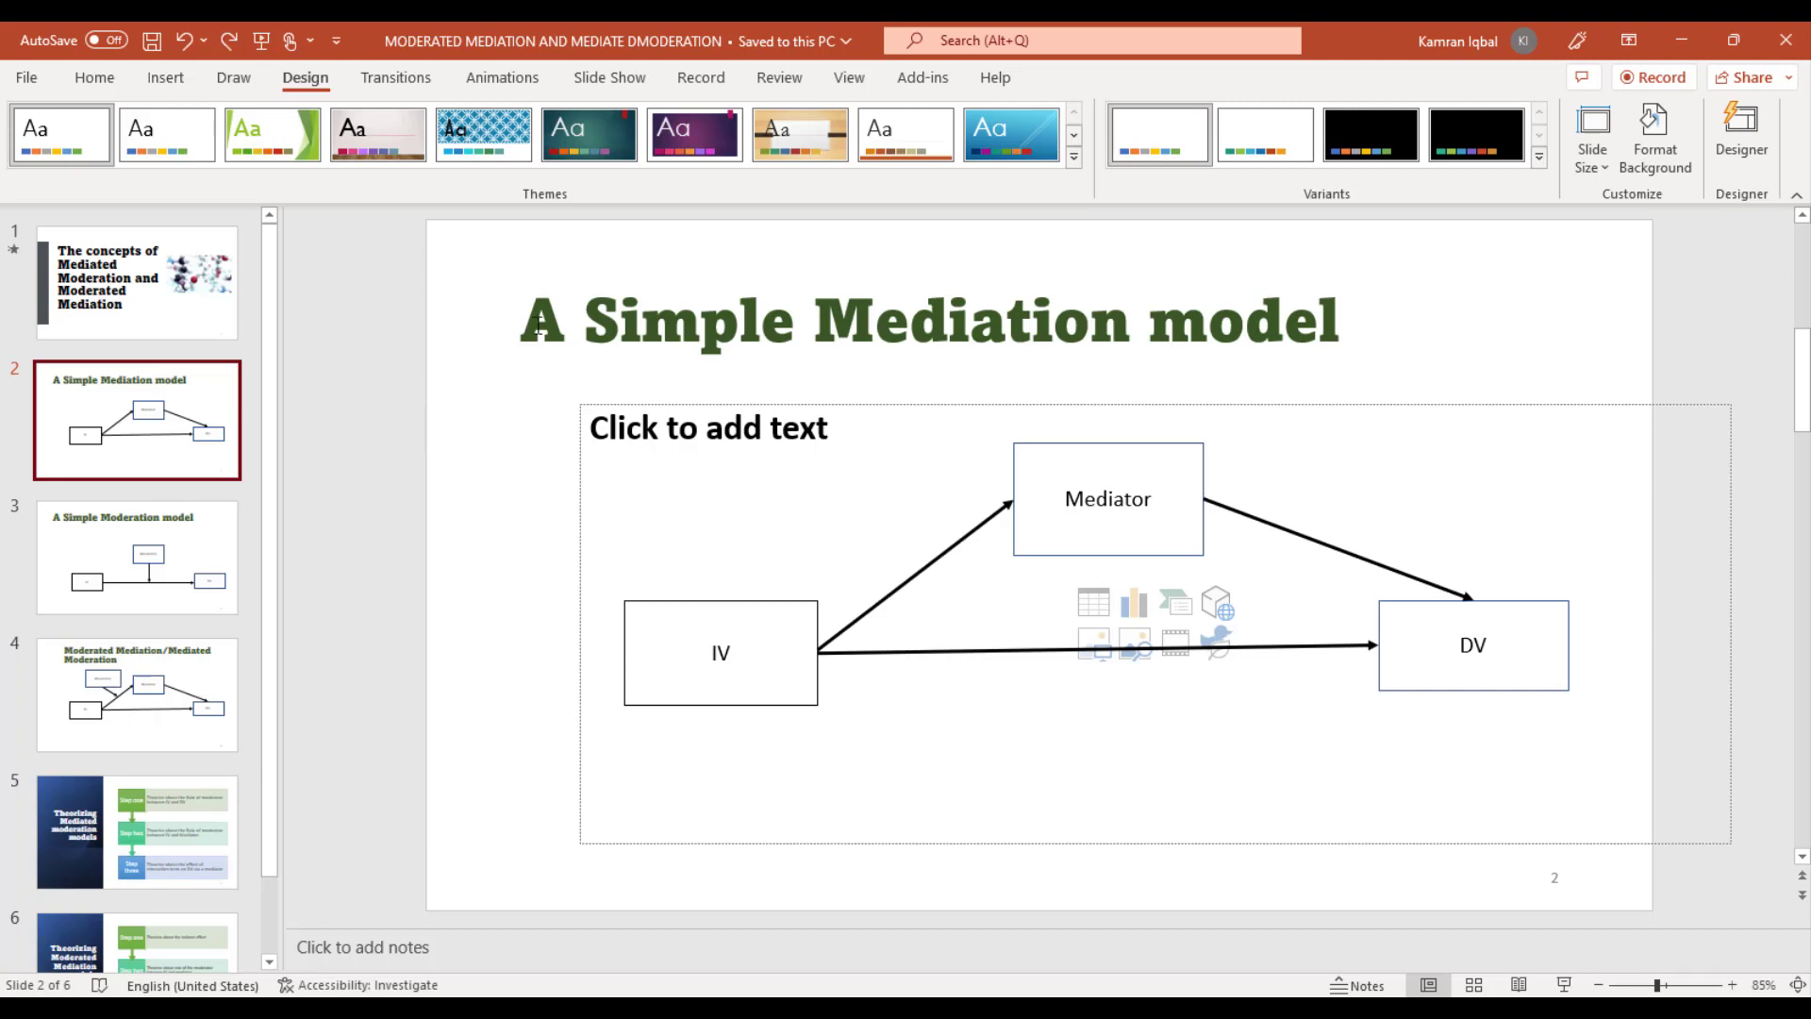
pyautogui.moveTo(159, 144)
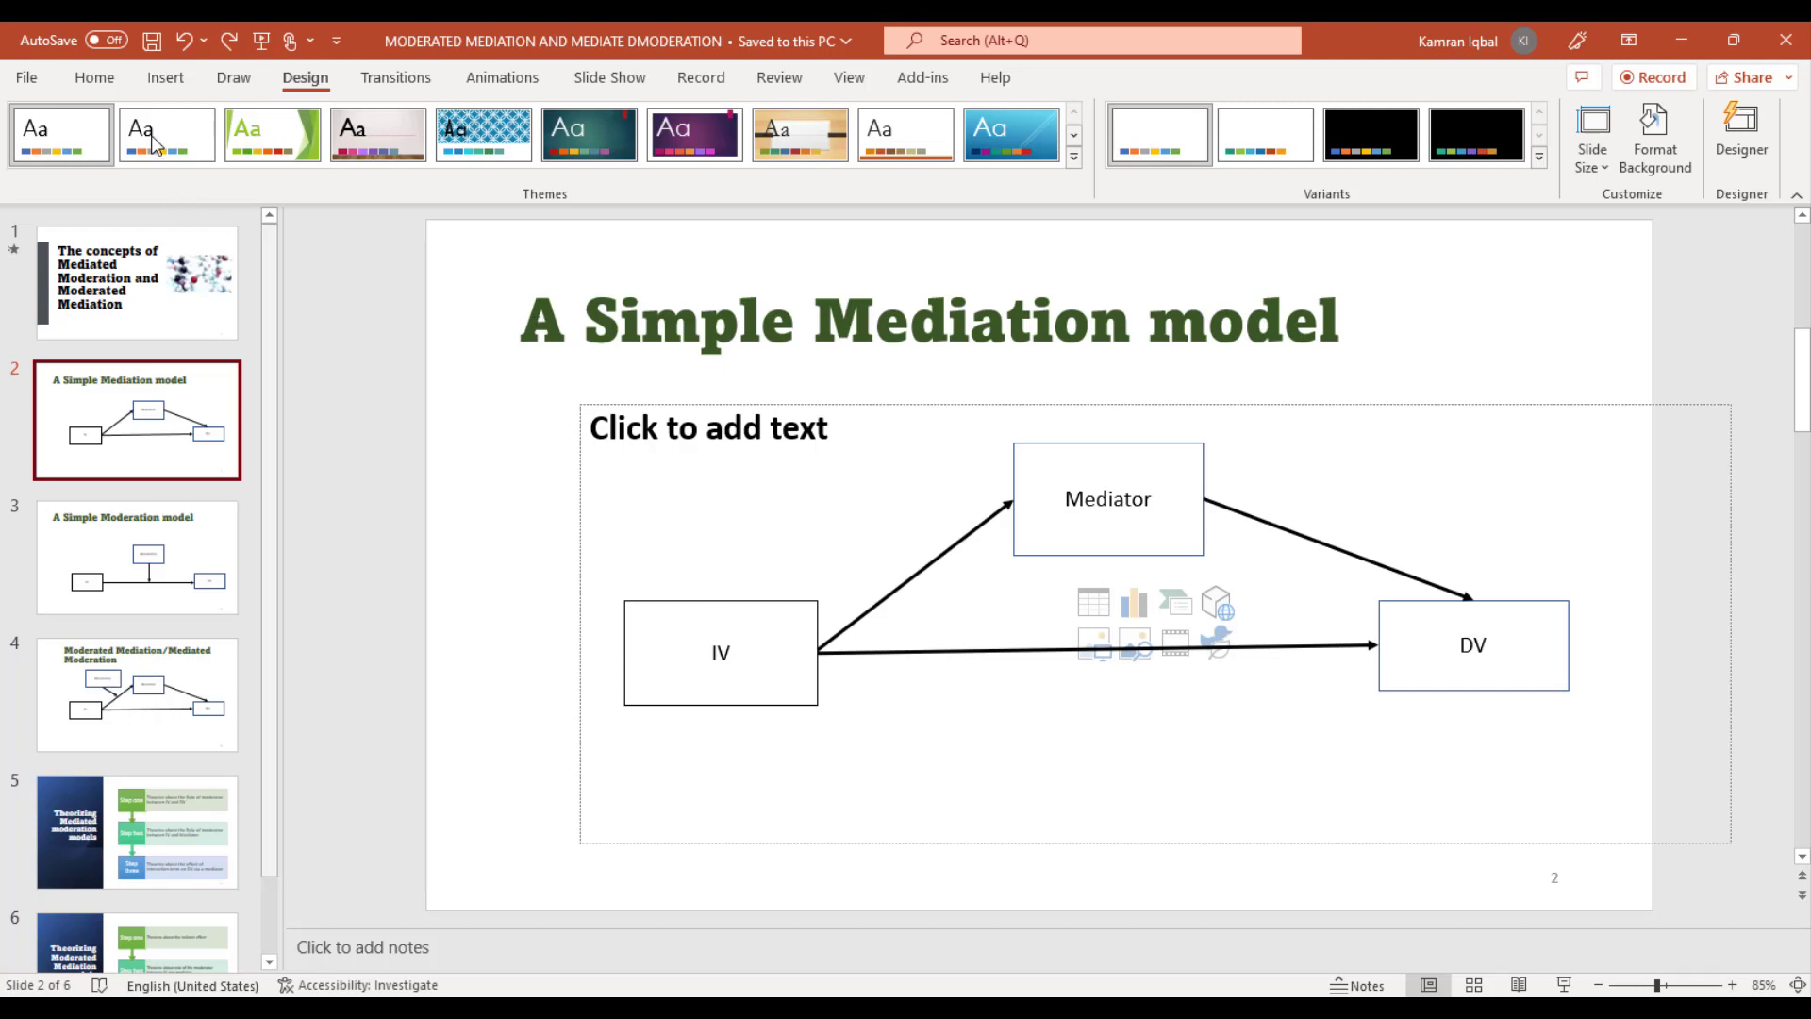
# Step: Browse the font colour choices for the slide 2 title without changing it, then go to slide 1
pyautogui.click(929, 323)
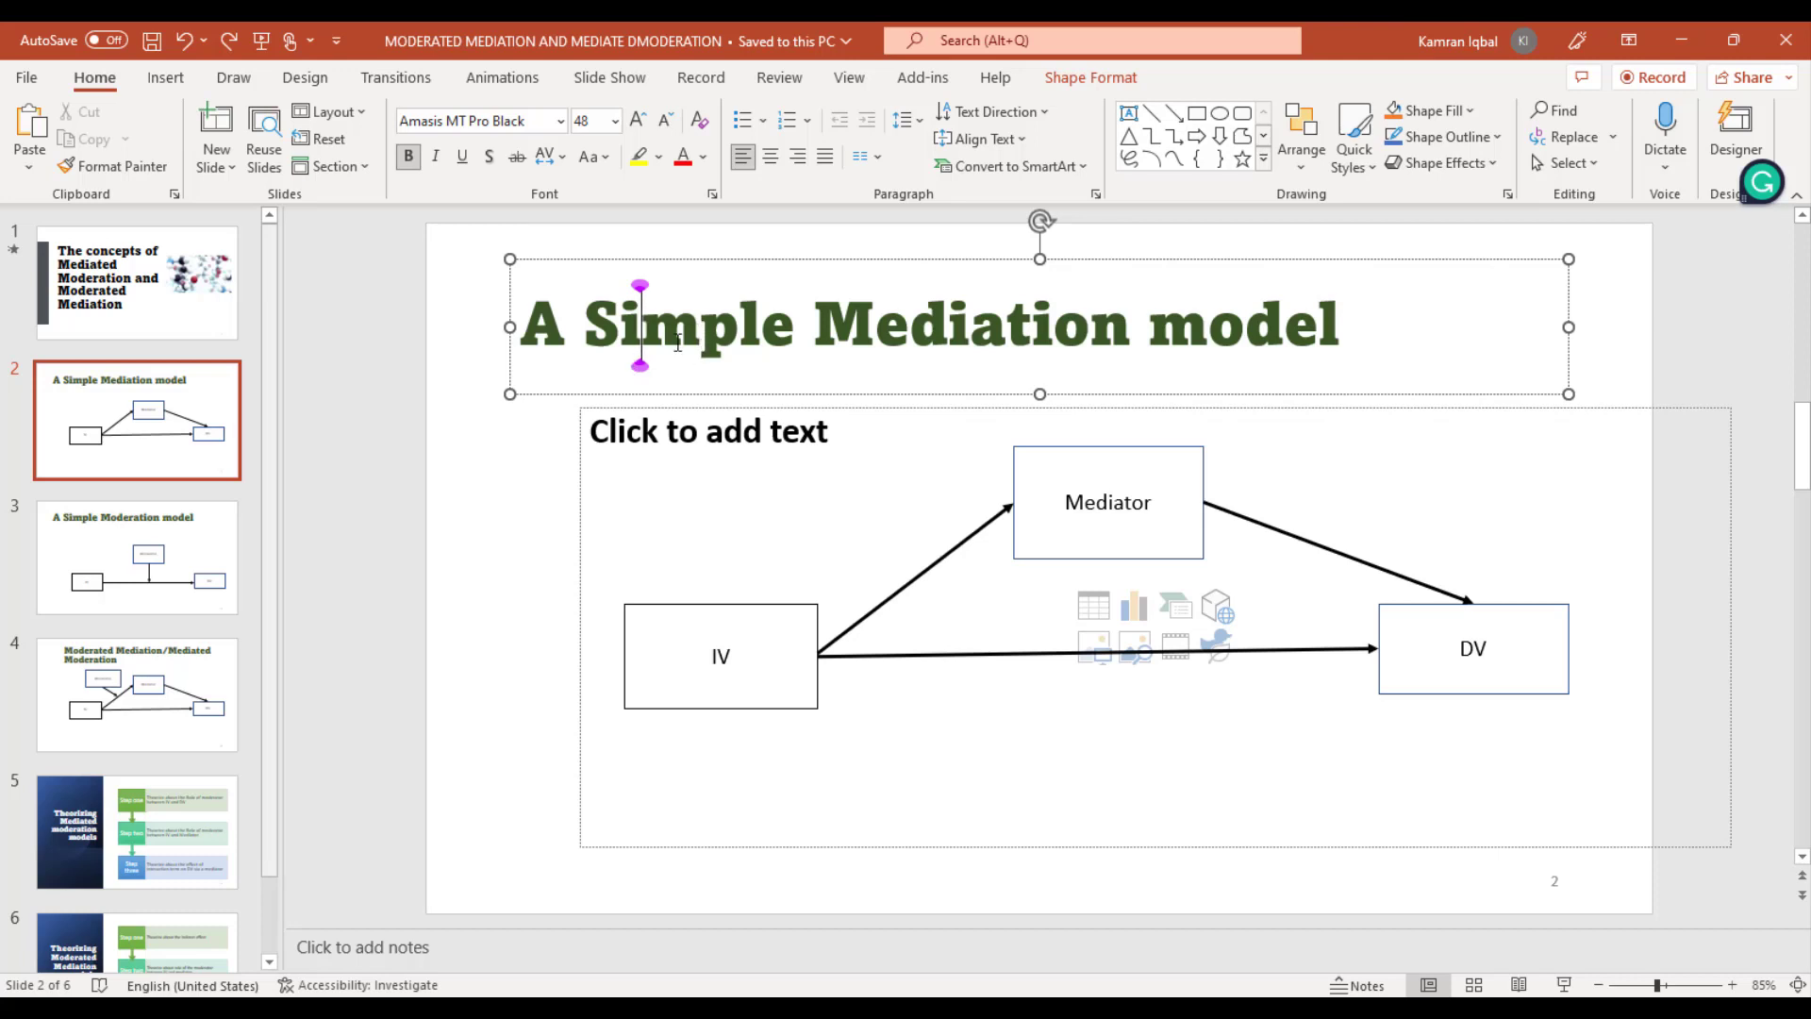
pyautogui.click(706, 157)
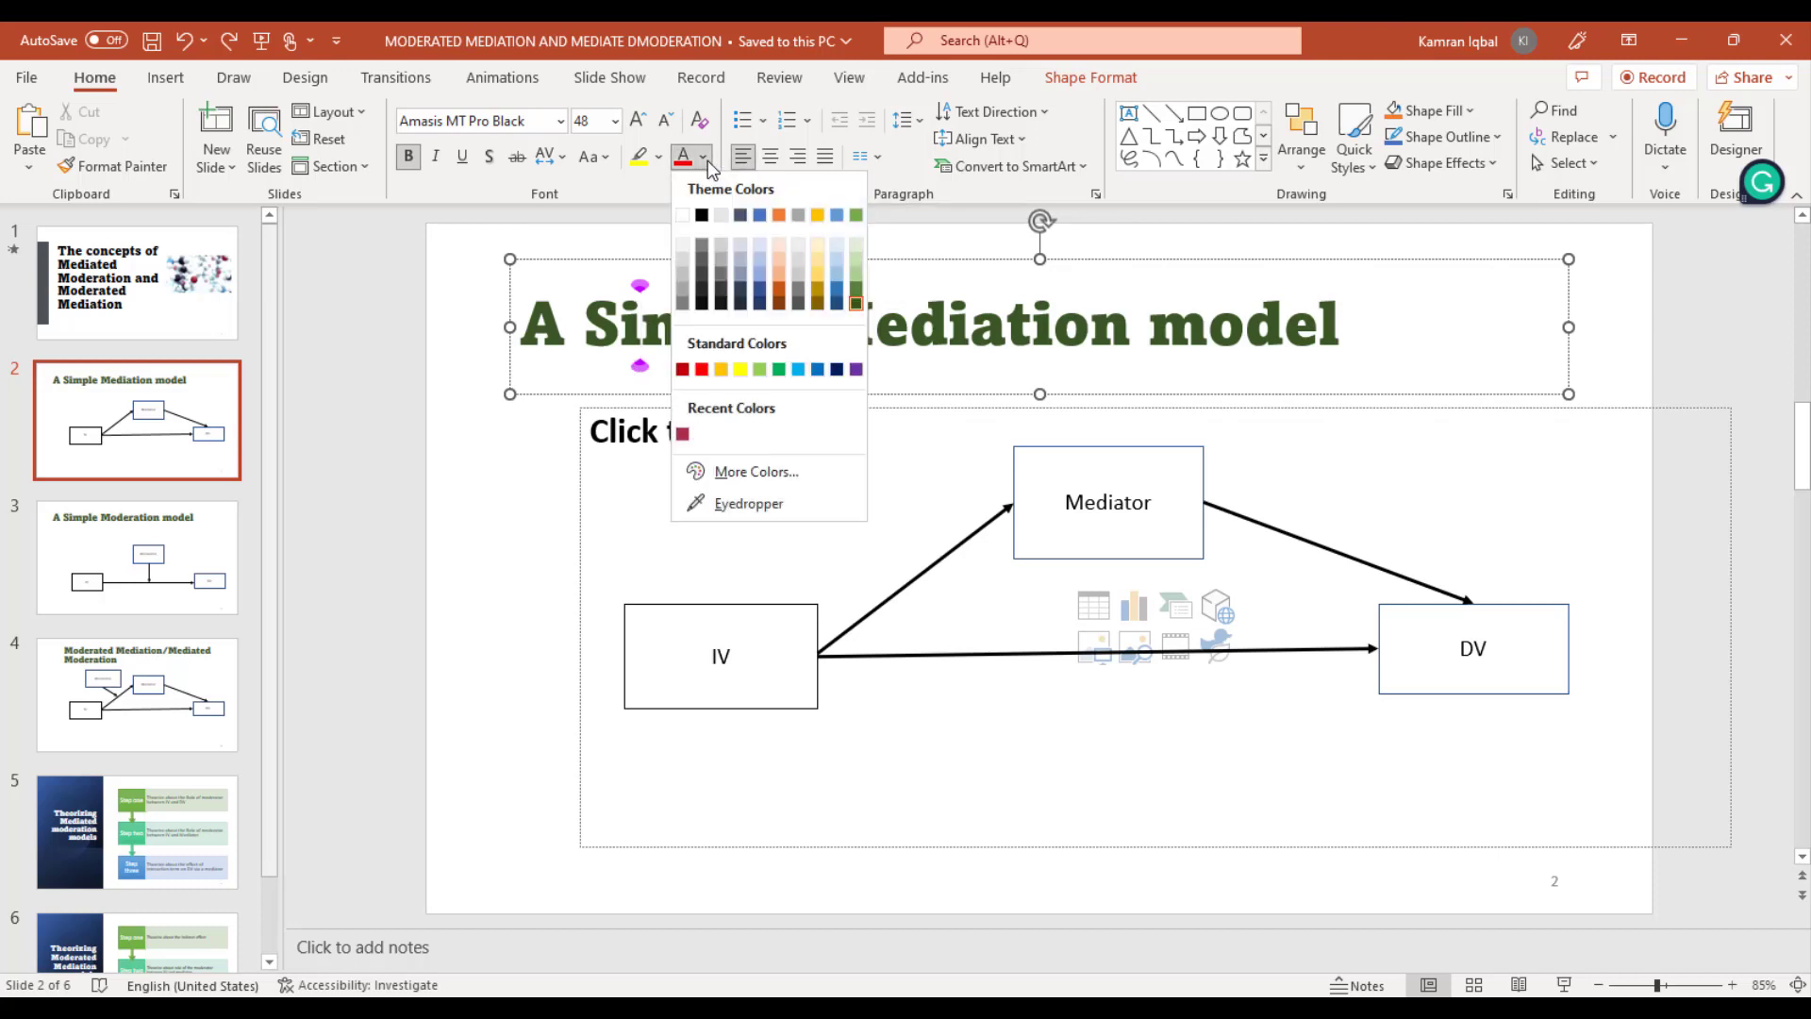
pyautogui.moveTo(702, 216)
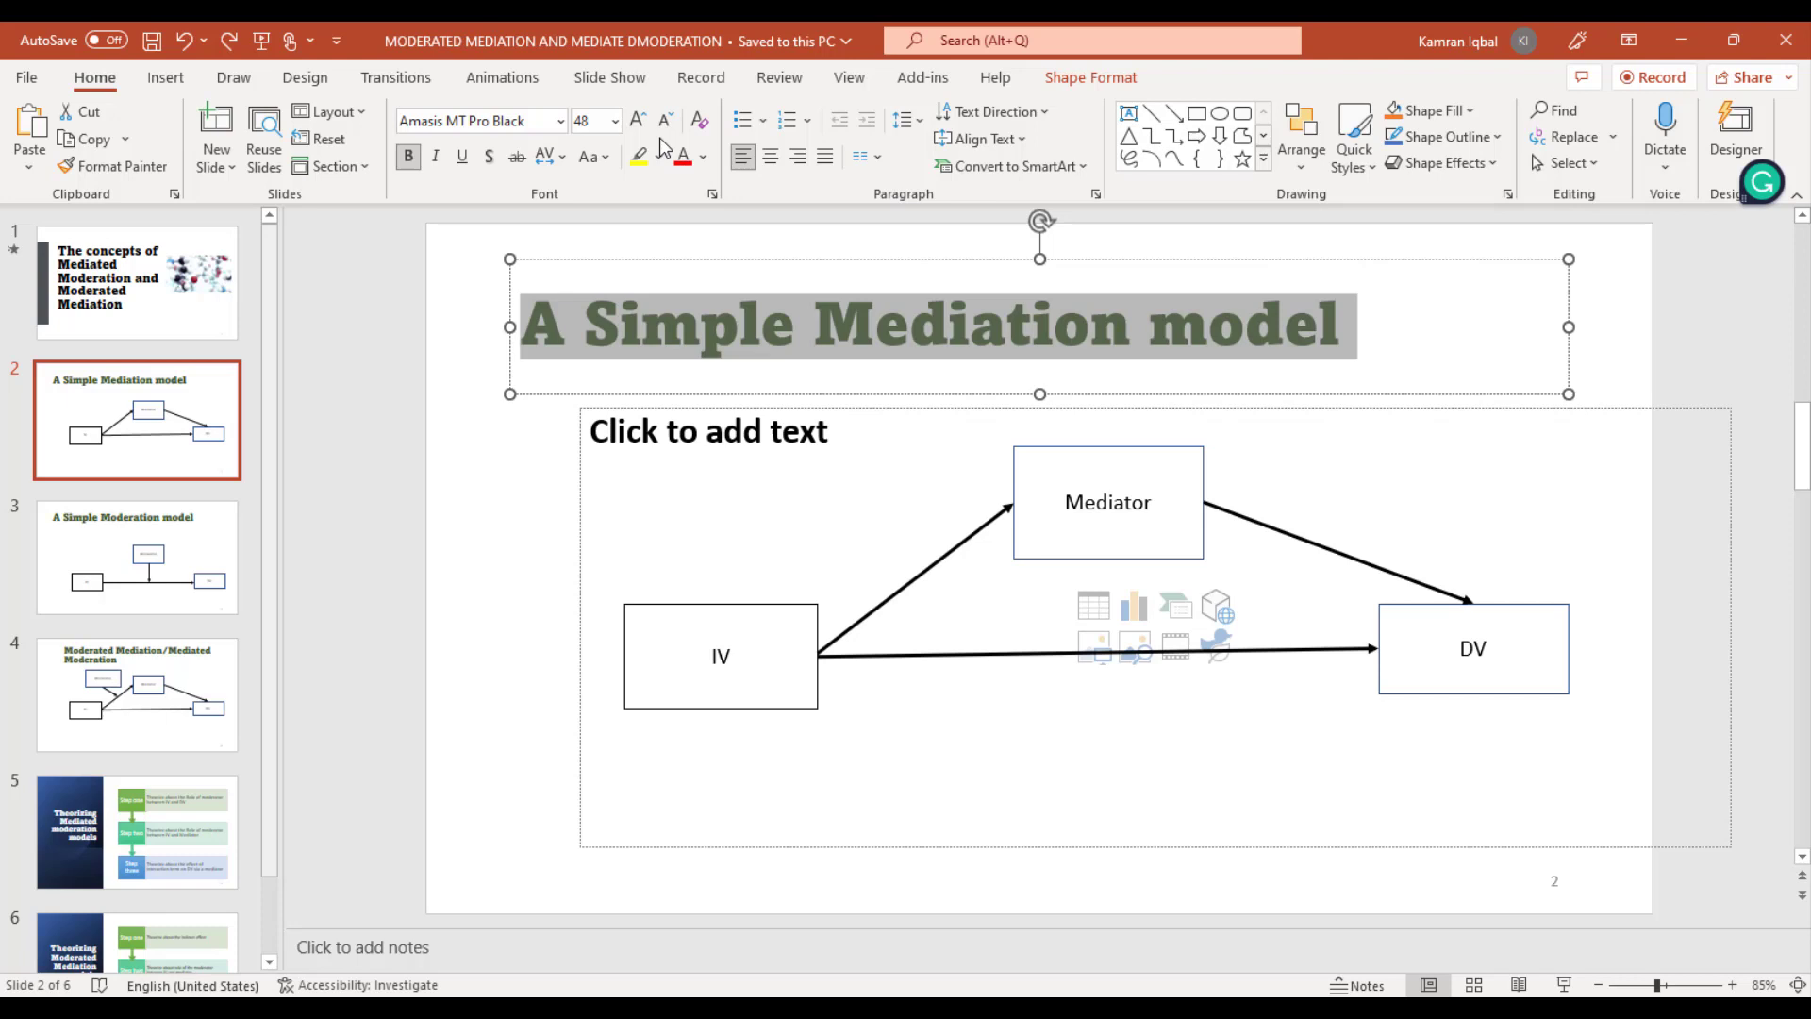
pyautogui.click(683, 157)
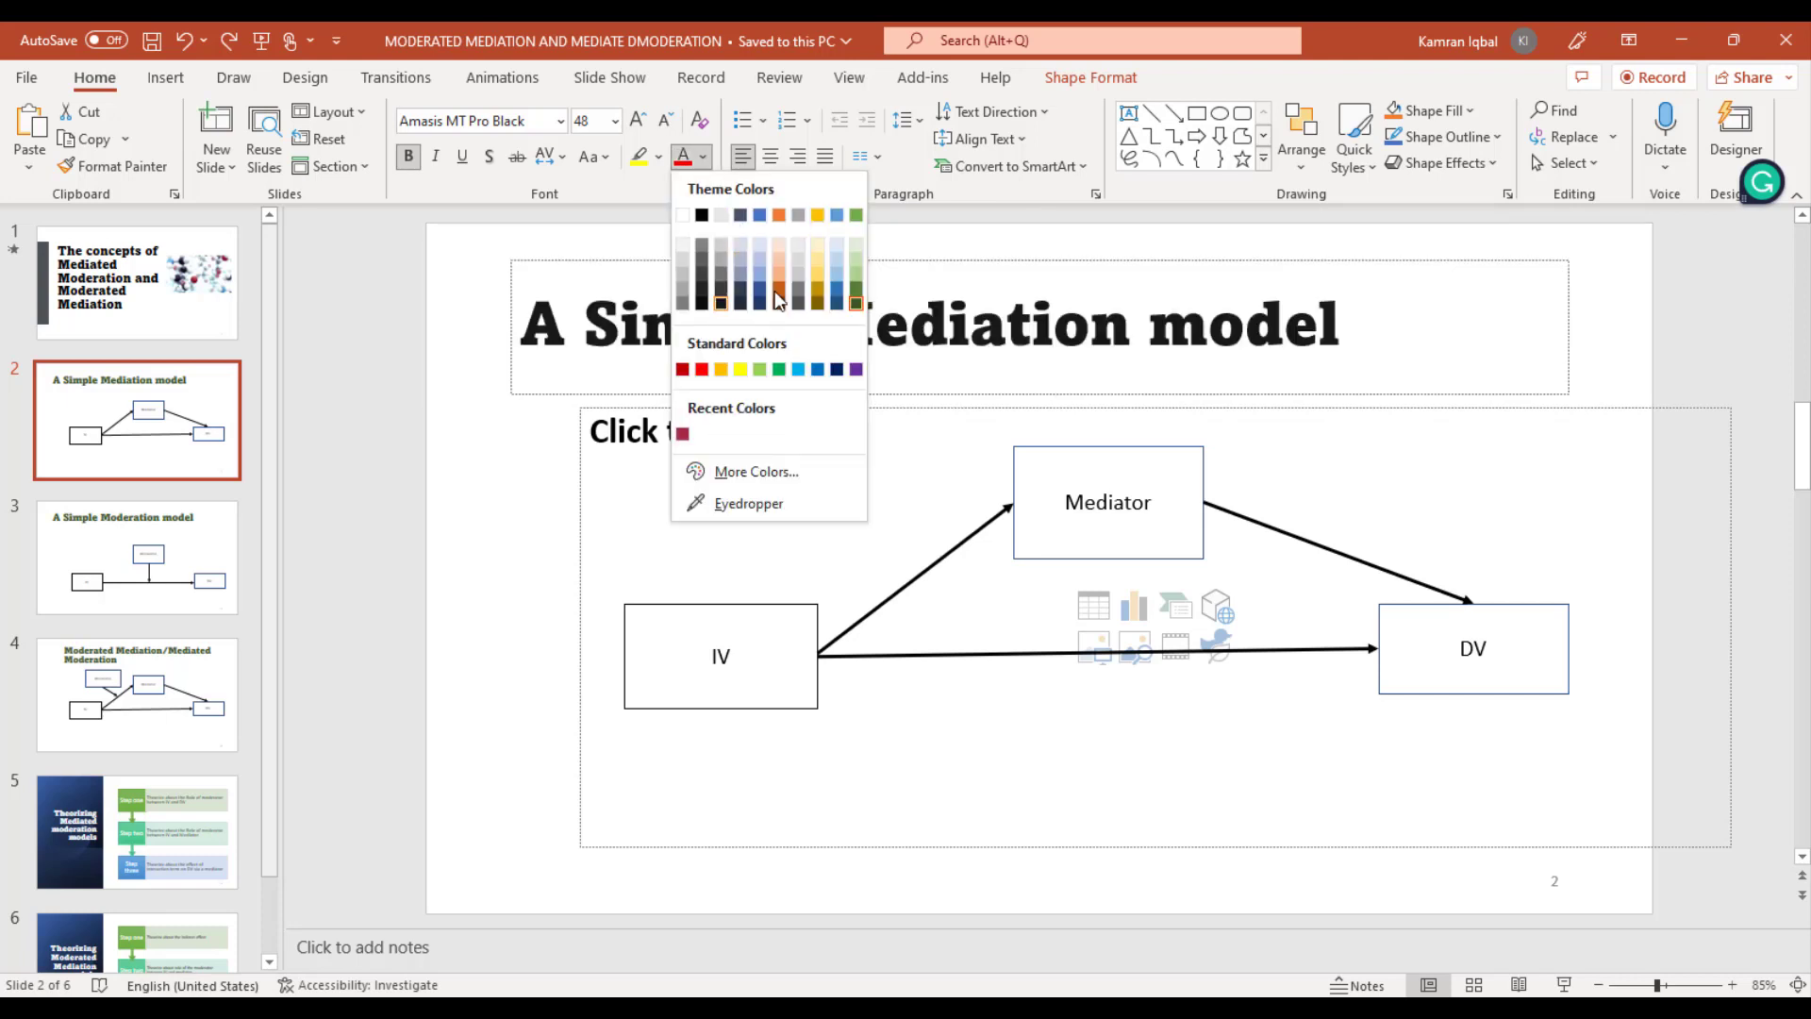
pyautogui.click(817, 292)
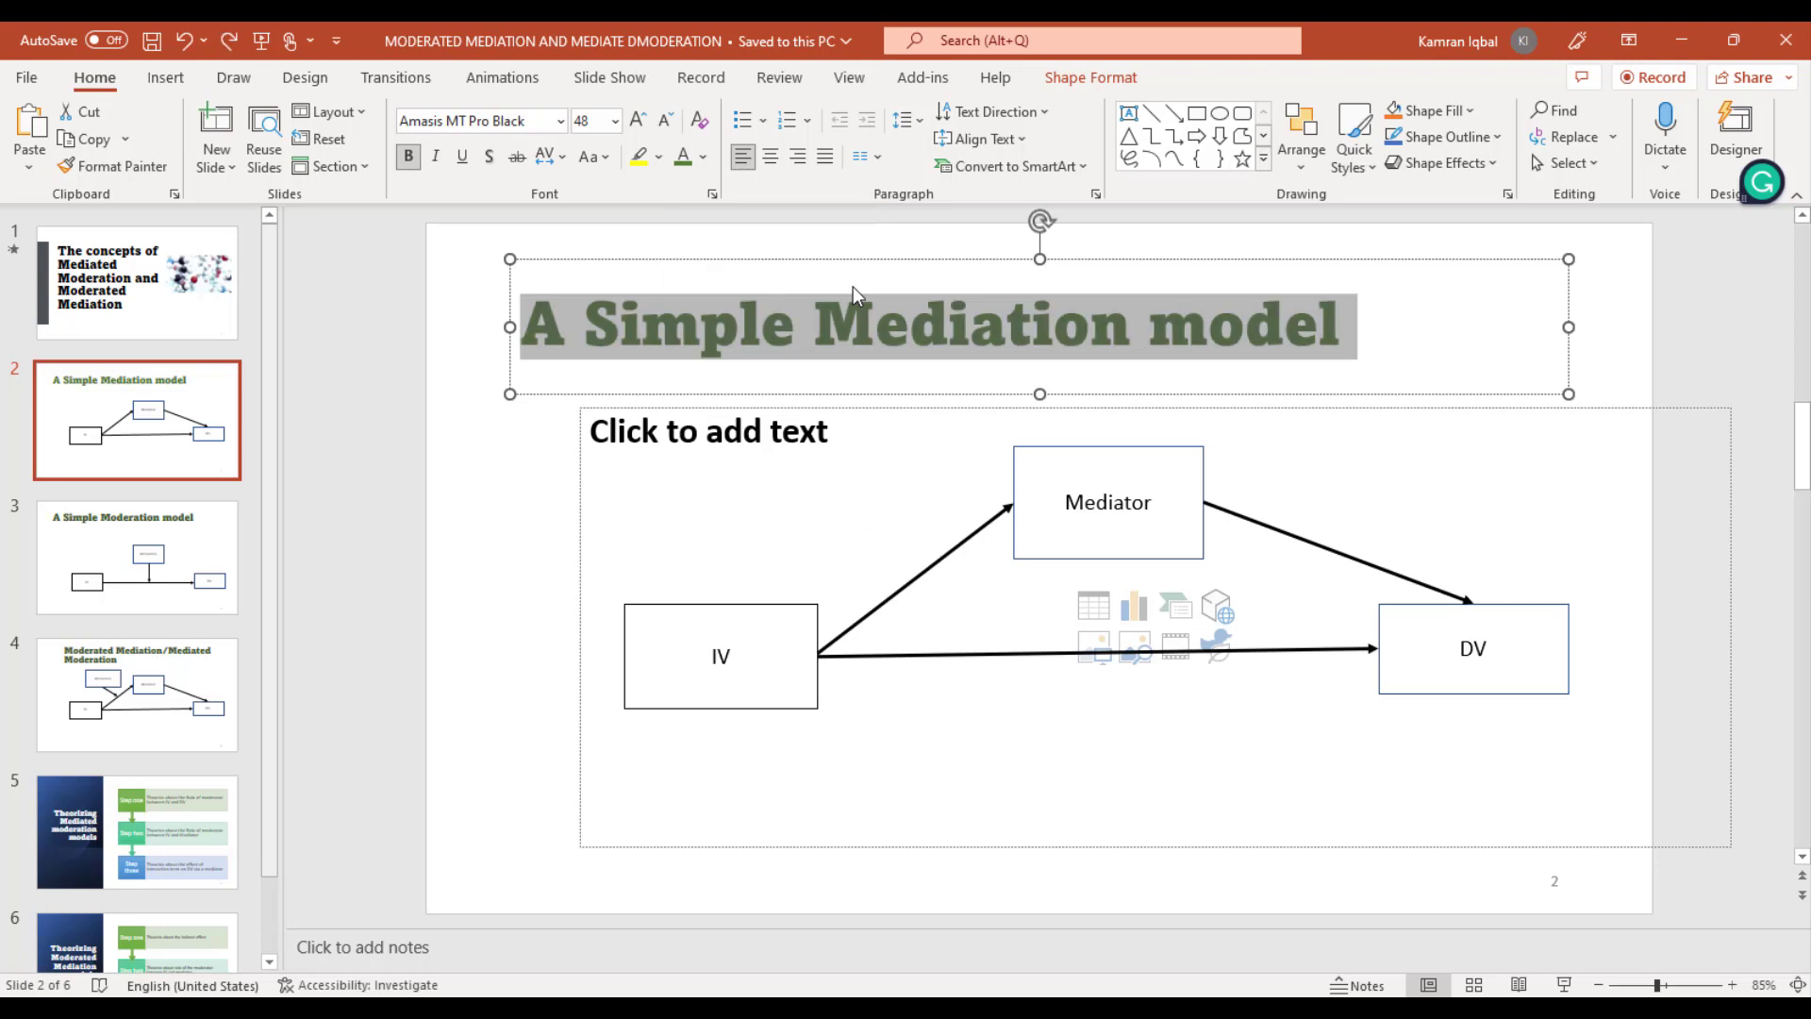
pyautogui.click(135, 283)
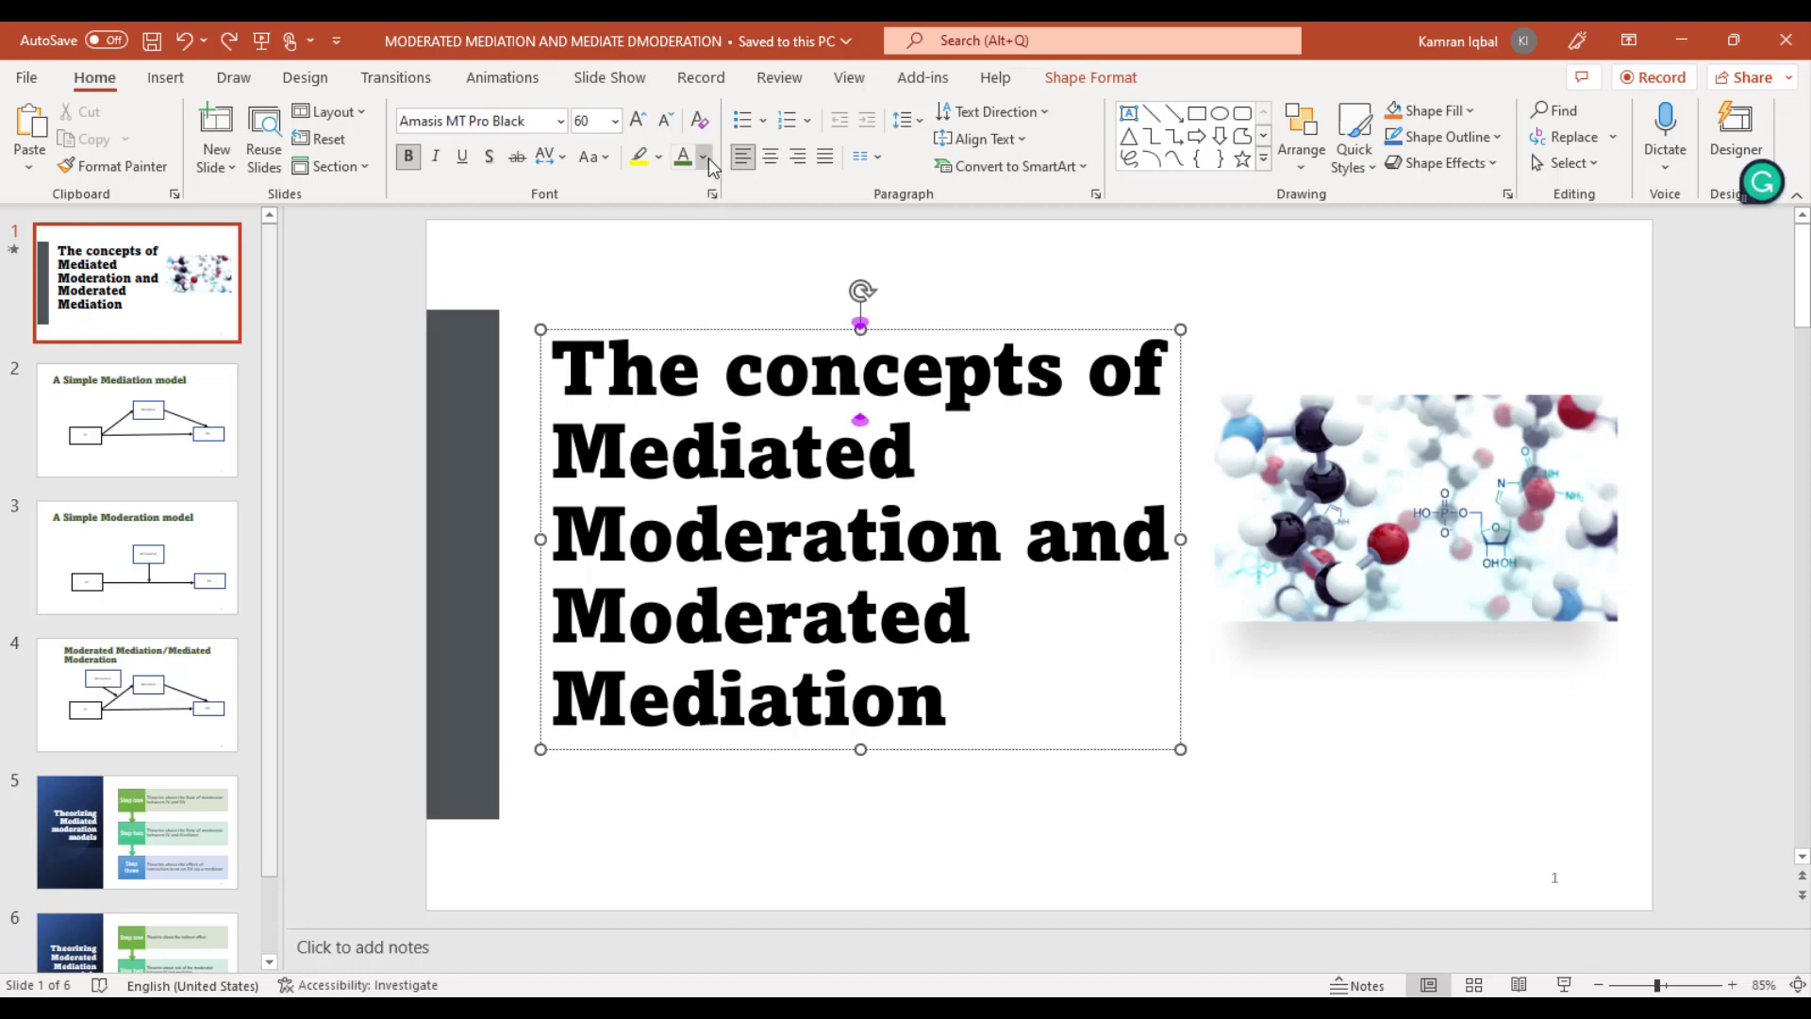
# Step: Recolour the title heading with the eyedropper, sampling blue from the molecule picture
pyautogui.click(704, 156)
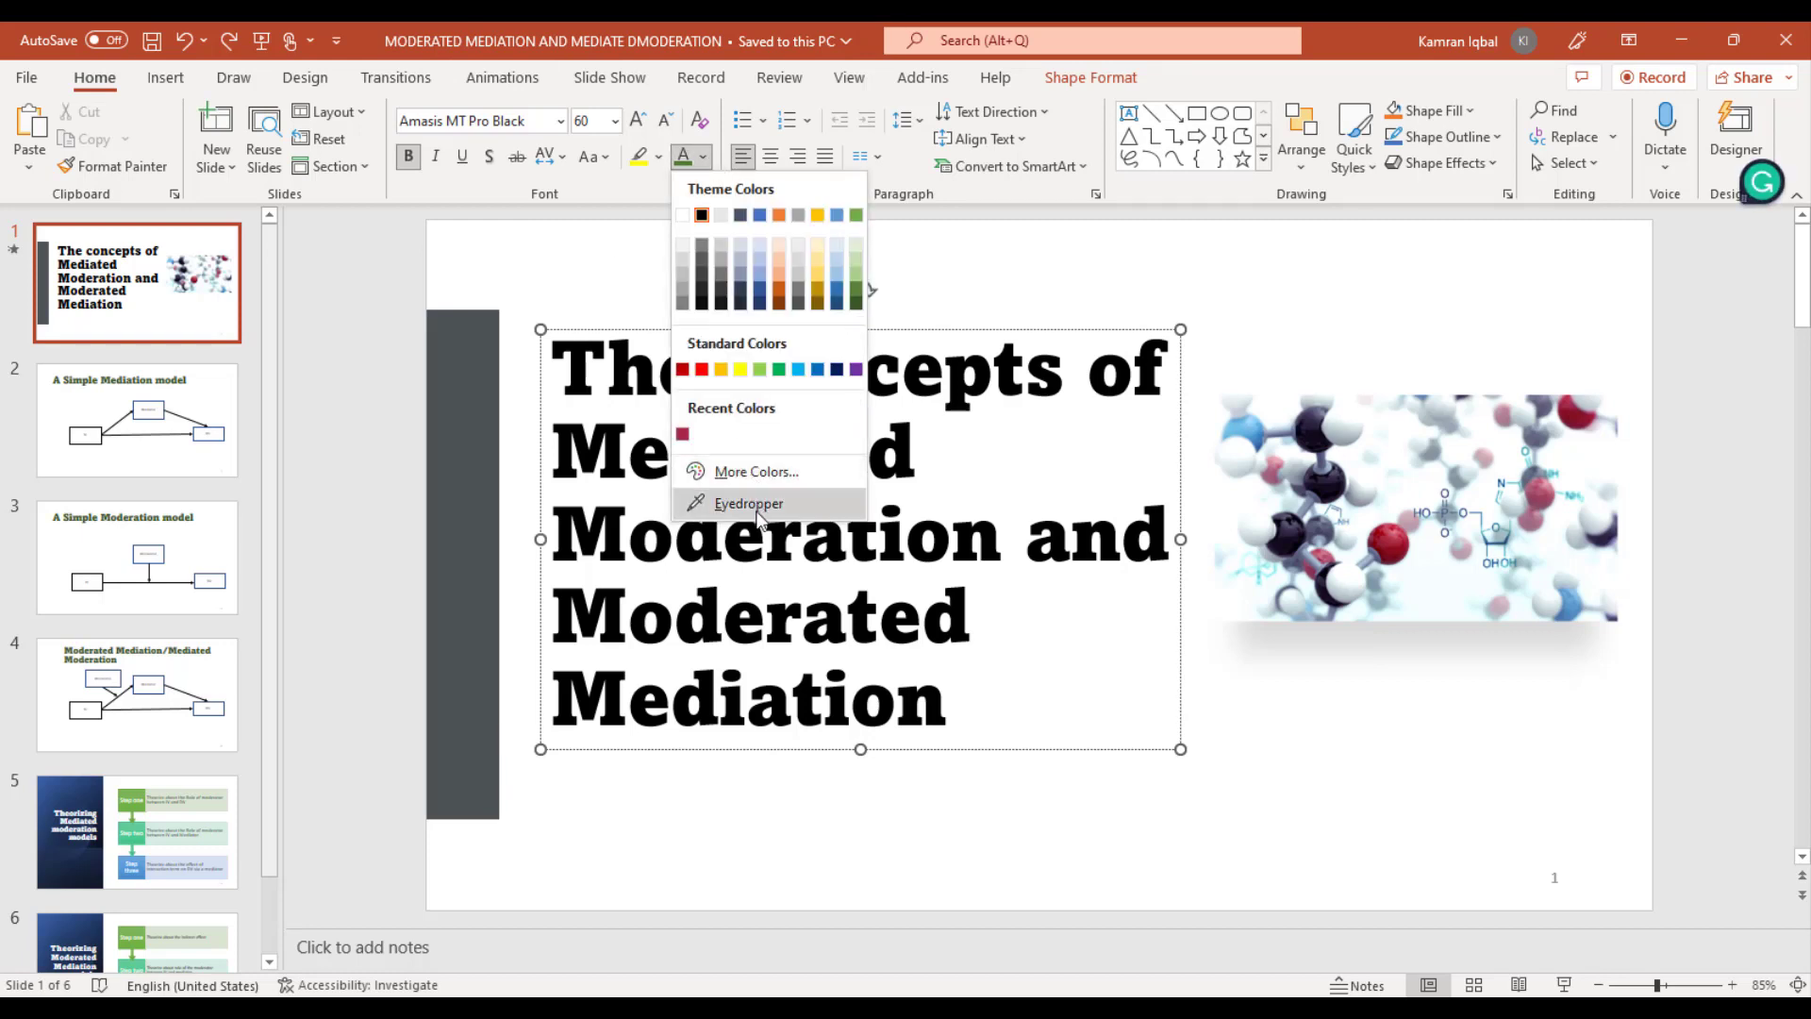
pyautogui.moveTo(749, 502)
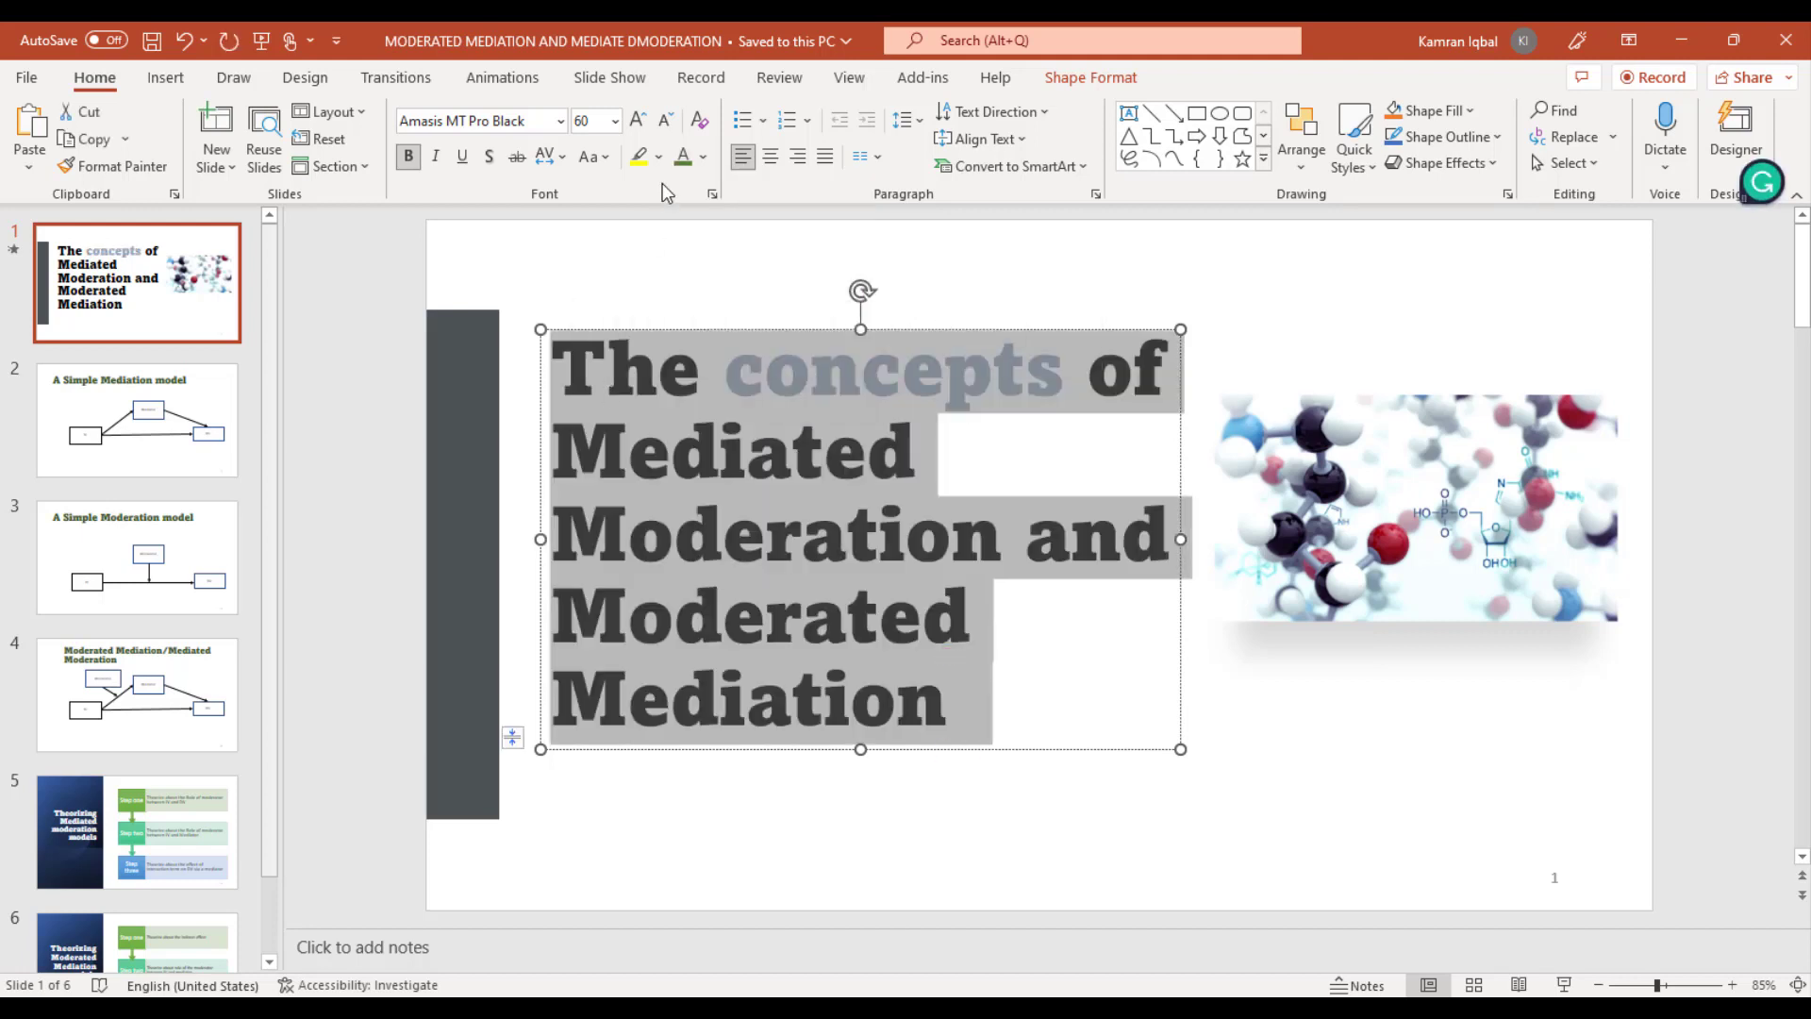
pyautogui.click(704, 156)
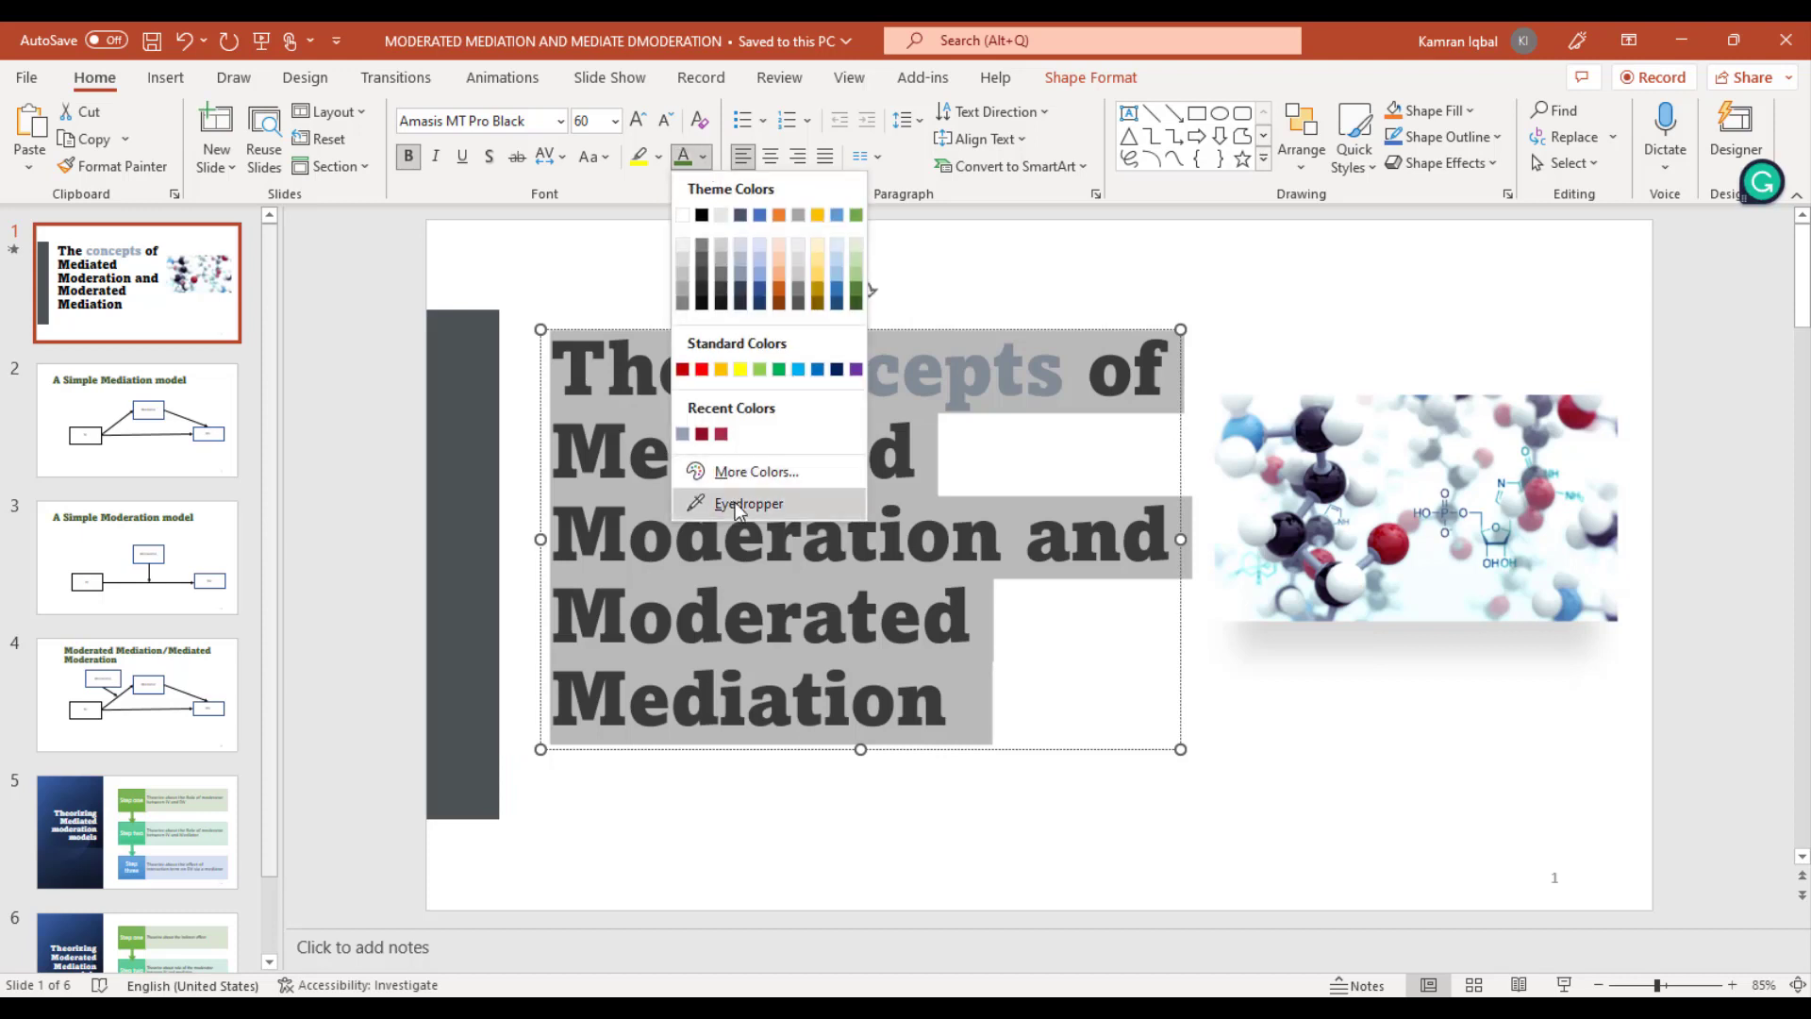
pyautogui.click(749, 502)
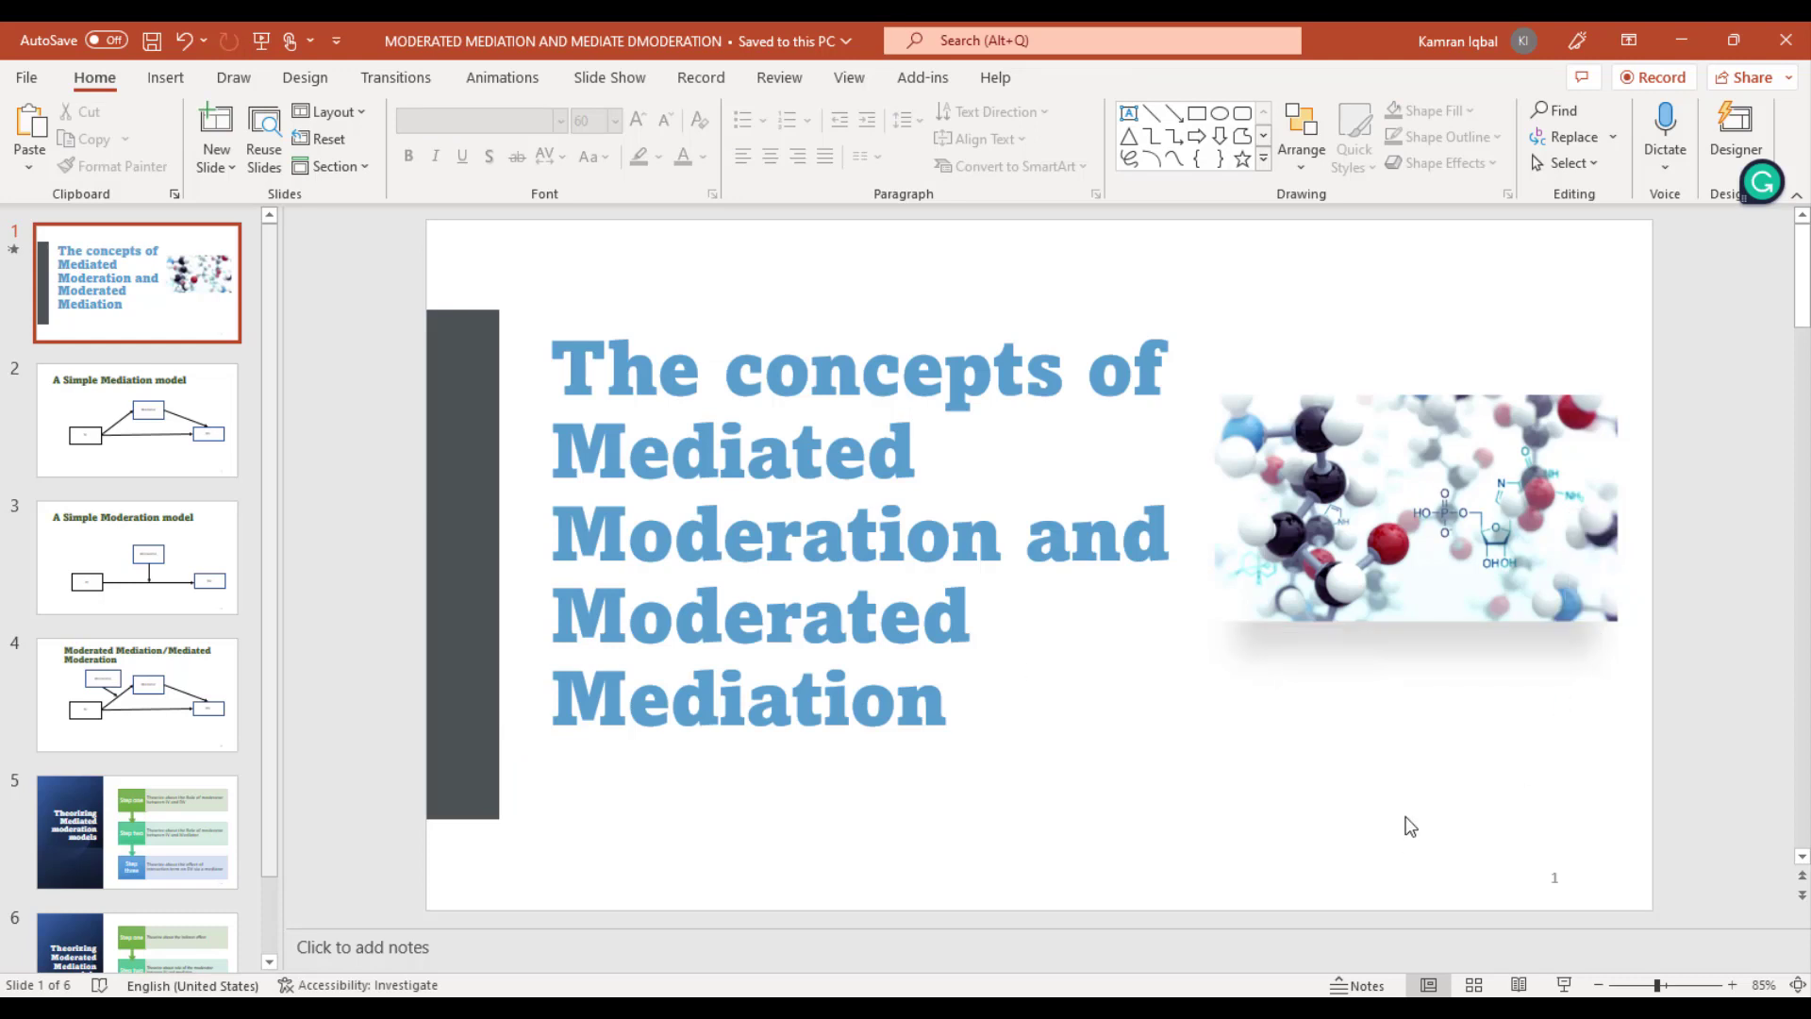
pyautogui.moveTo(213, 421)
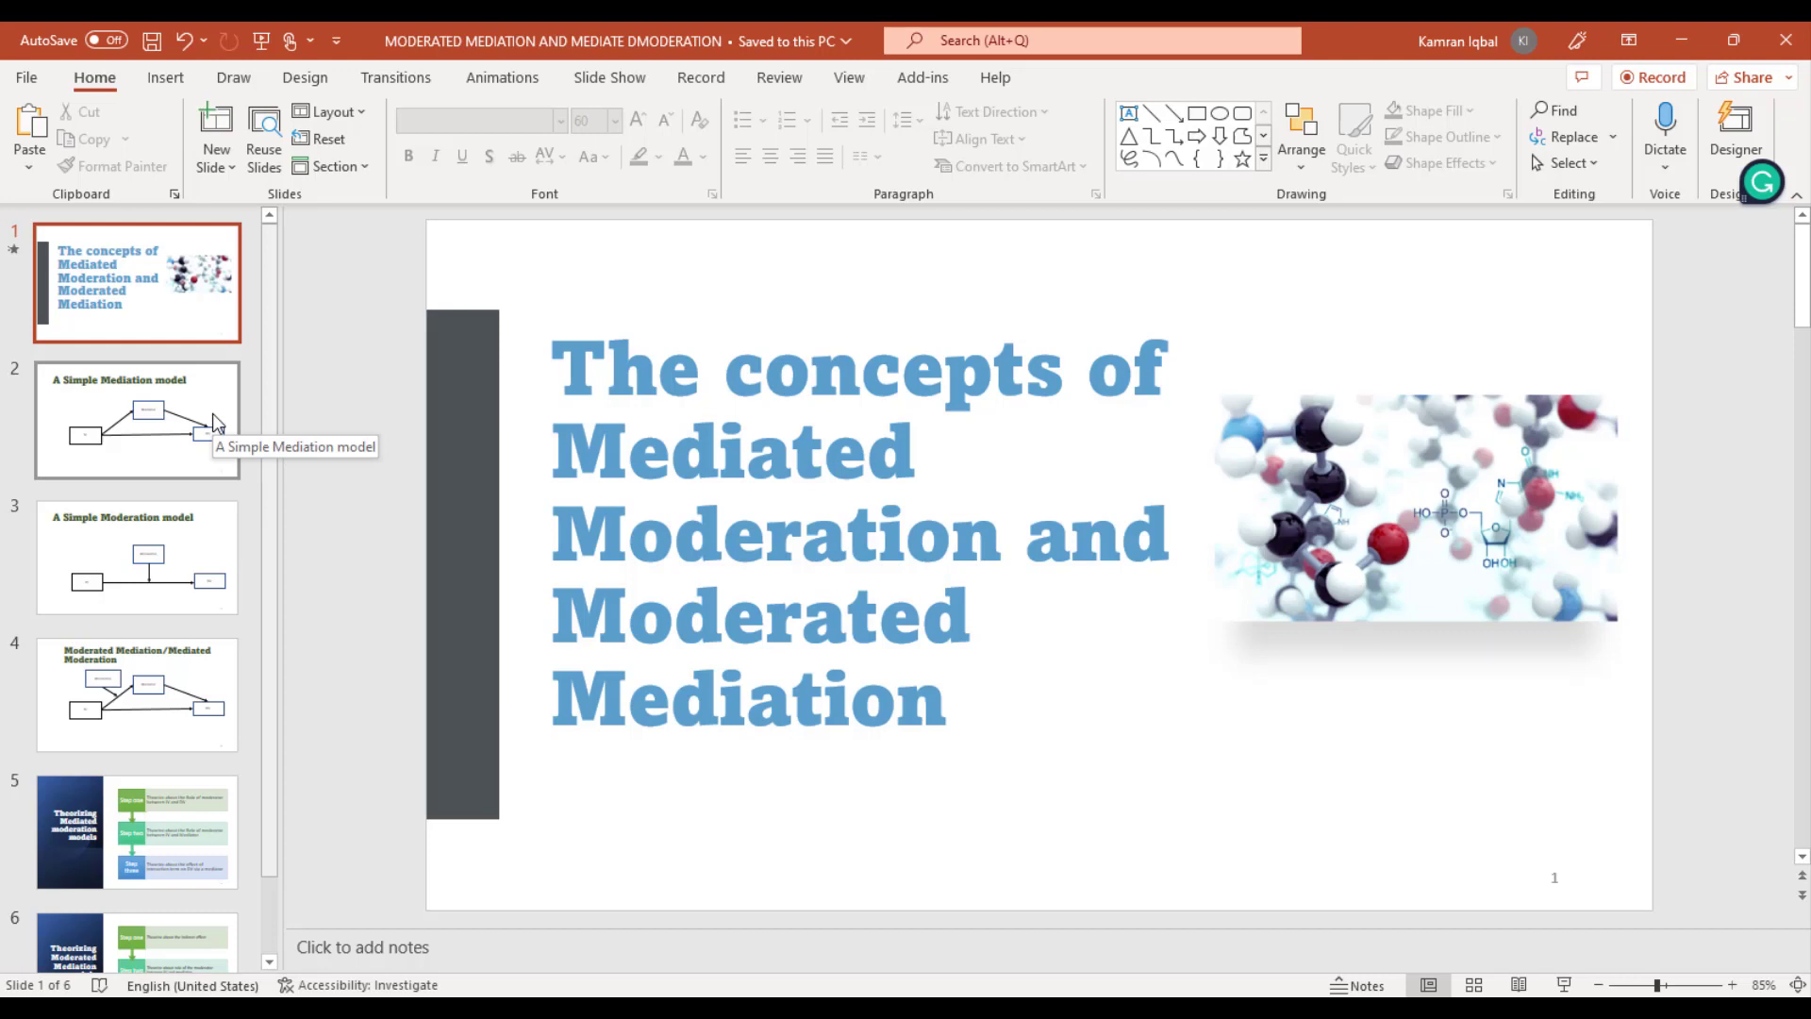
# Step: Select the A Simple Mediation model slide (slide 2)
pyautogui.click(136, 419)
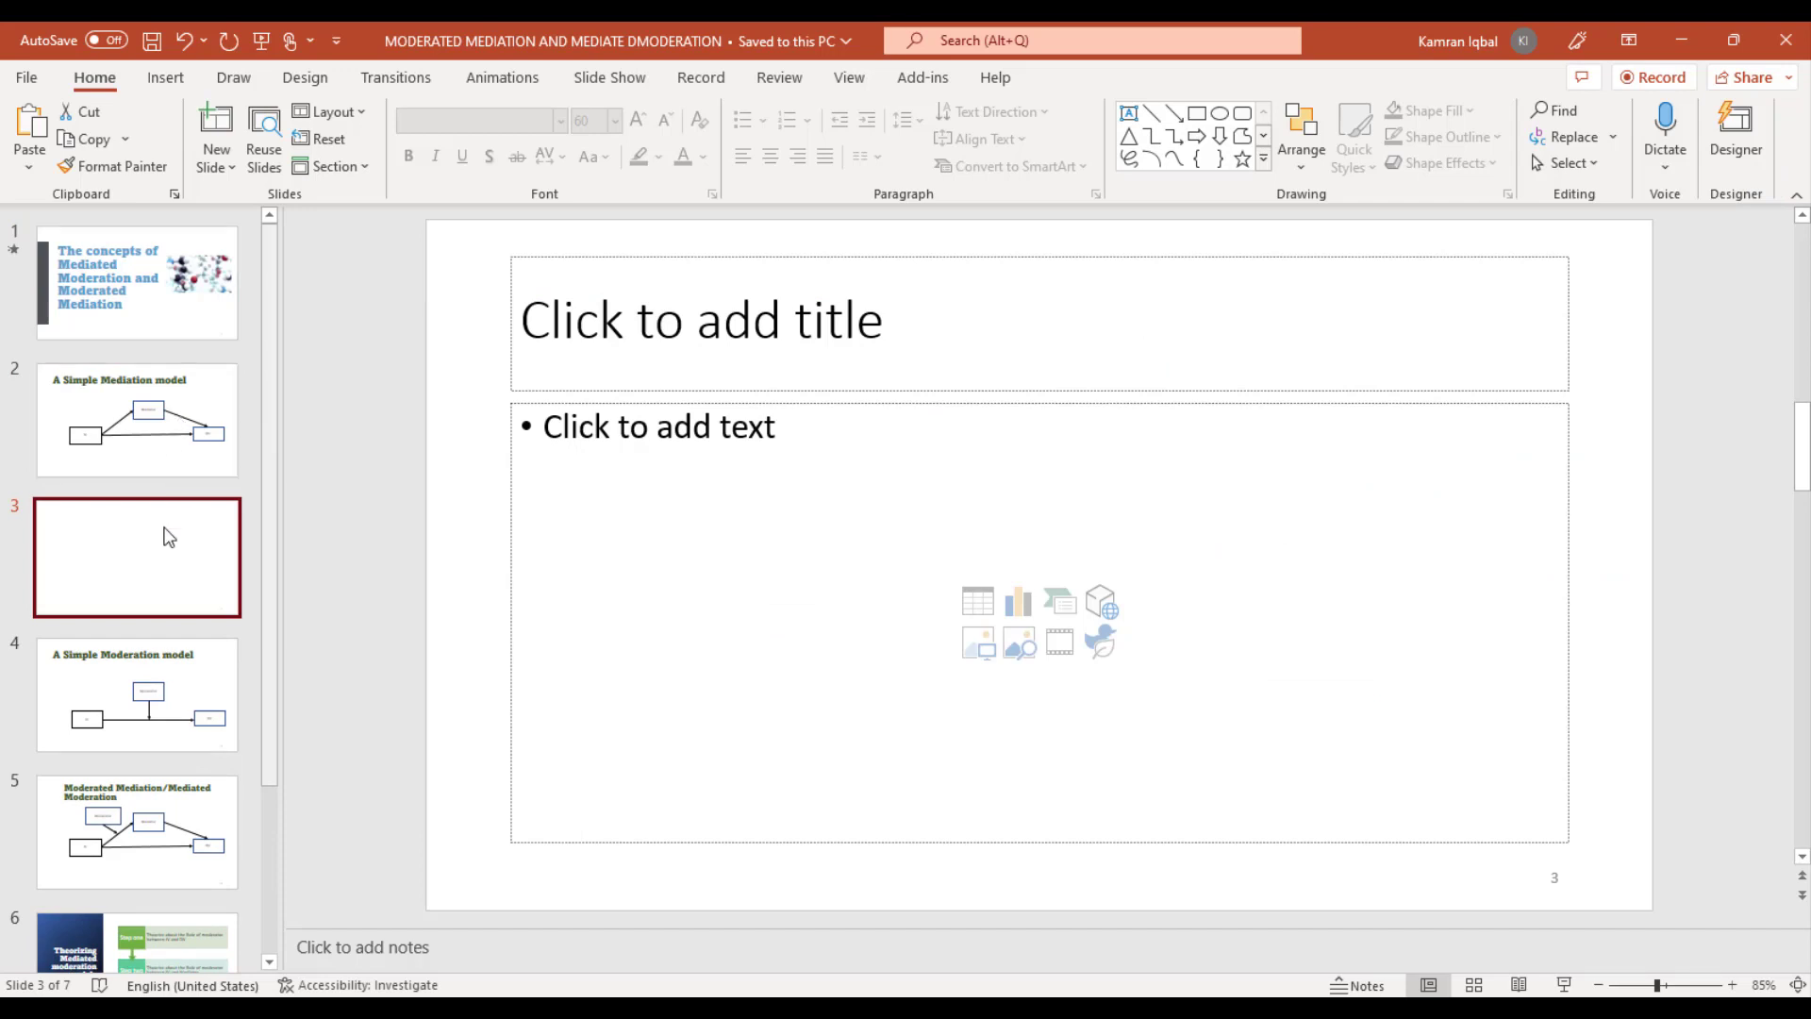
pyautogui.moveTo(782, 455)
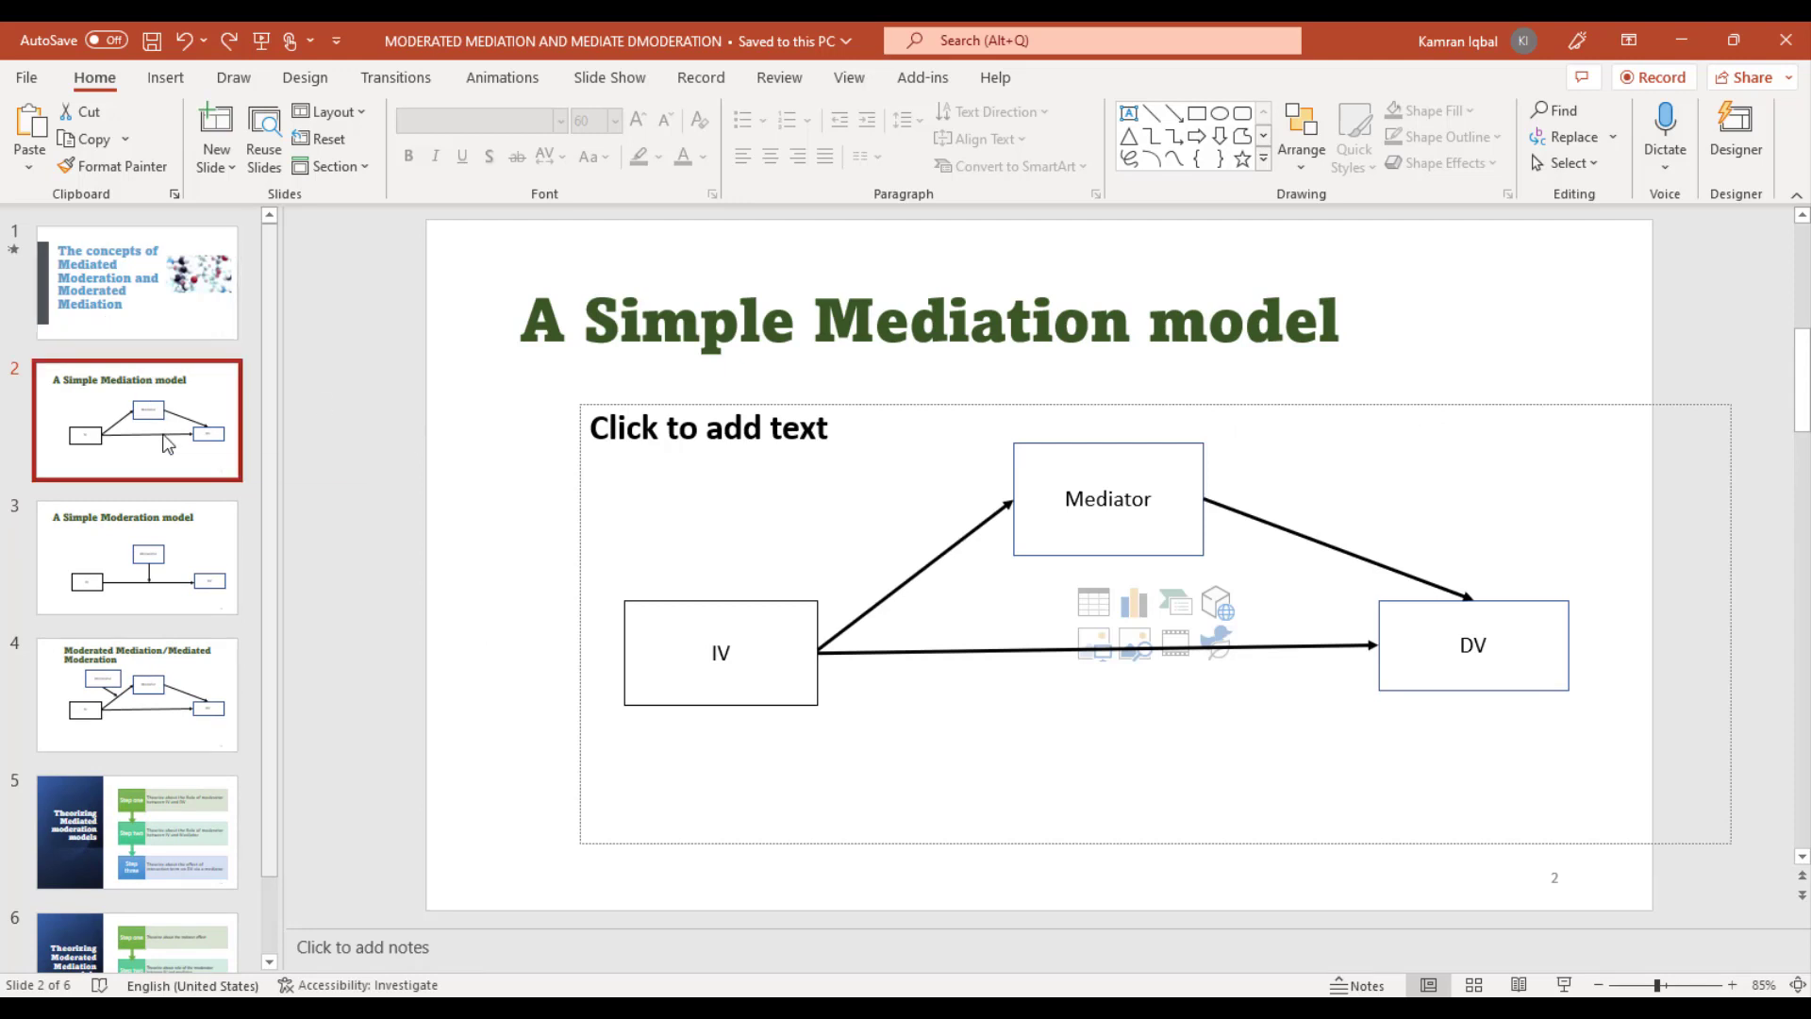
pyautogui.moveTo(168, 429)
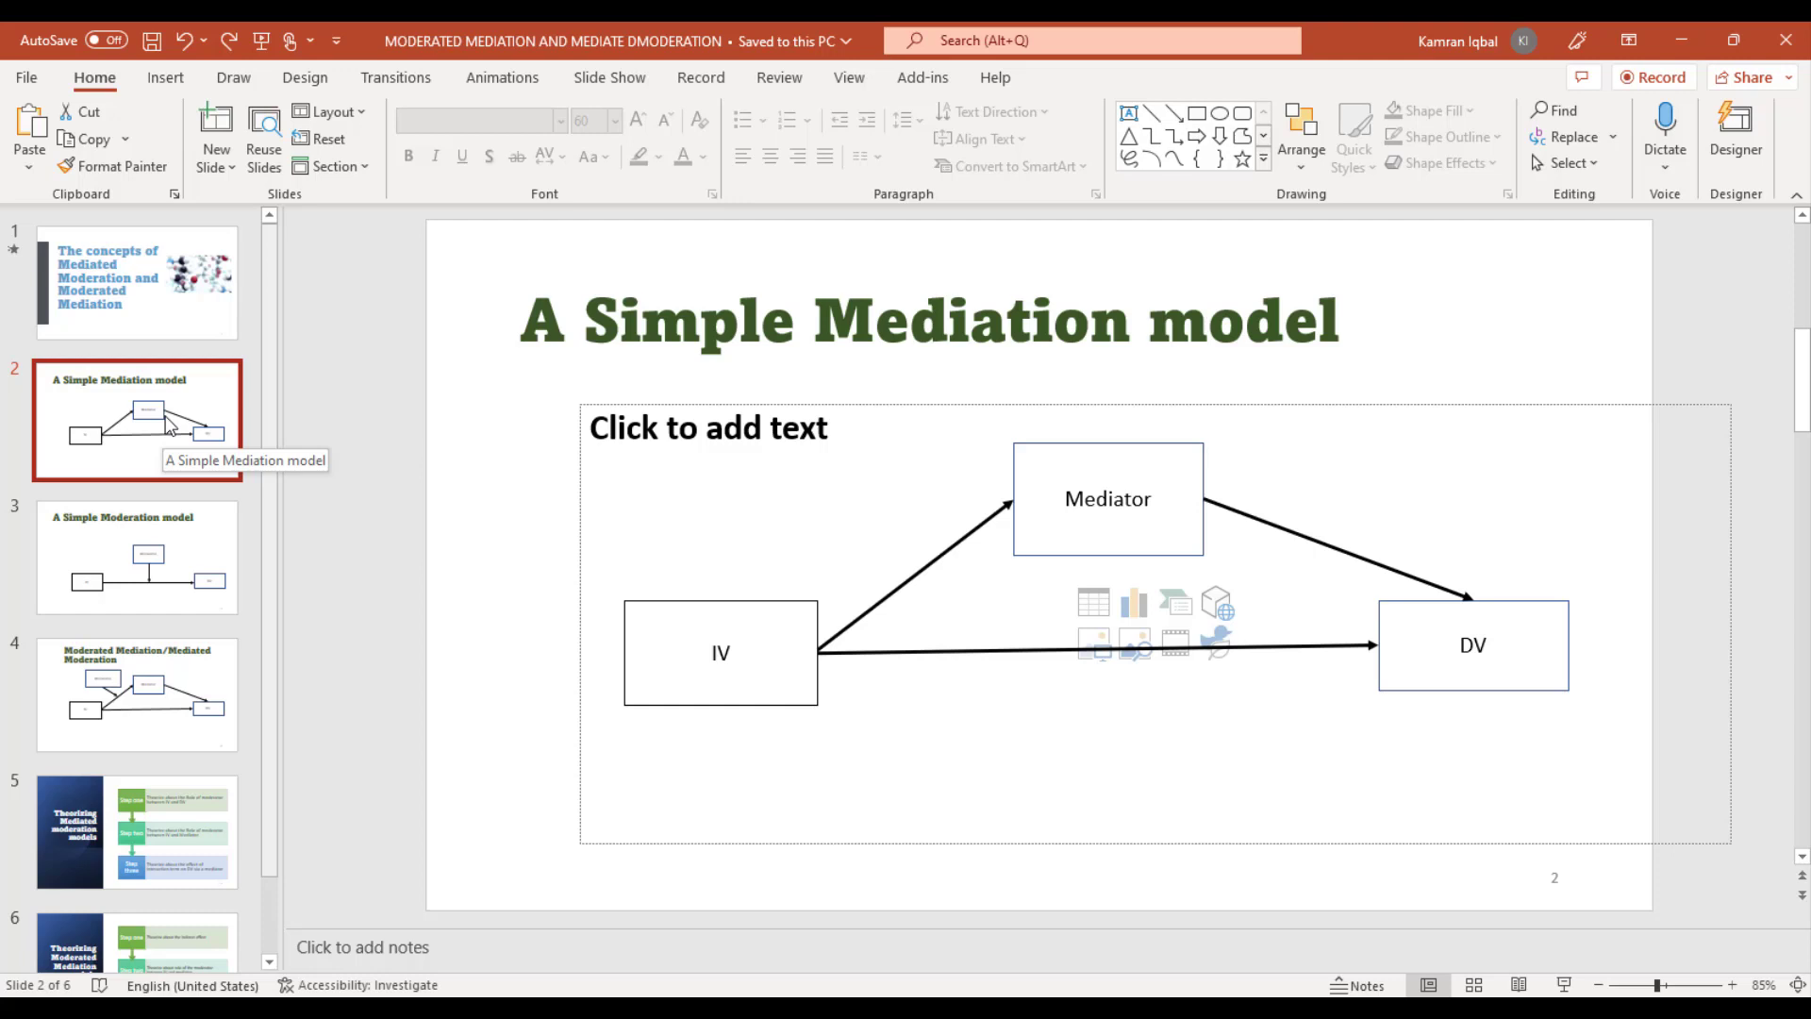
# Step: Paste a copy of slide 2 after it using the destination theme
pyautogui.rightClick(151, 415)
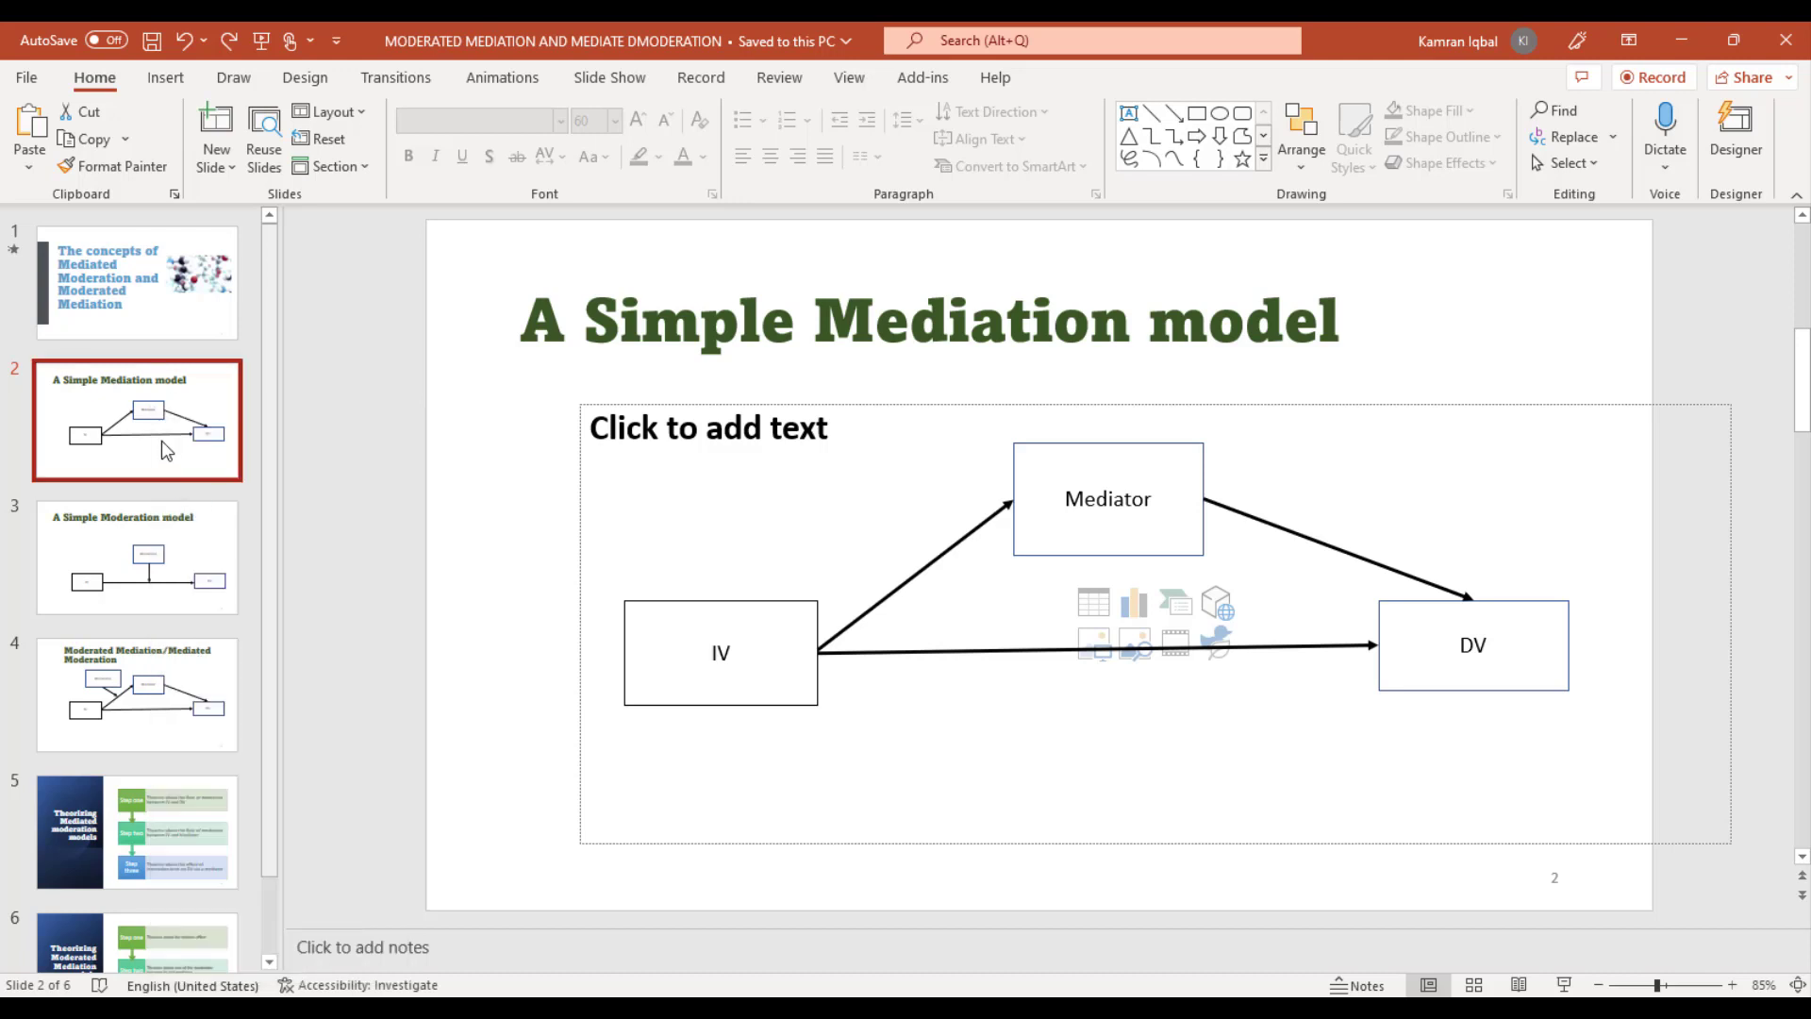
pyautogui.rightClick(136, 434)
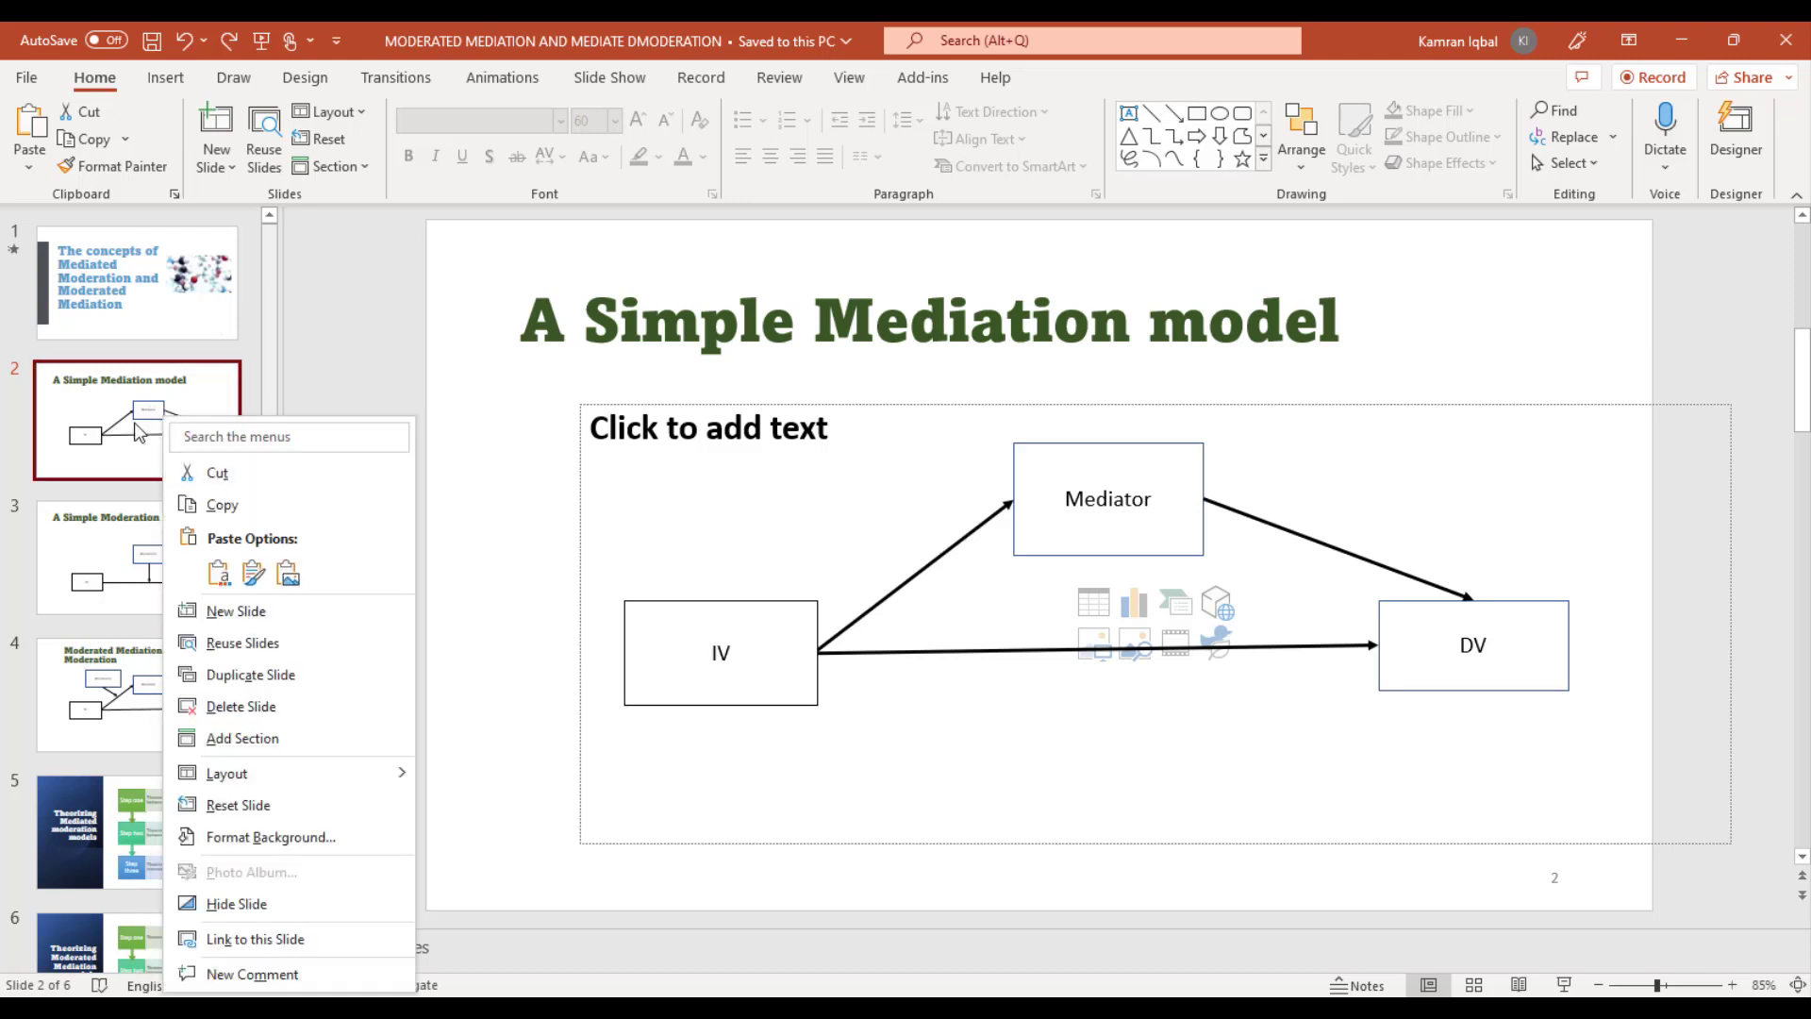
pyautogui.moveTo(217, 573)
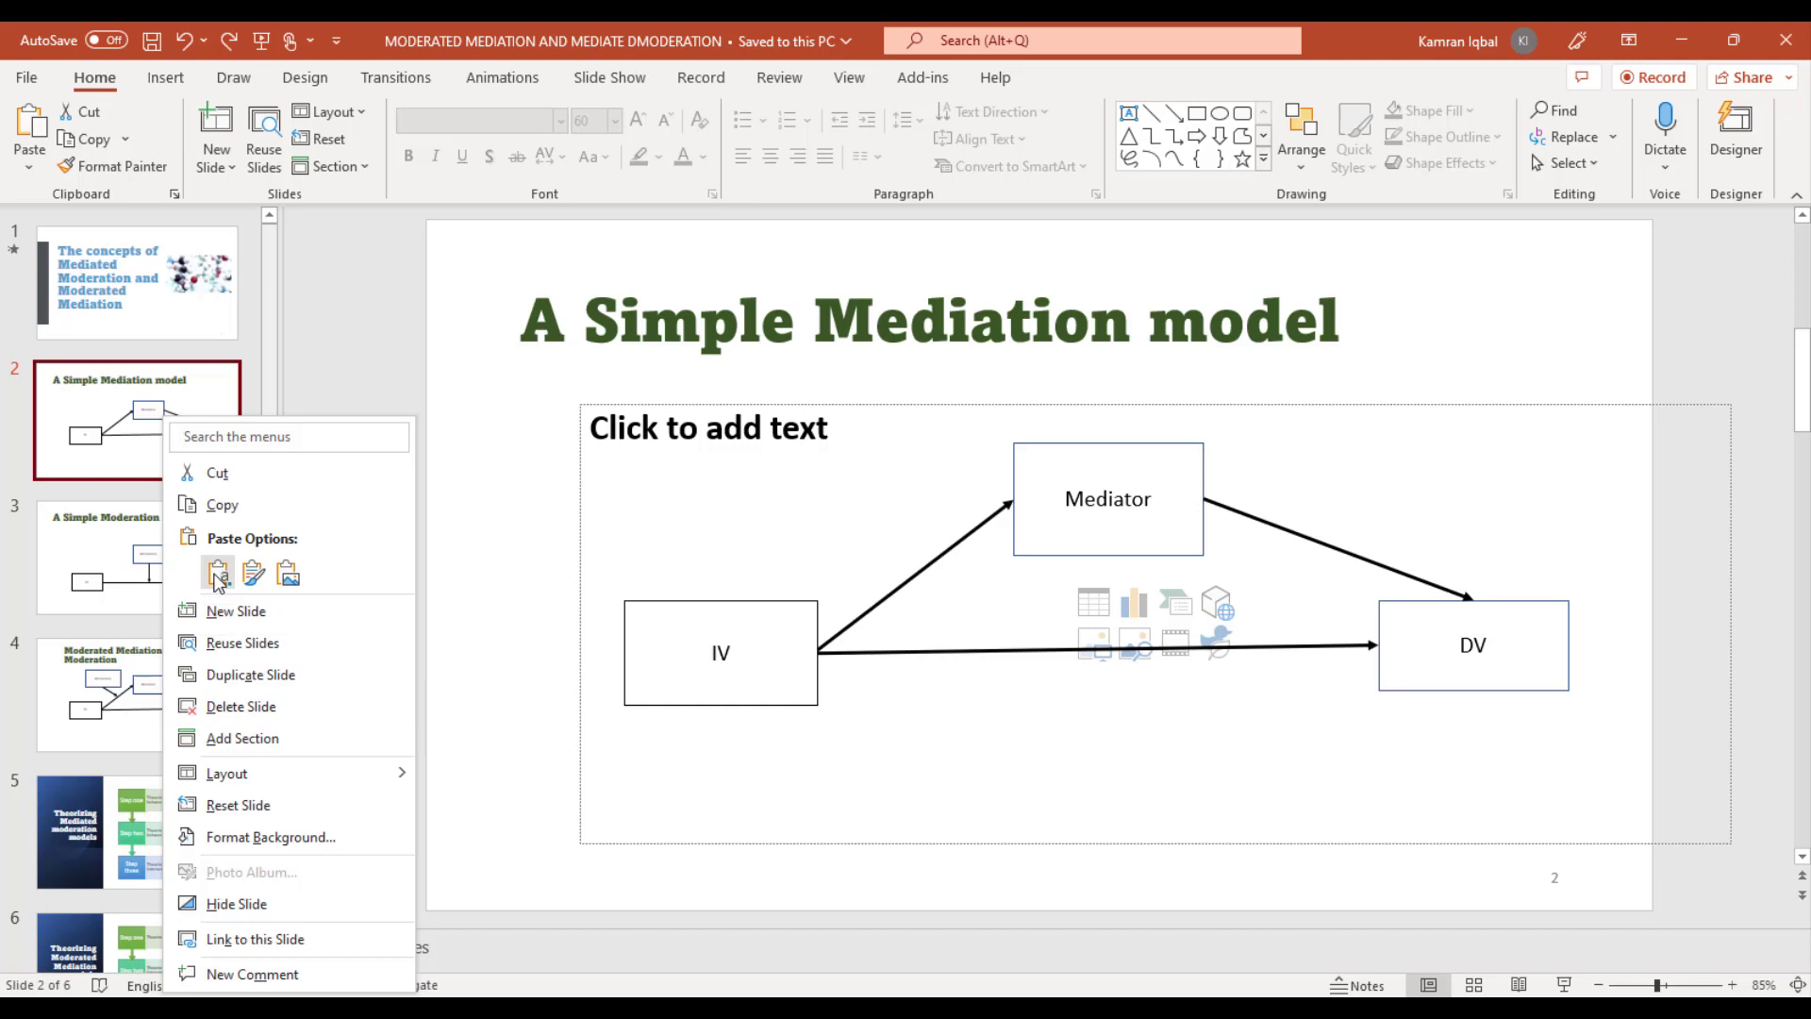
pyautogui.click(219, 573)
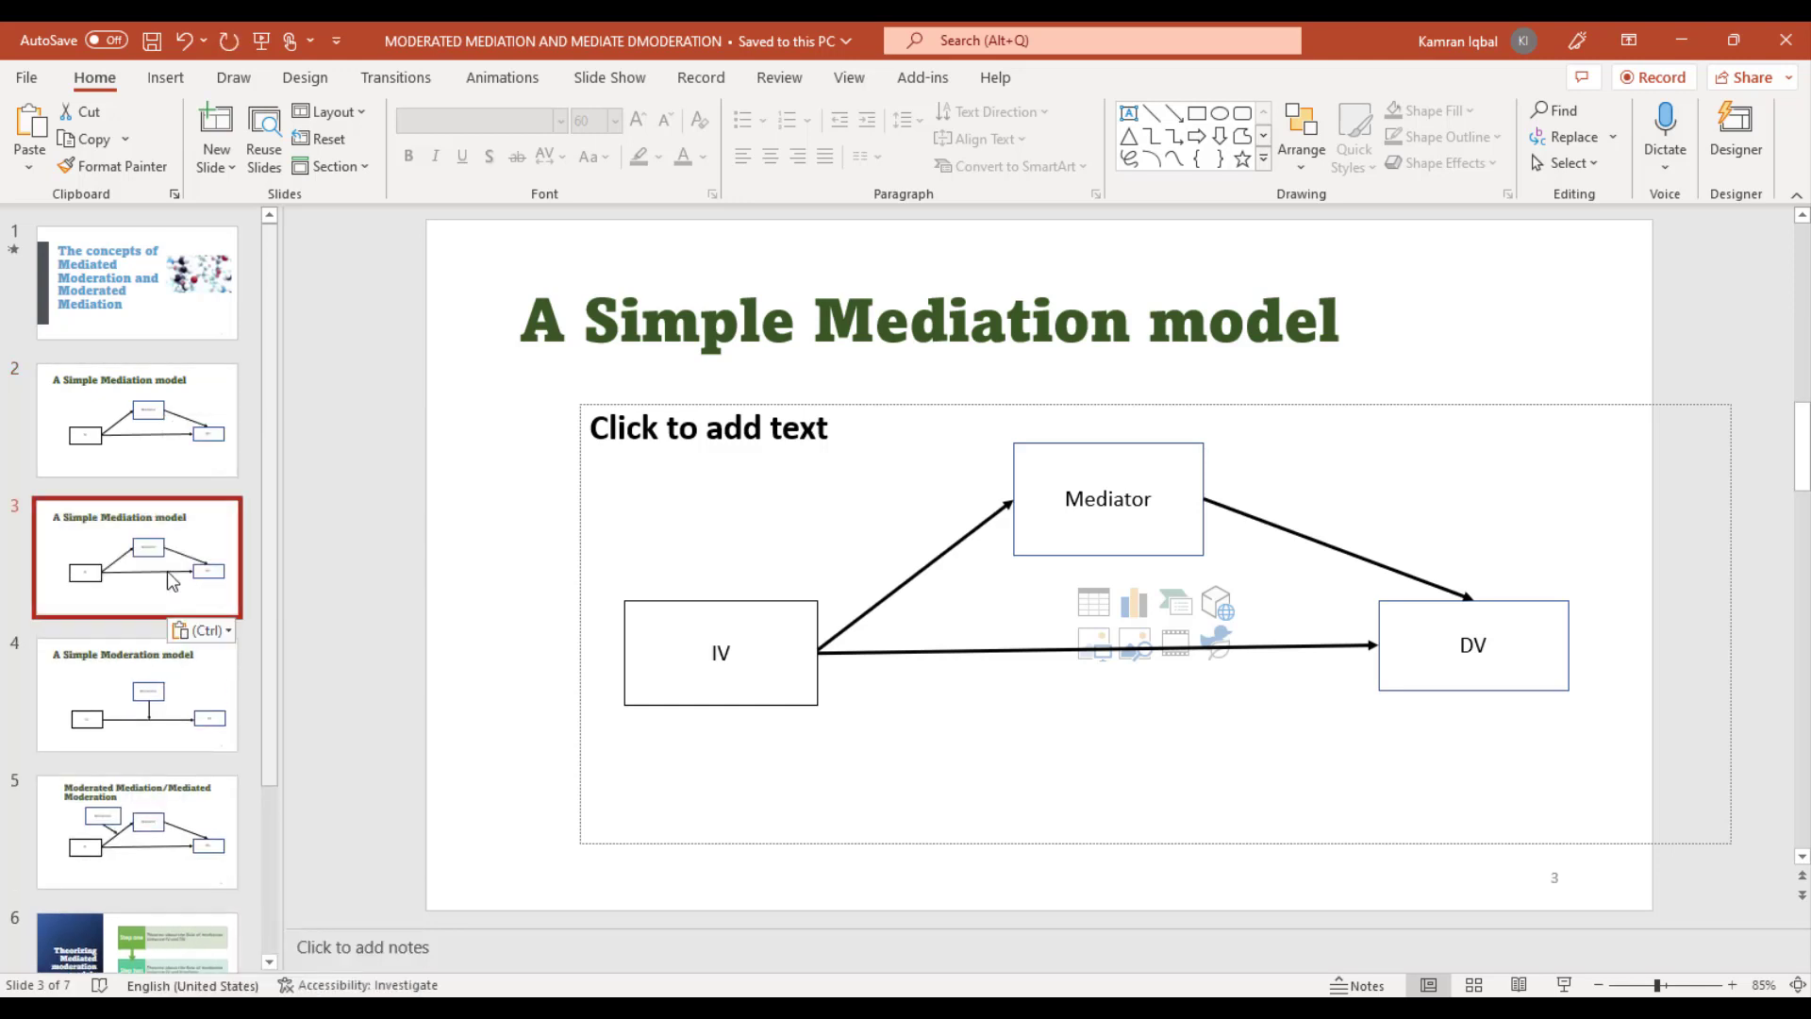
pyautogui.moveTo(179, 478)
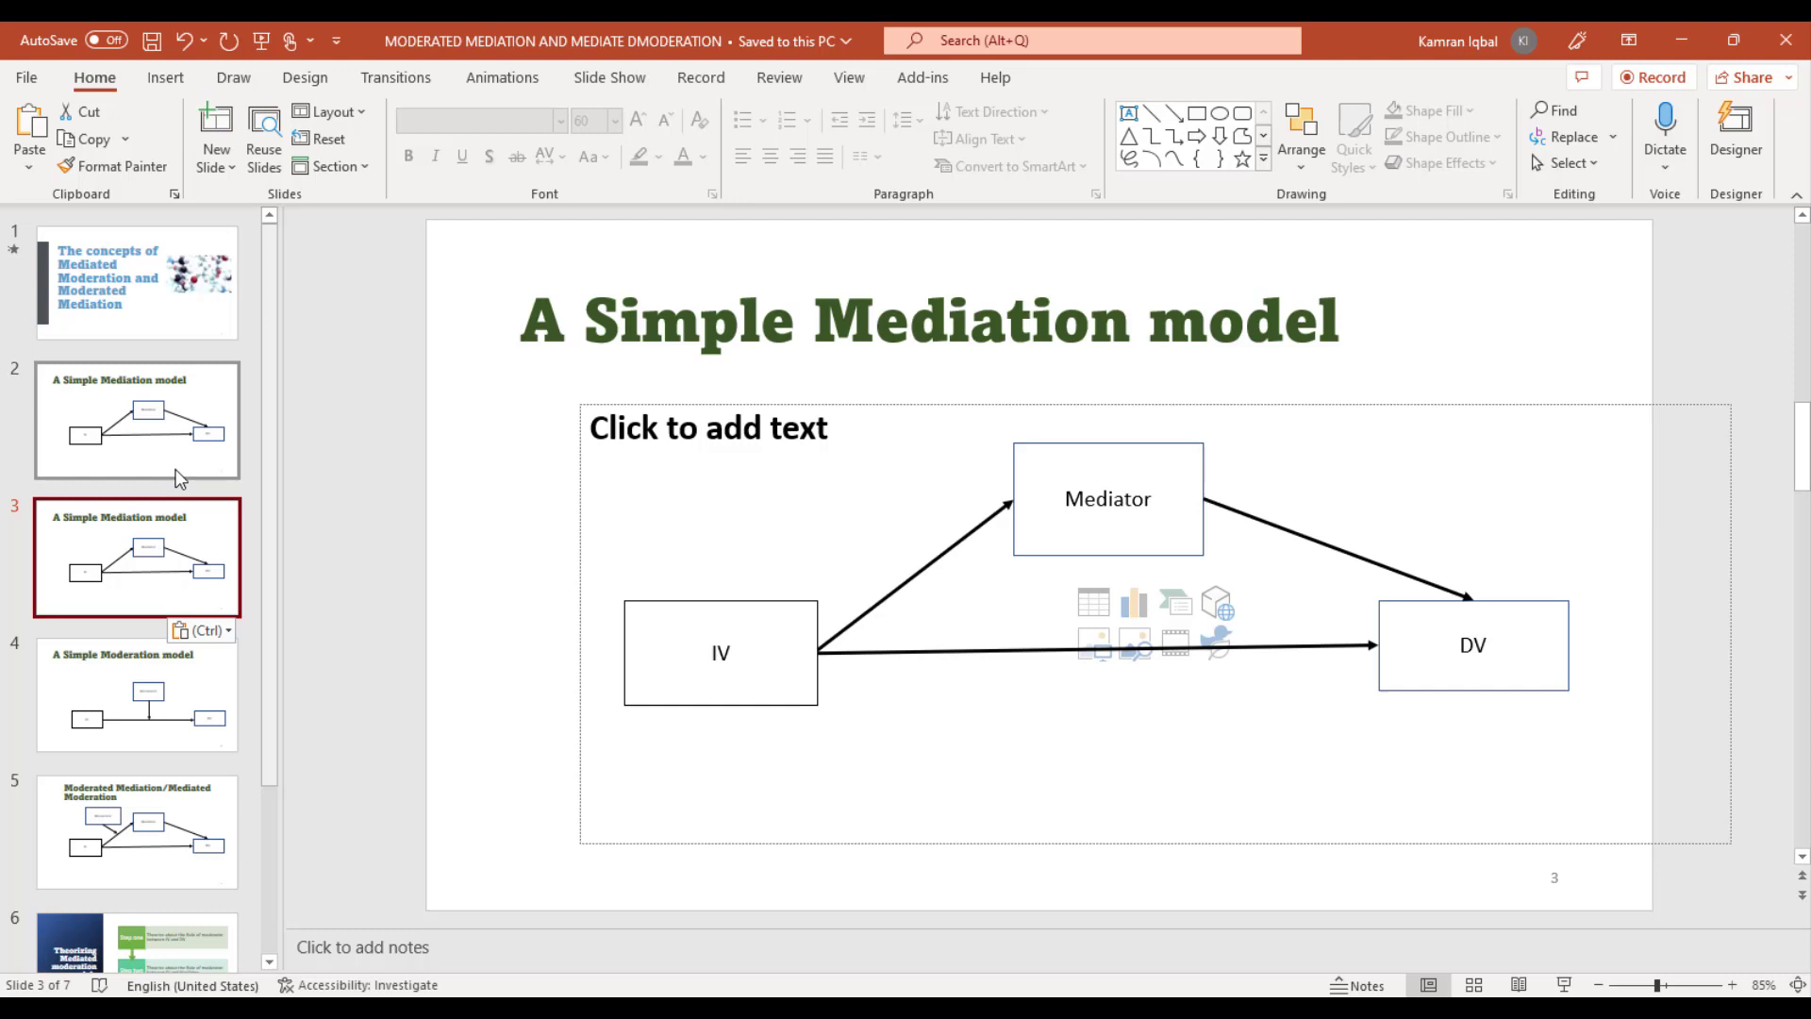
pyautogui.moveTo(176, 520)
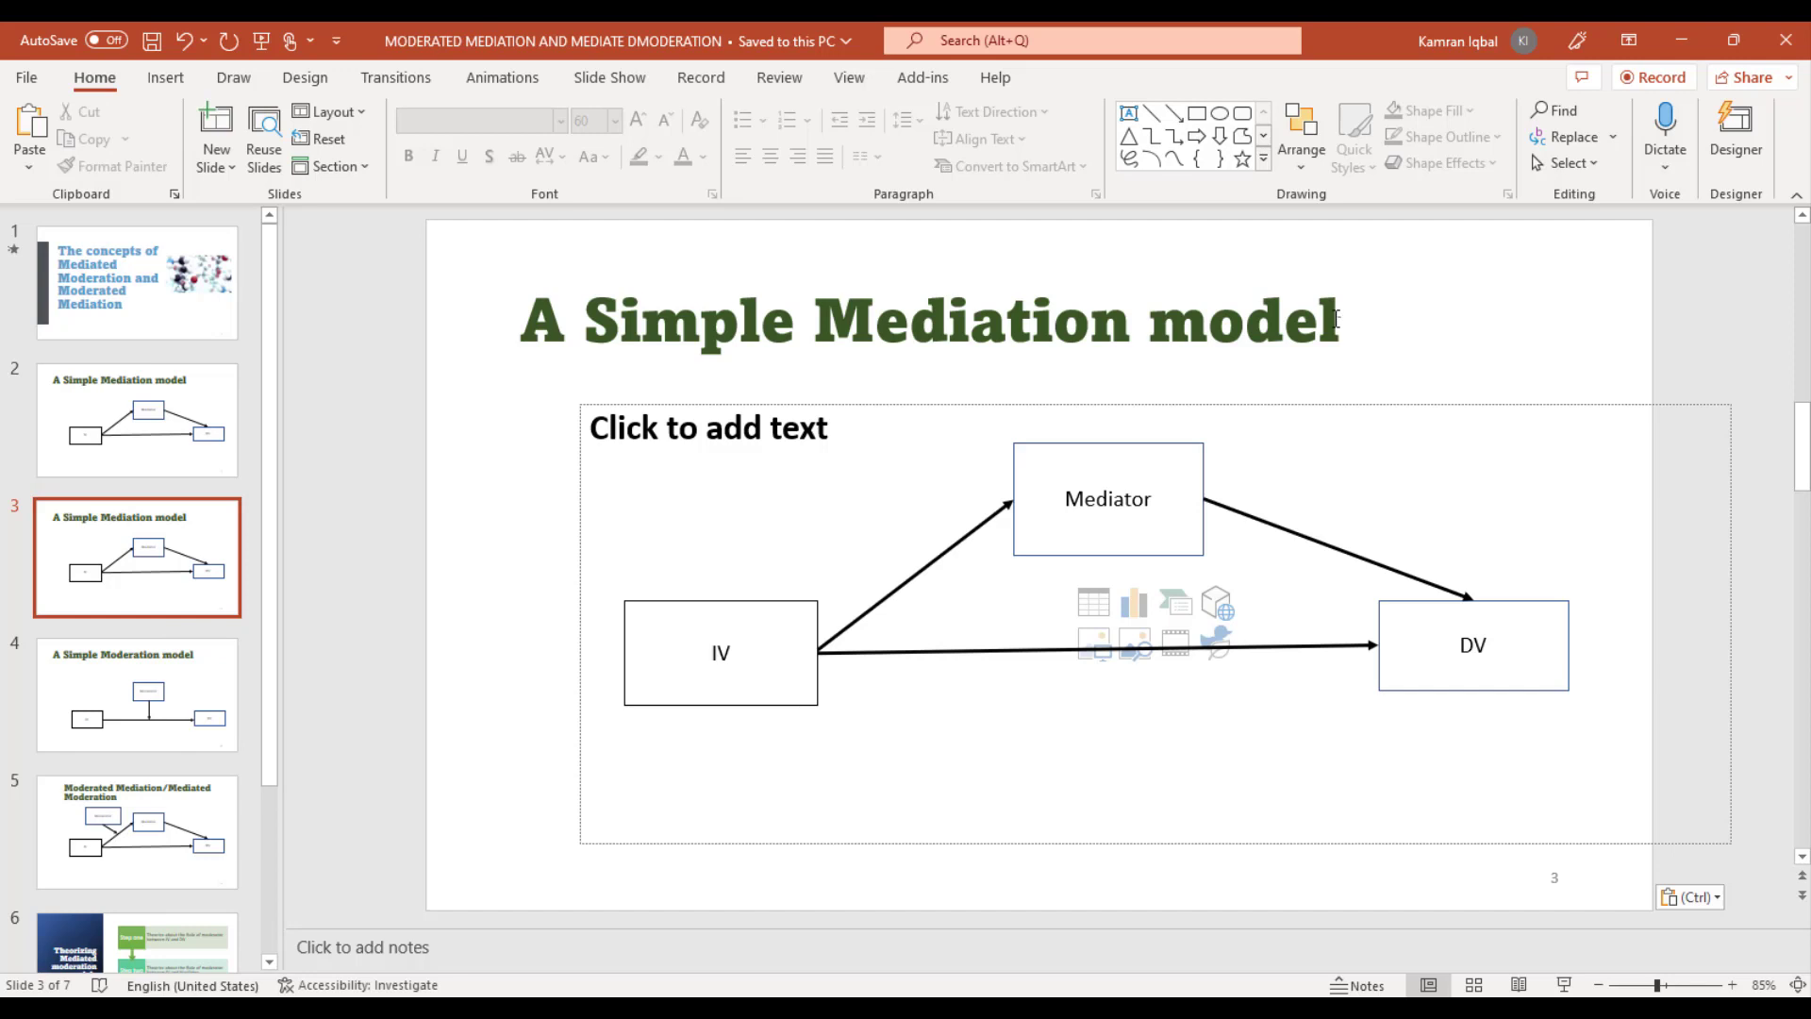
pyautogui.moveTo(670, 413)
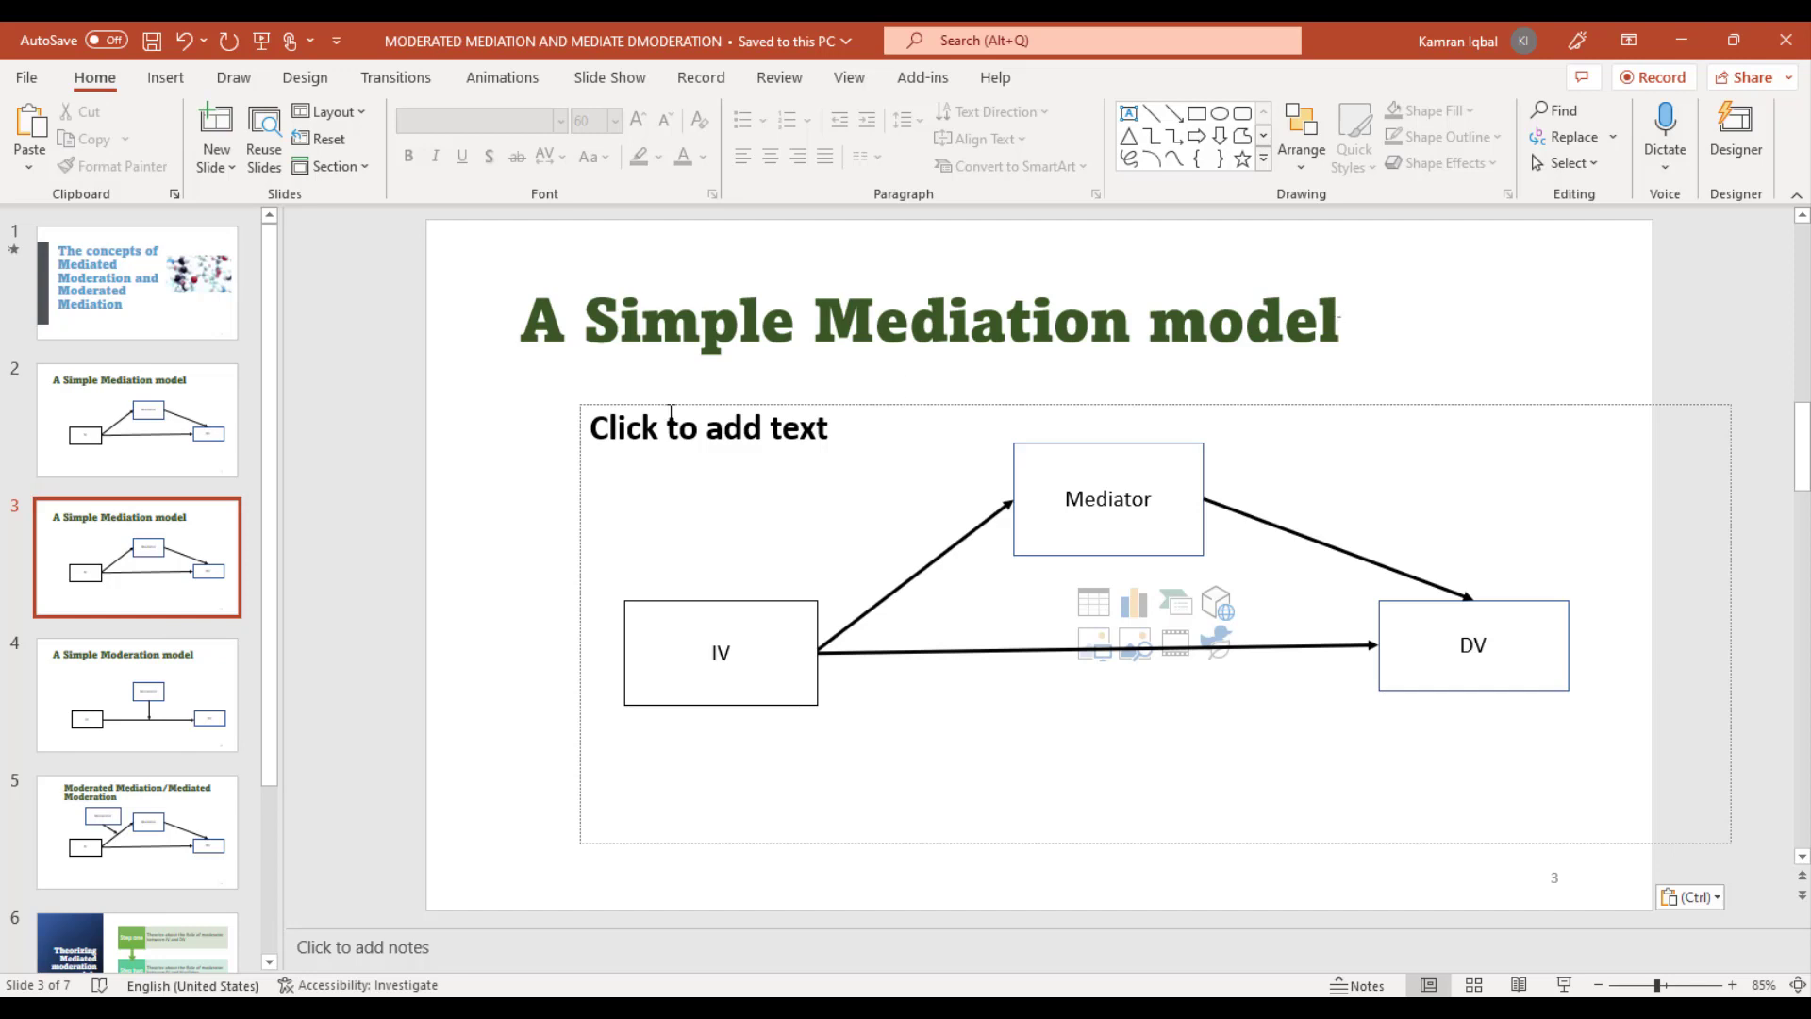
pyautogui.moveTo(238, 392)
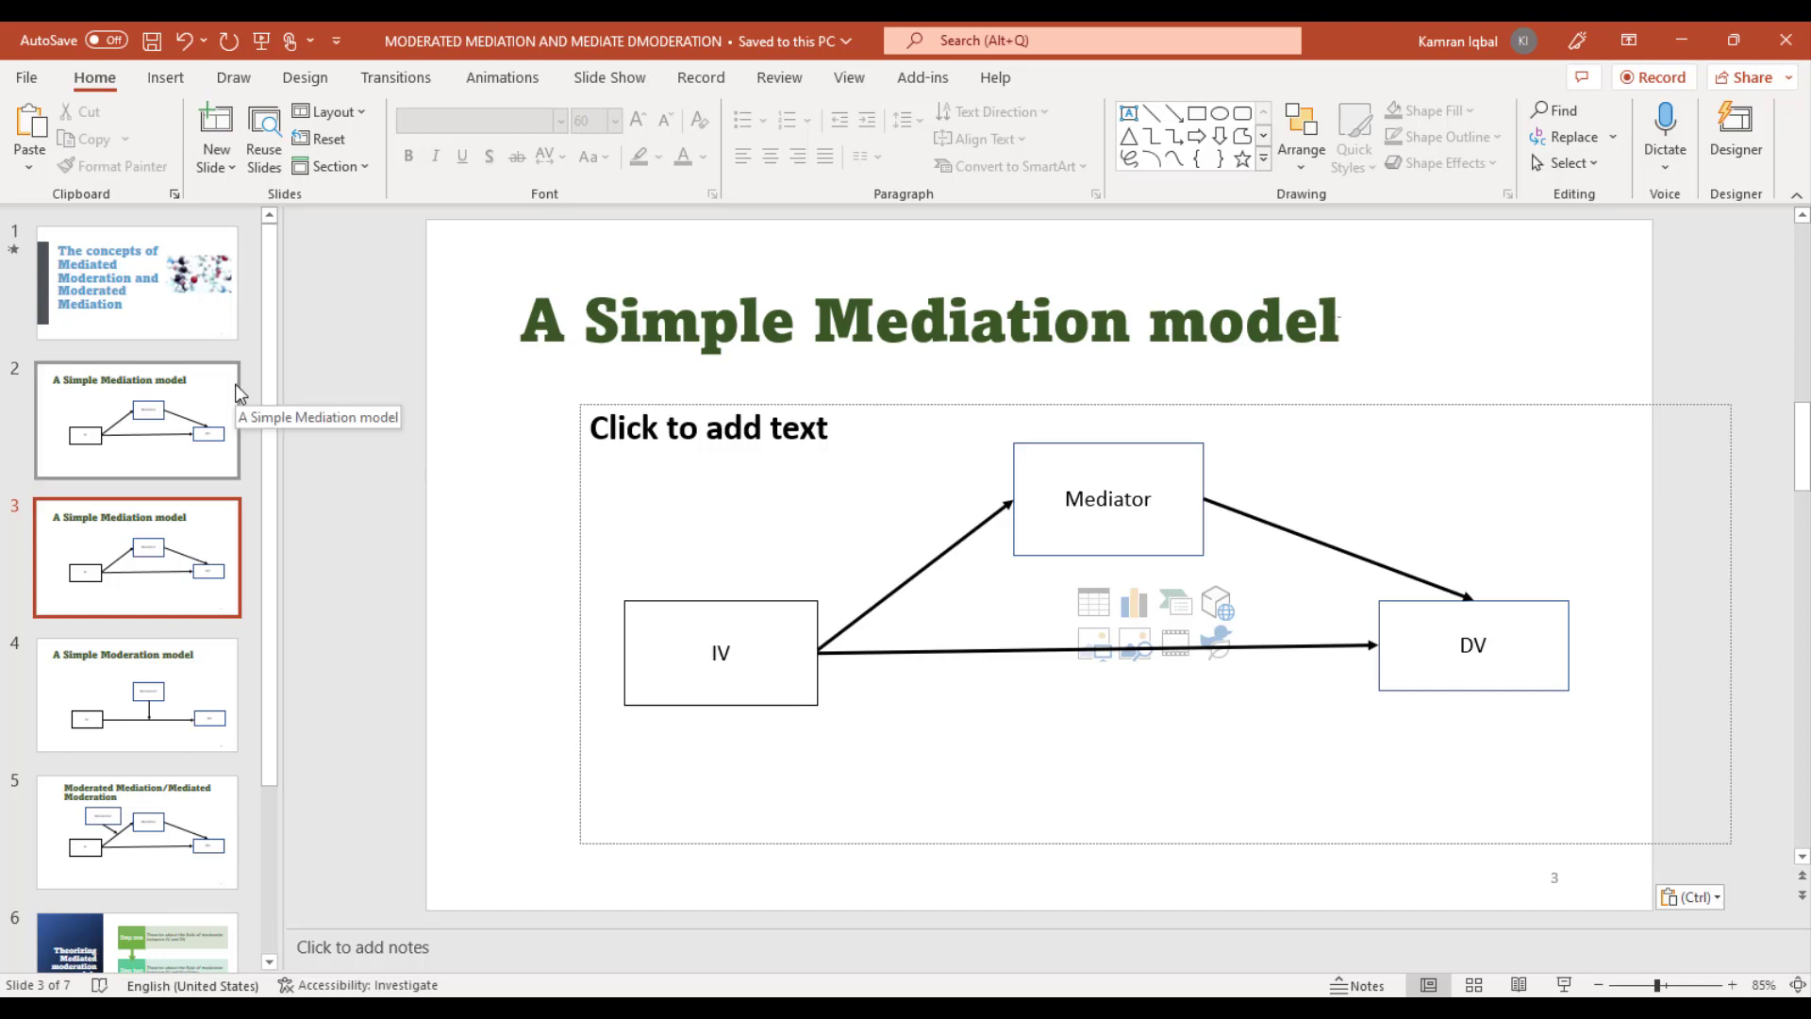